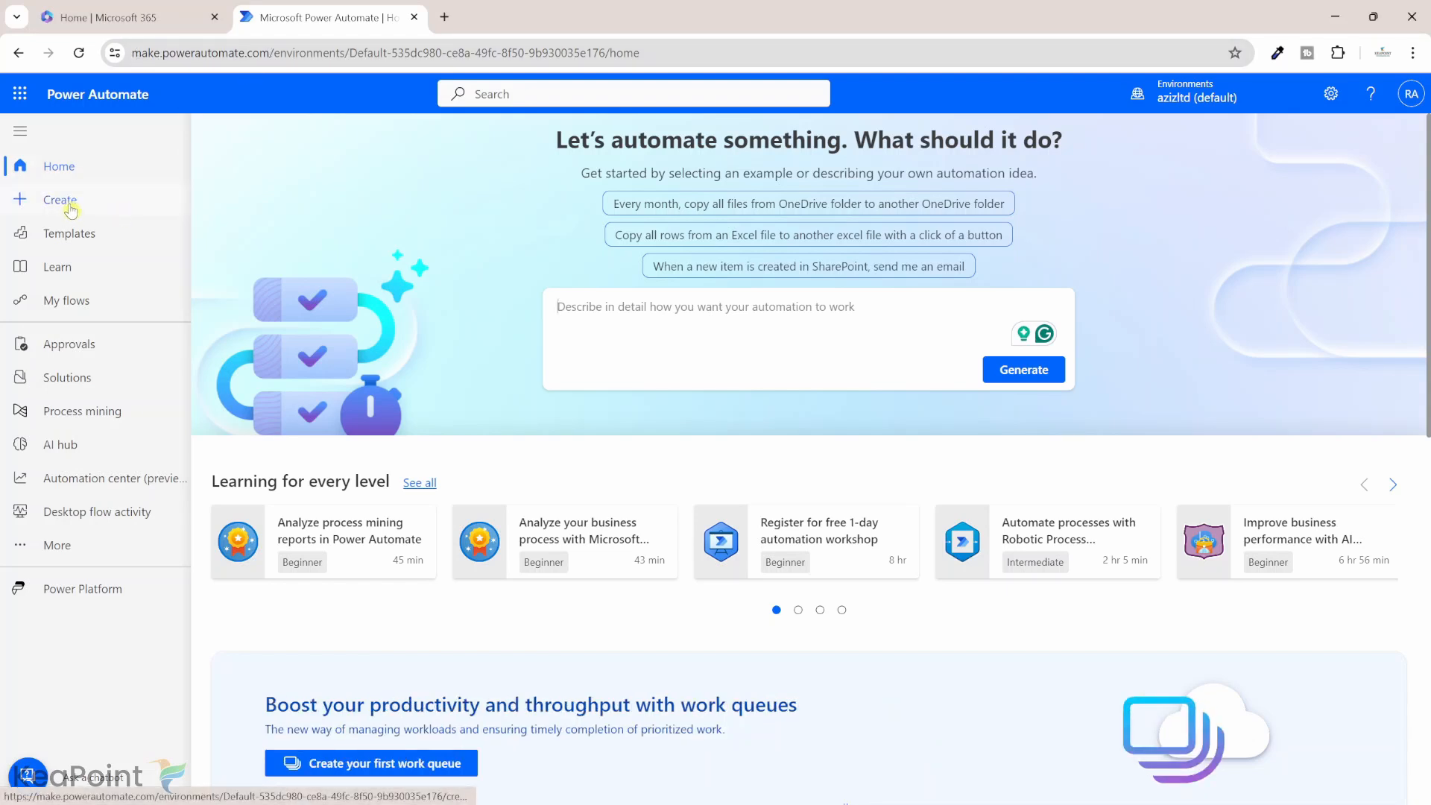
From Create, start a blank Instant cloud flow with a manual trigger
left_click(58, 200)
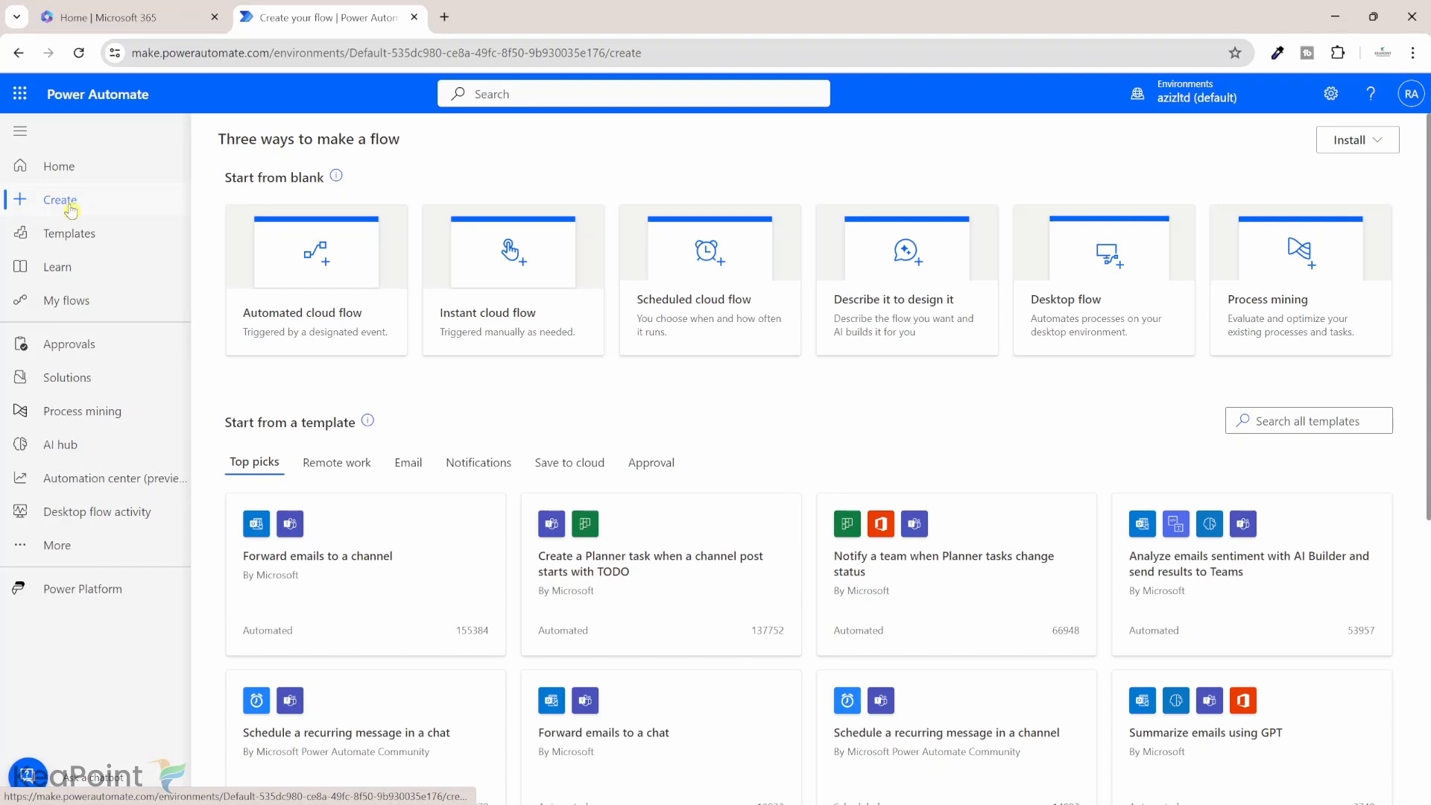
mouse_move(538, 301)
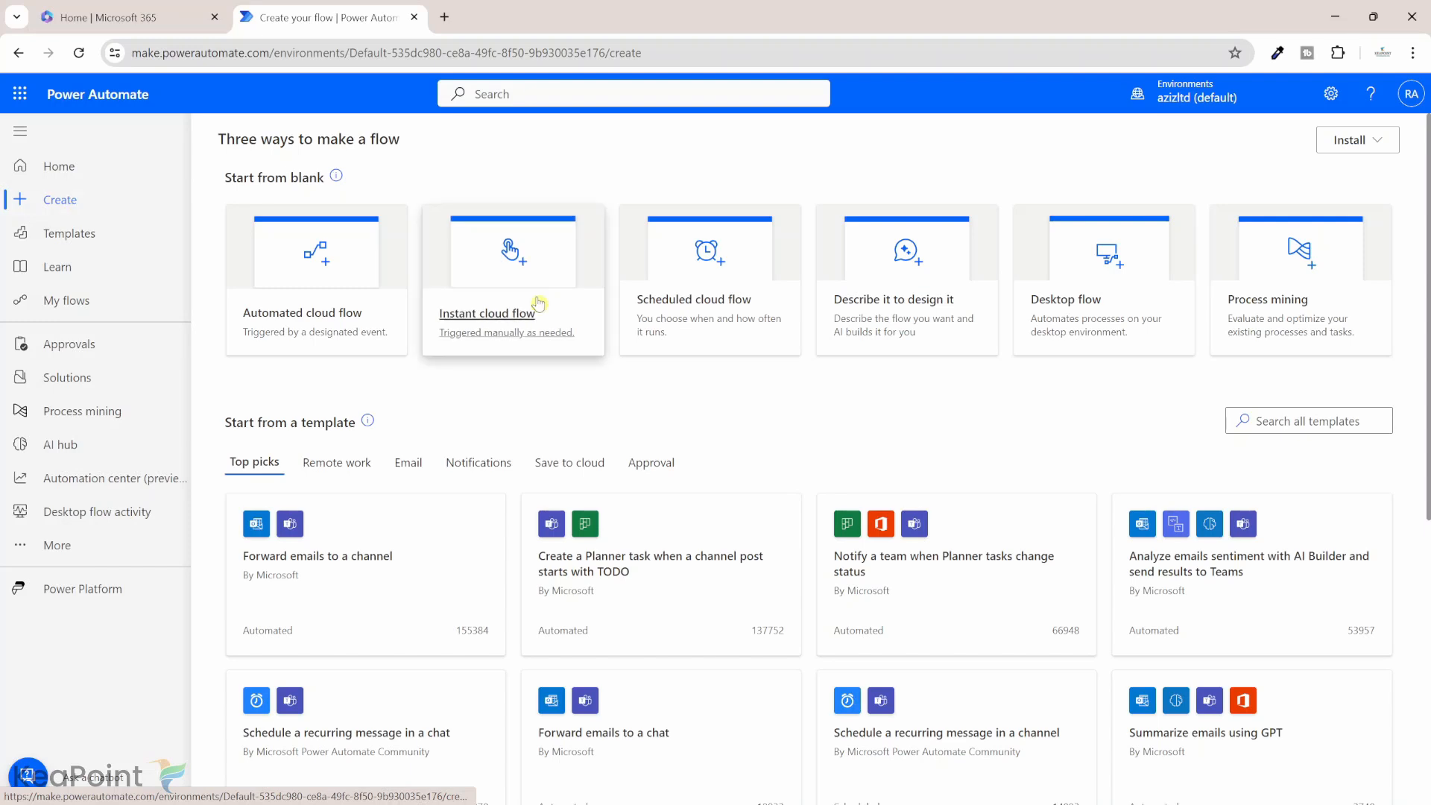
left_click(512, 280)
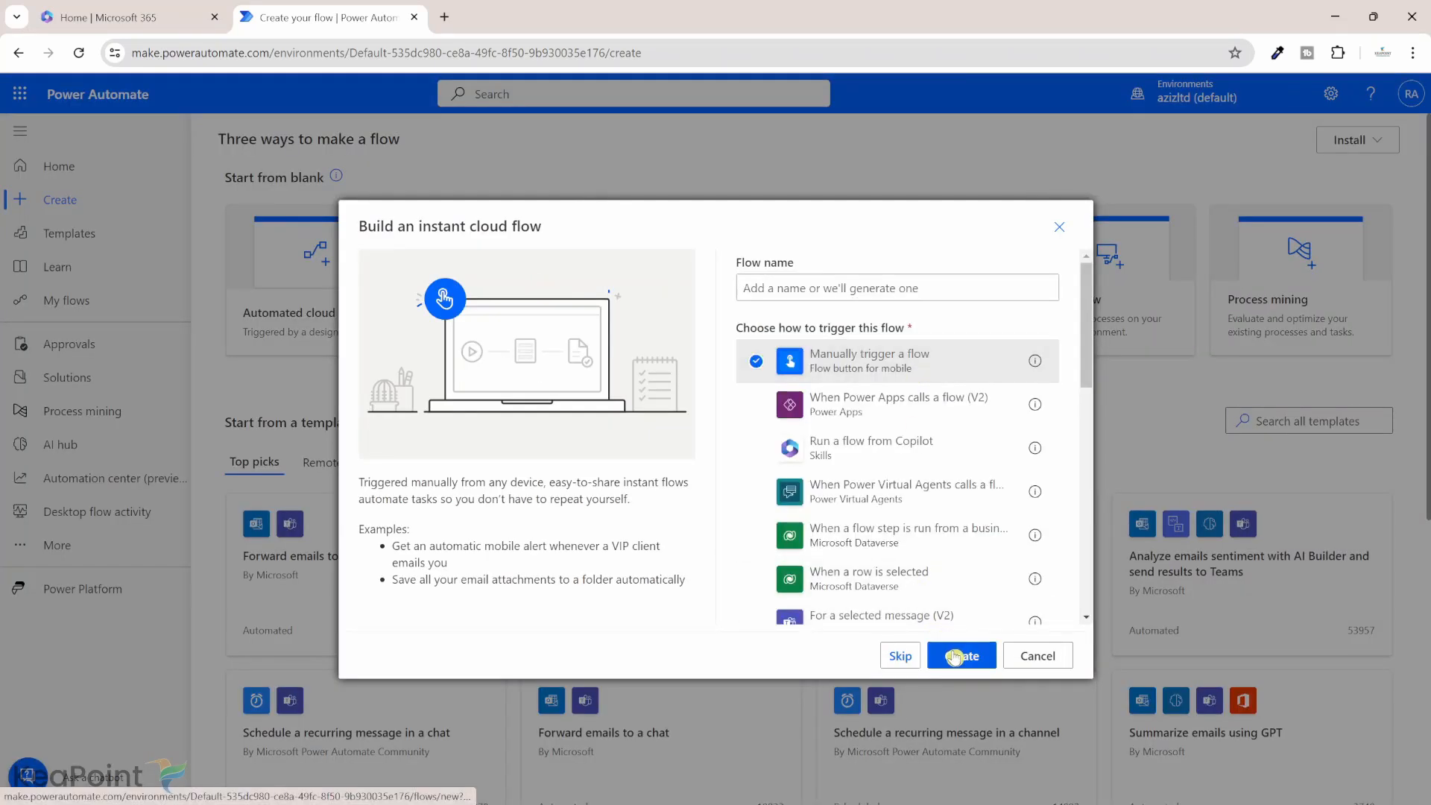
Create the manual-trigger flow and add a Compose action with input '£12.34MNS'
left_click(960, 655)
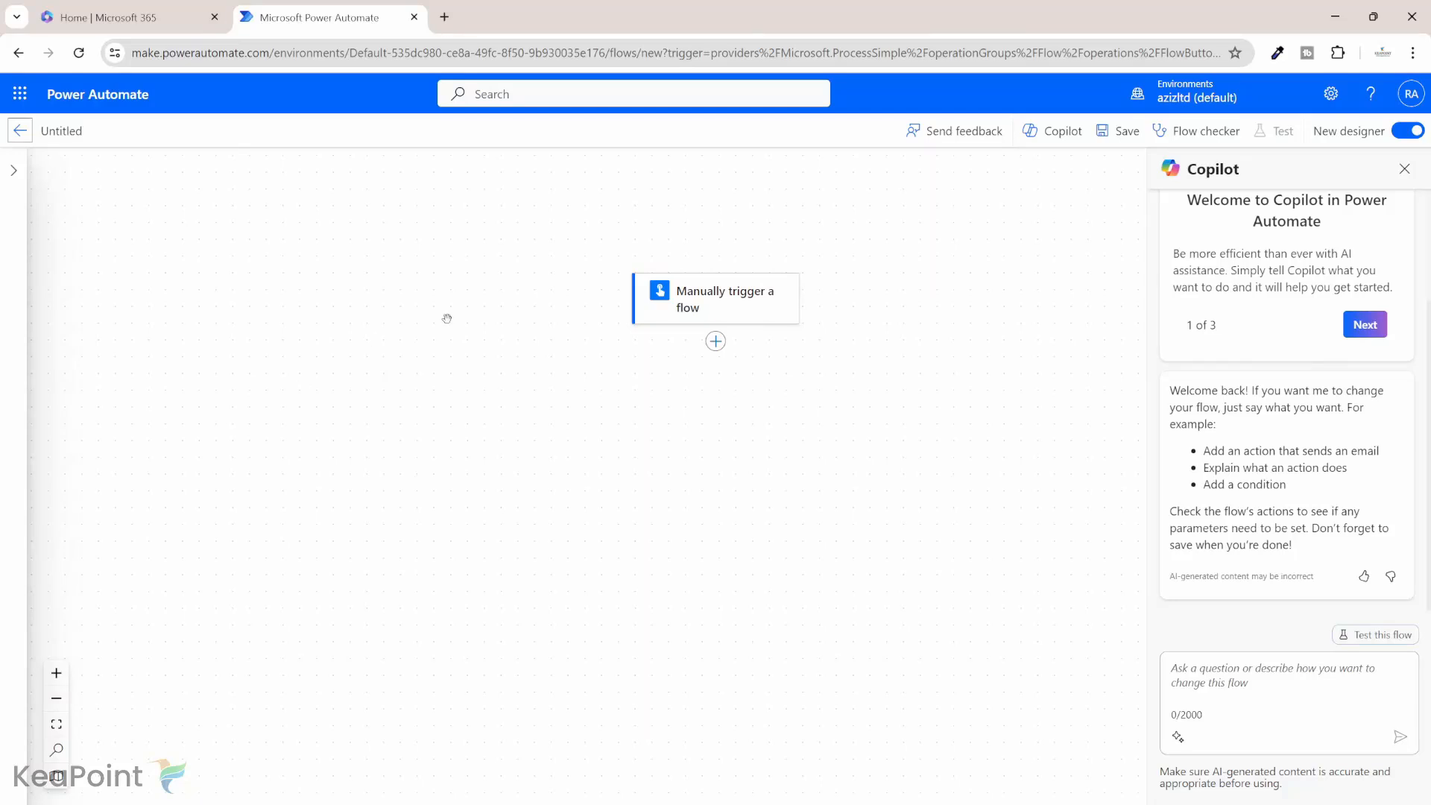
mouse_move(715, 341)
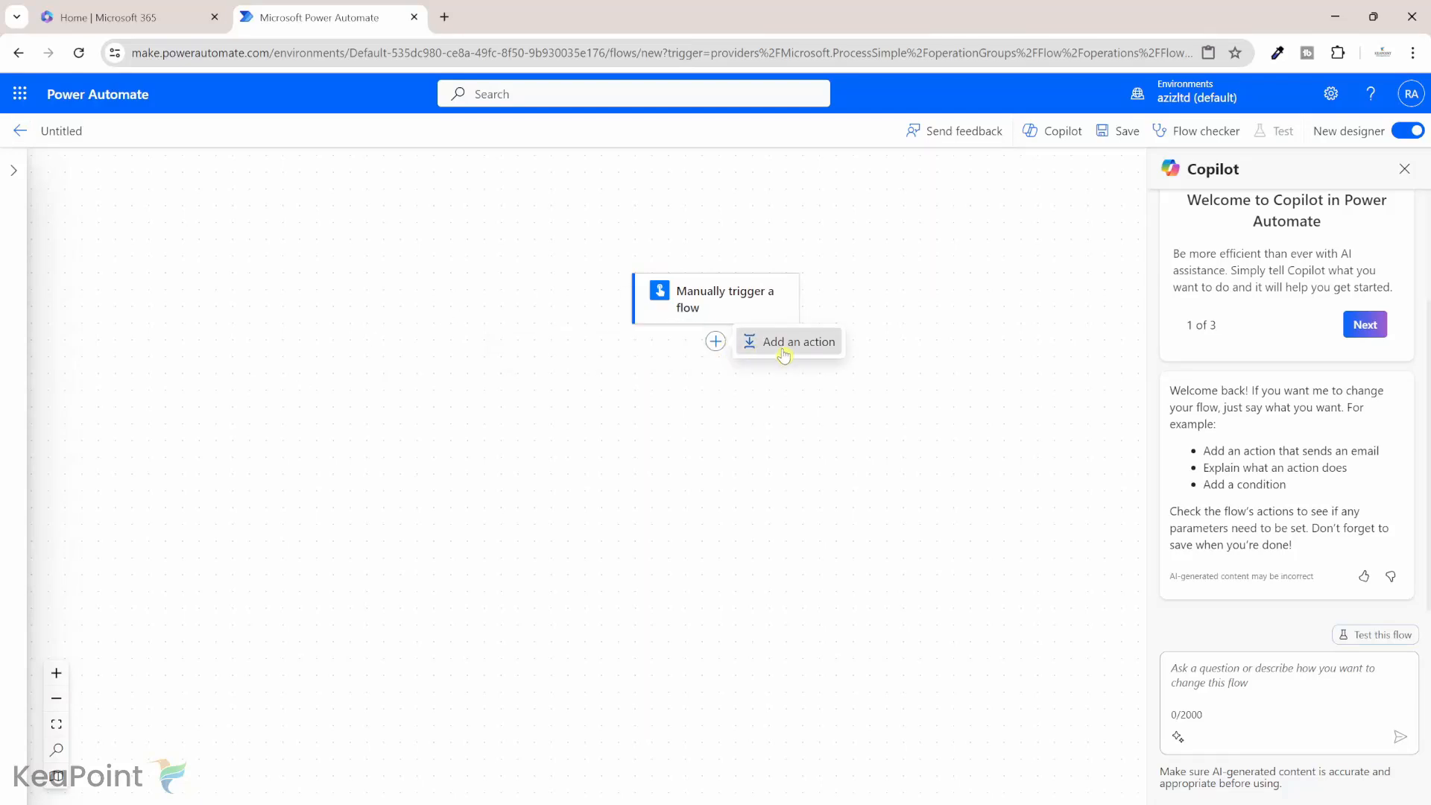
left_click(794, 341)
type("compo")
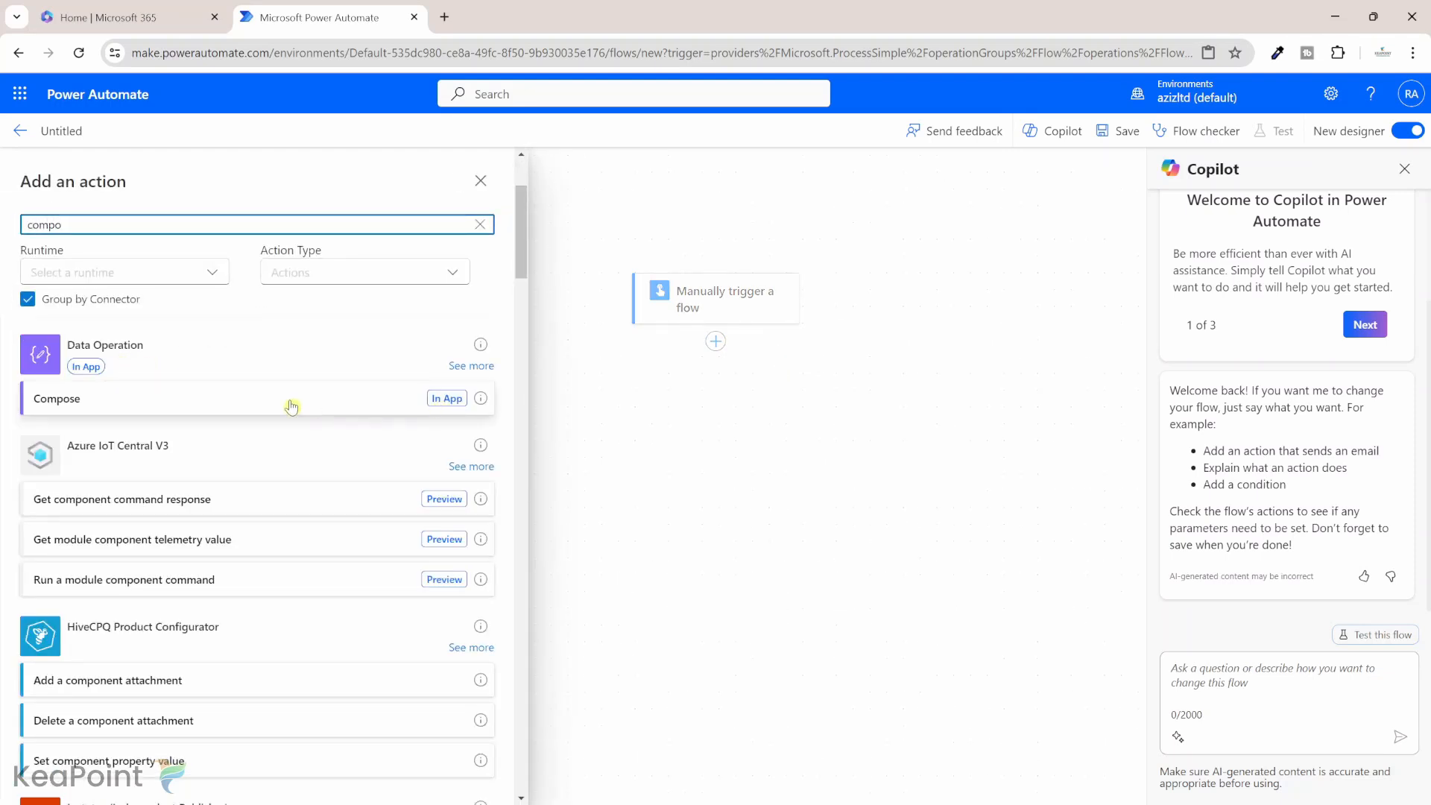
left_click(56, 398)
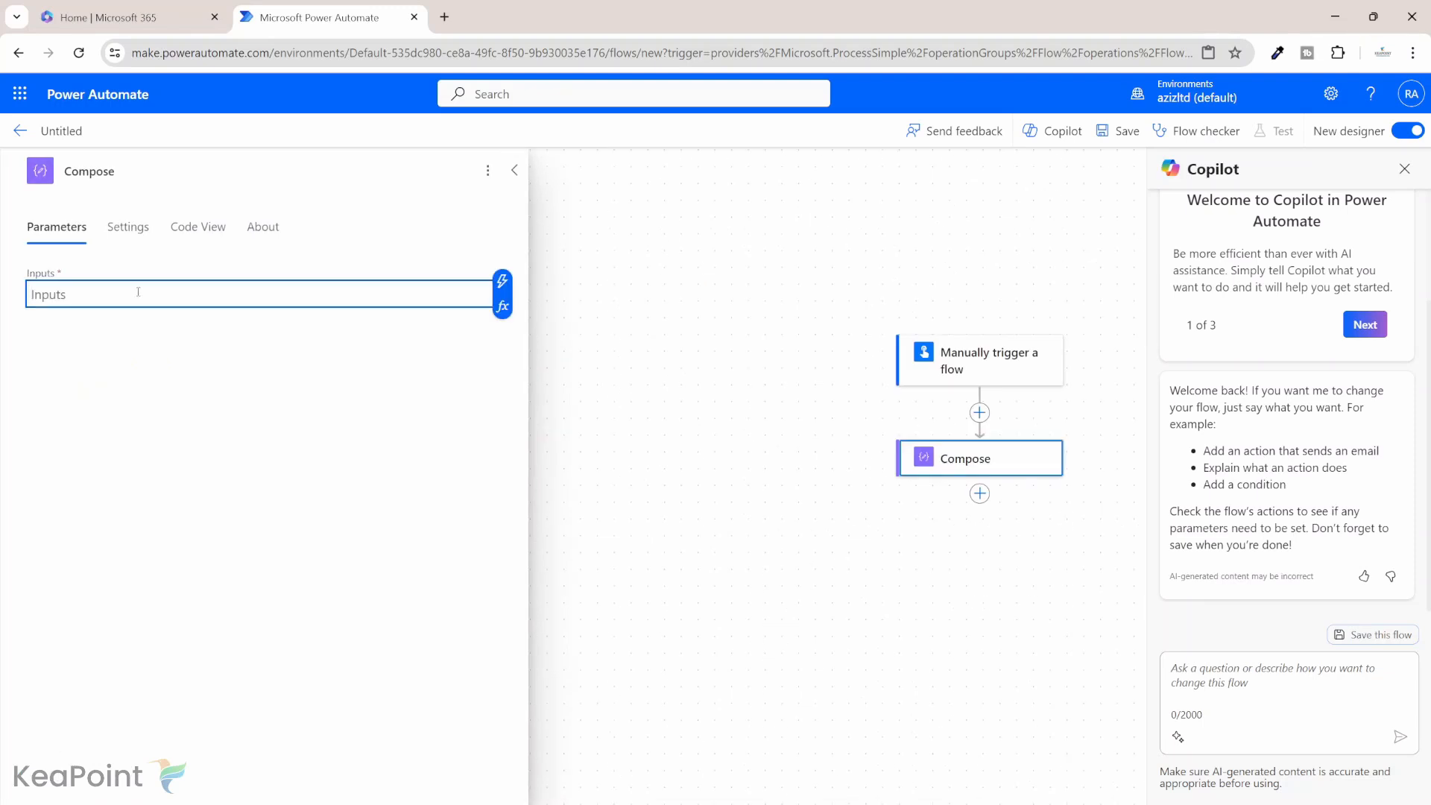
type("£12")
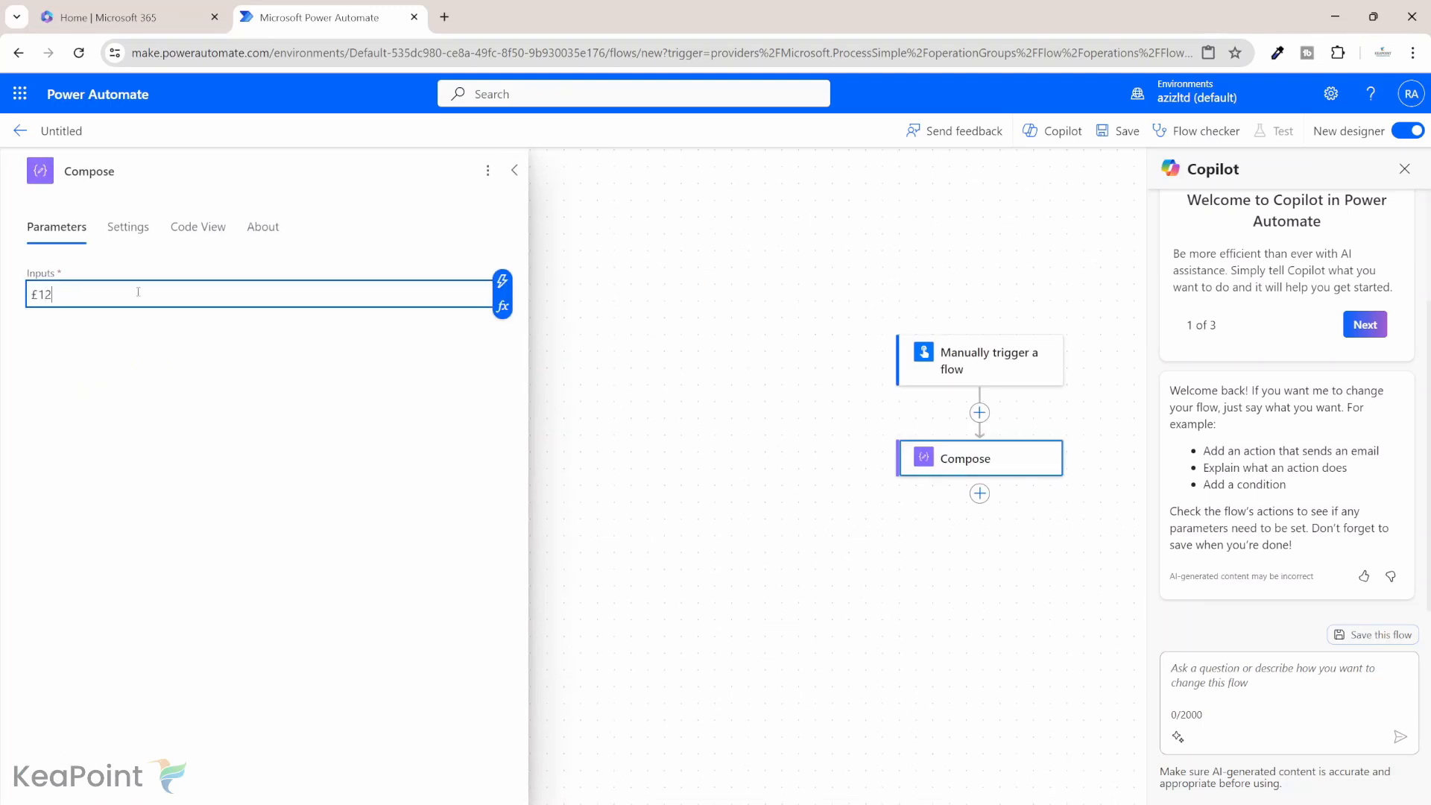
type(".34M")
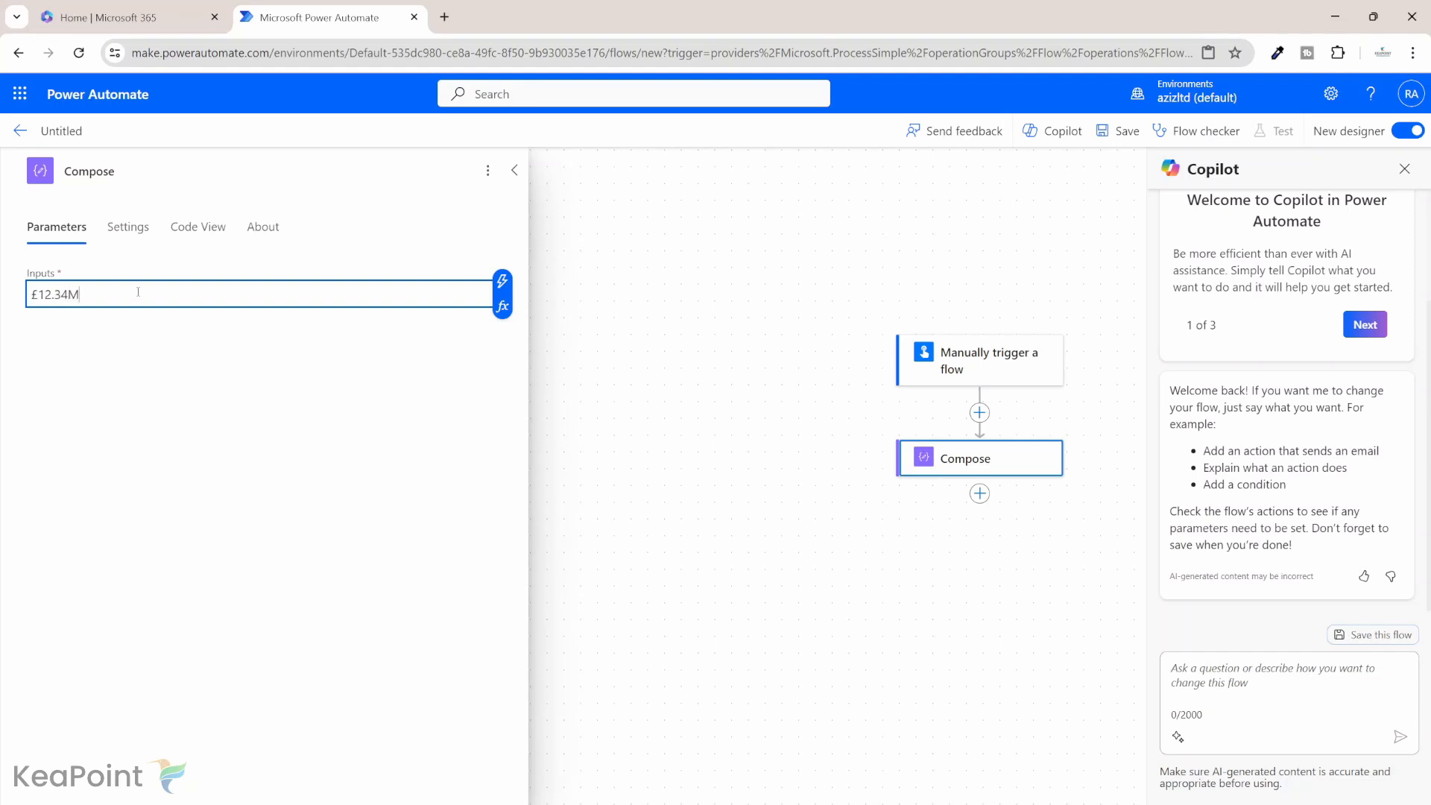
type("NS")
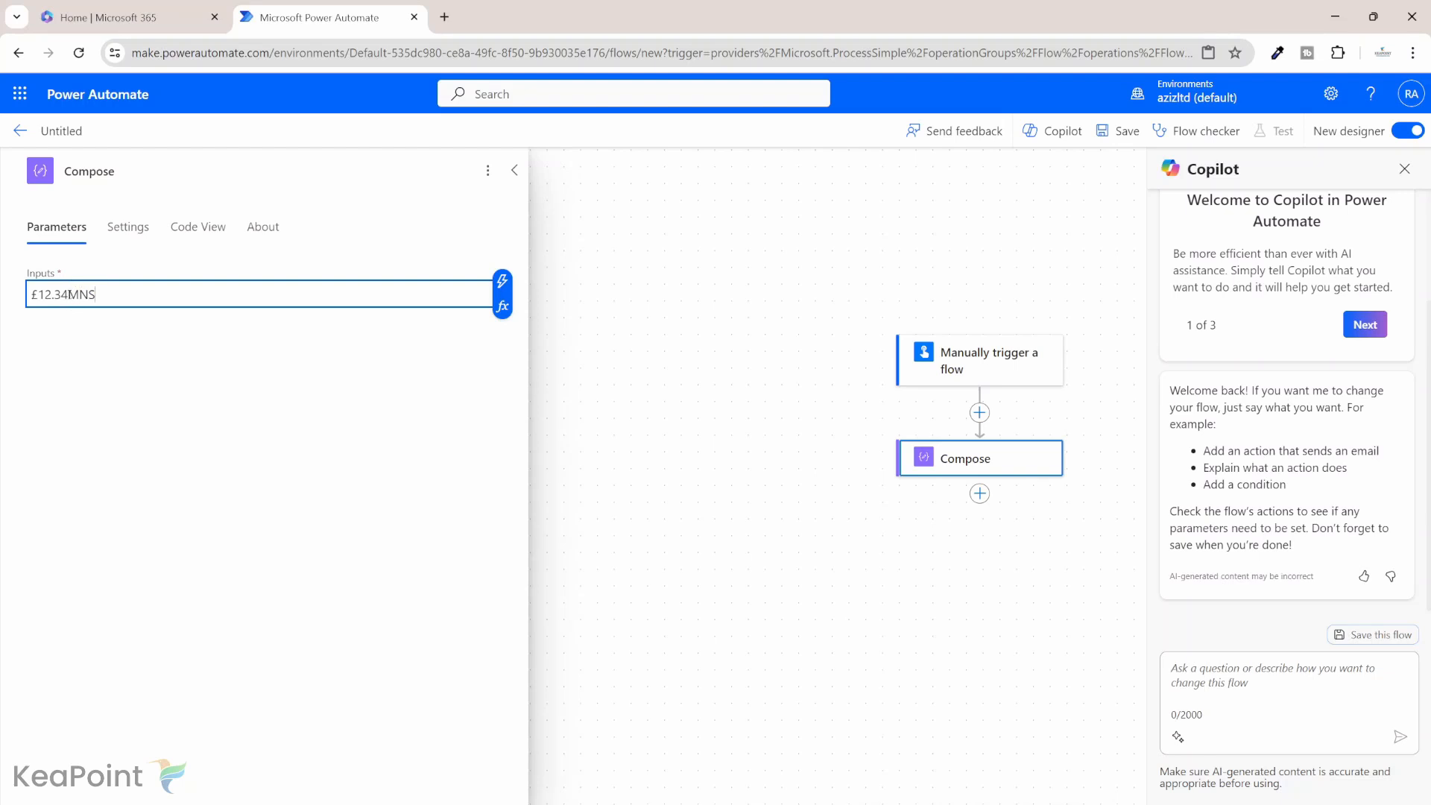
double_click(52, 293)
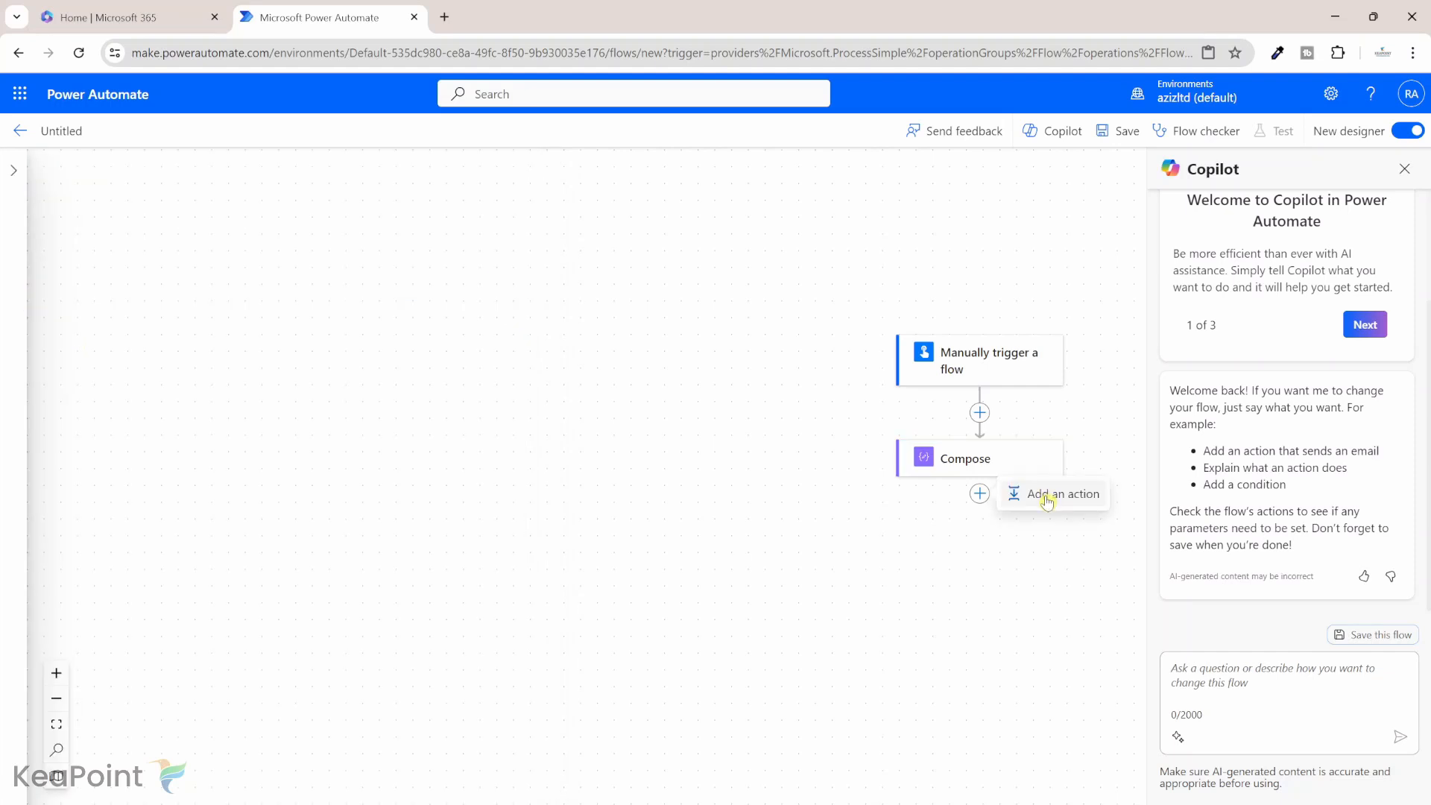
Add an Initialize variable step after Compose named 'FinalString'
left_click(1064, 494)
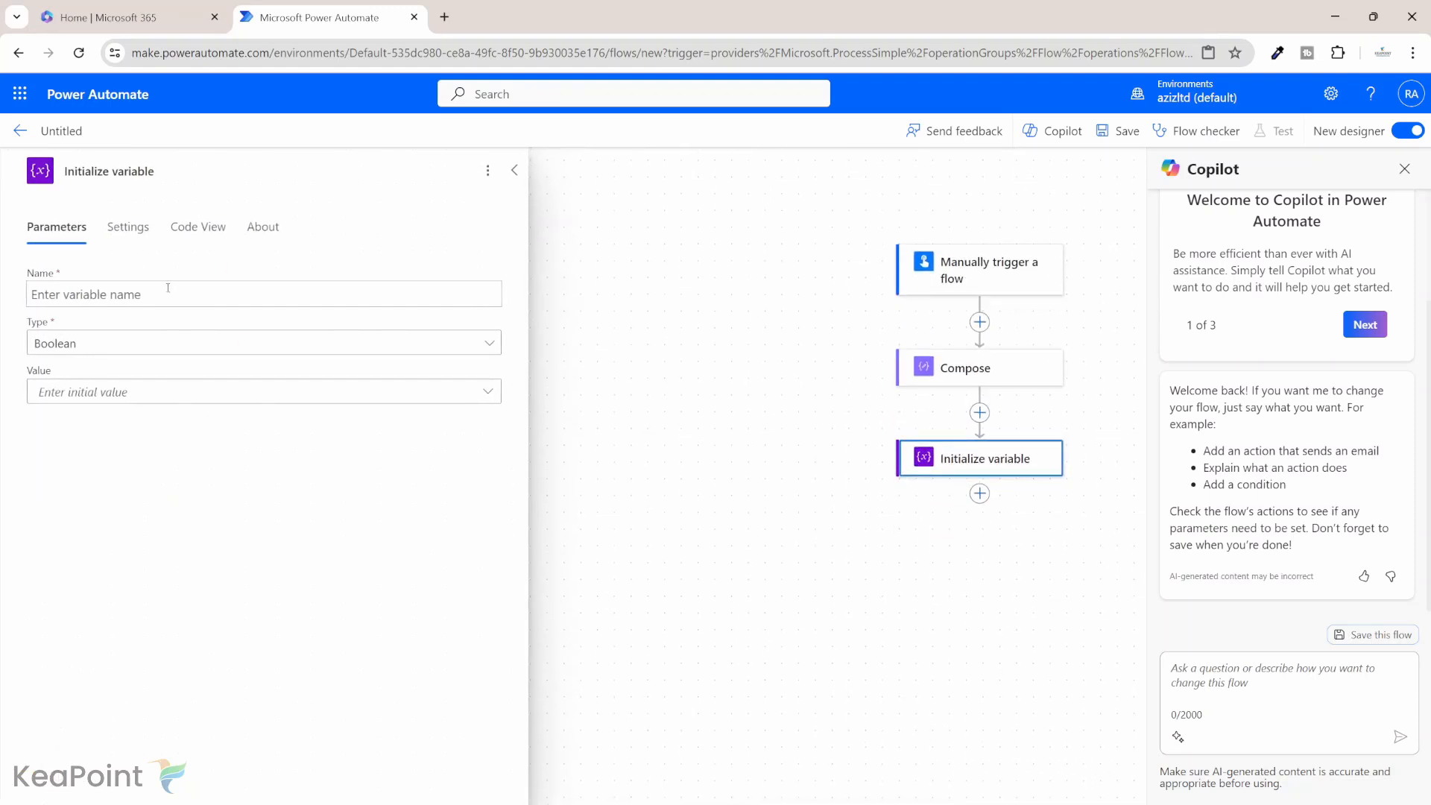
type("FinalString")
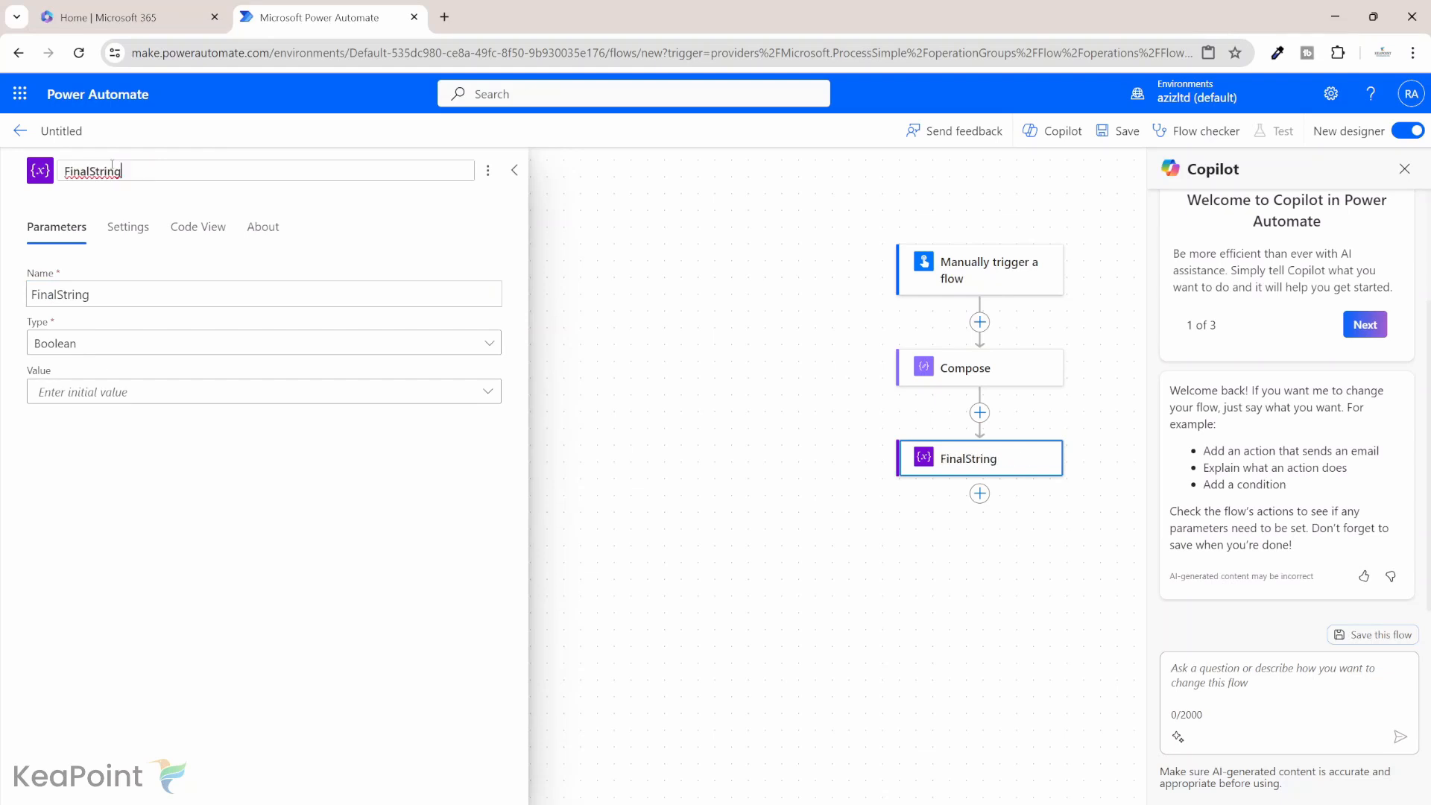
left_click(263, 343)
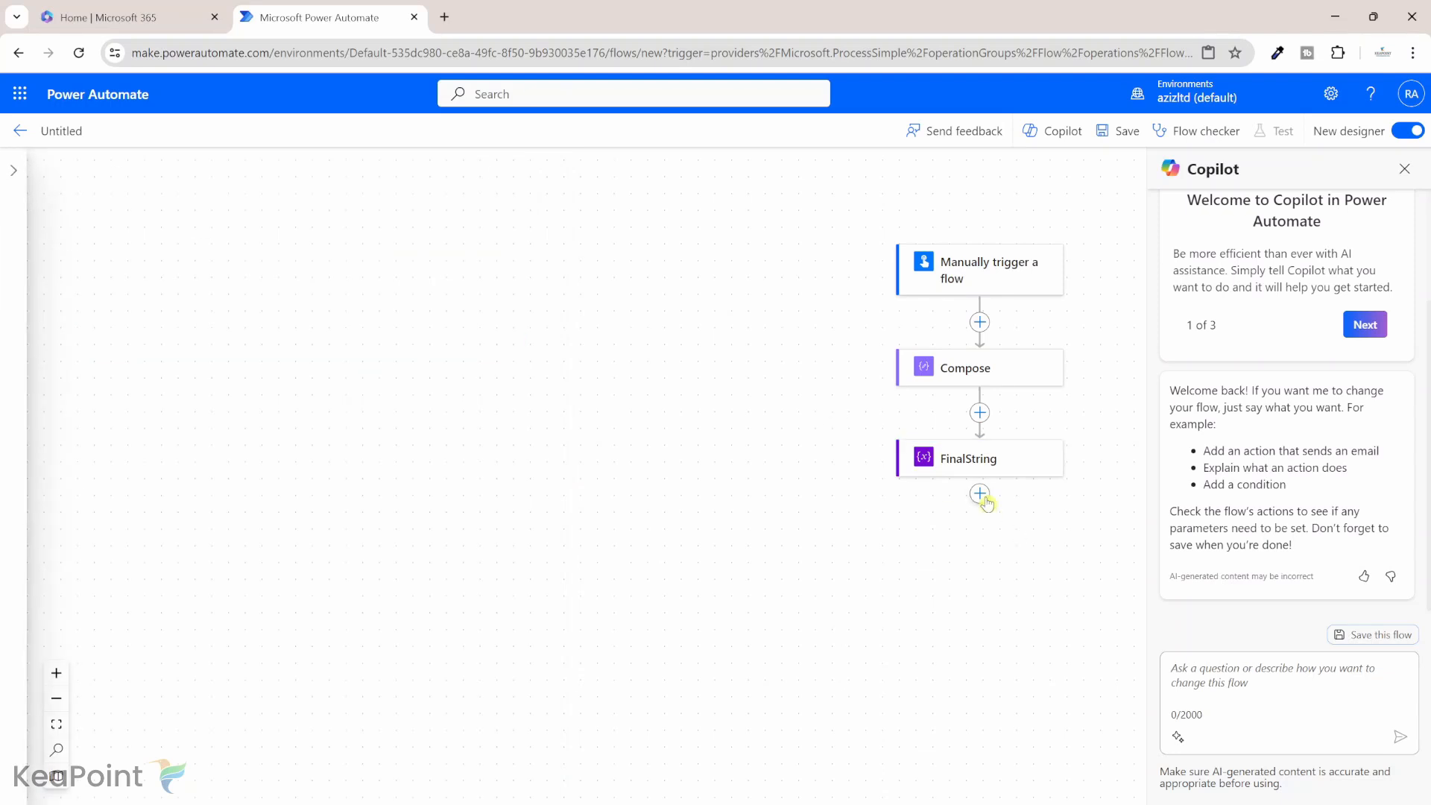
mouse_move(980, 493)
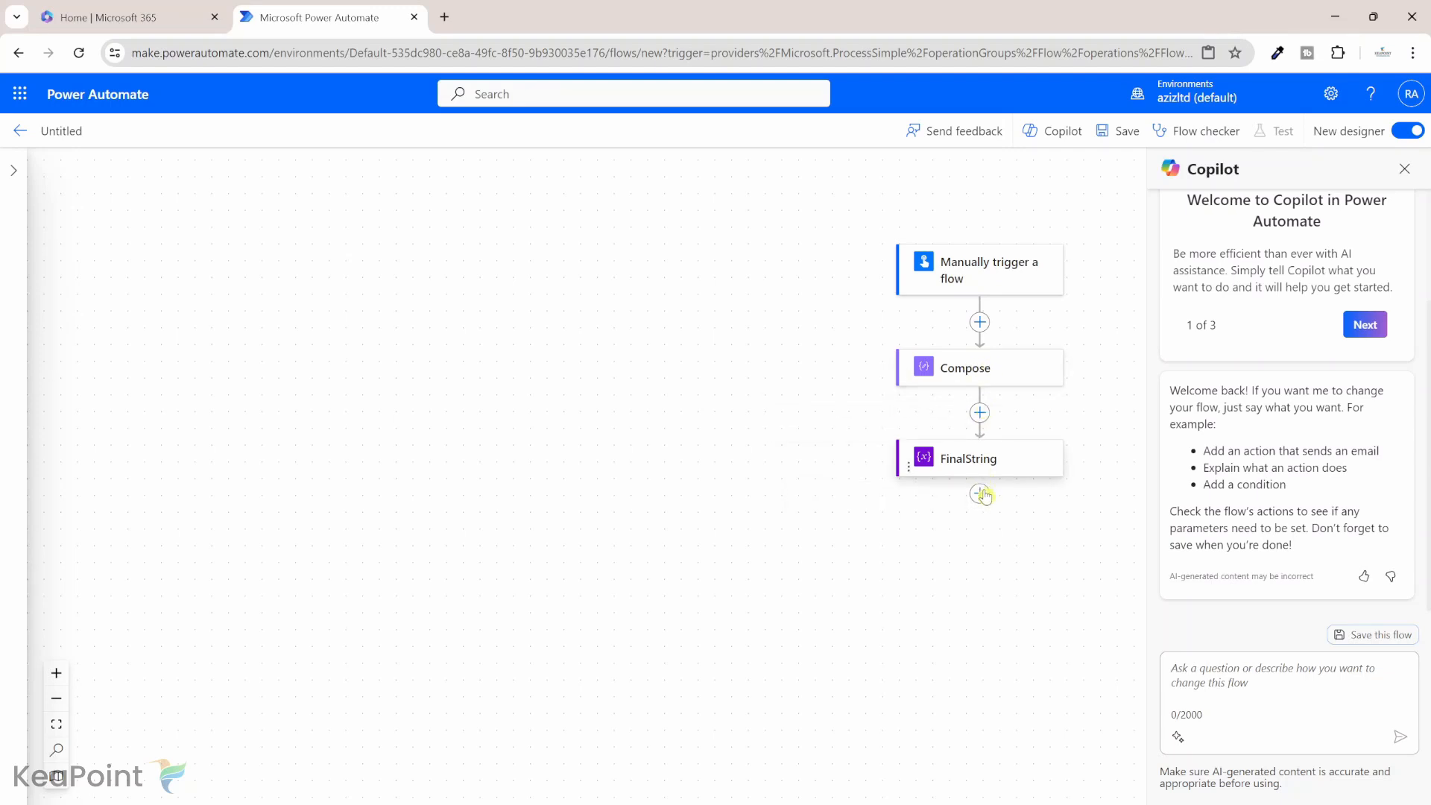
Add an Initialize variable step named 'Counter' with type Integer
left_click(979, 494)
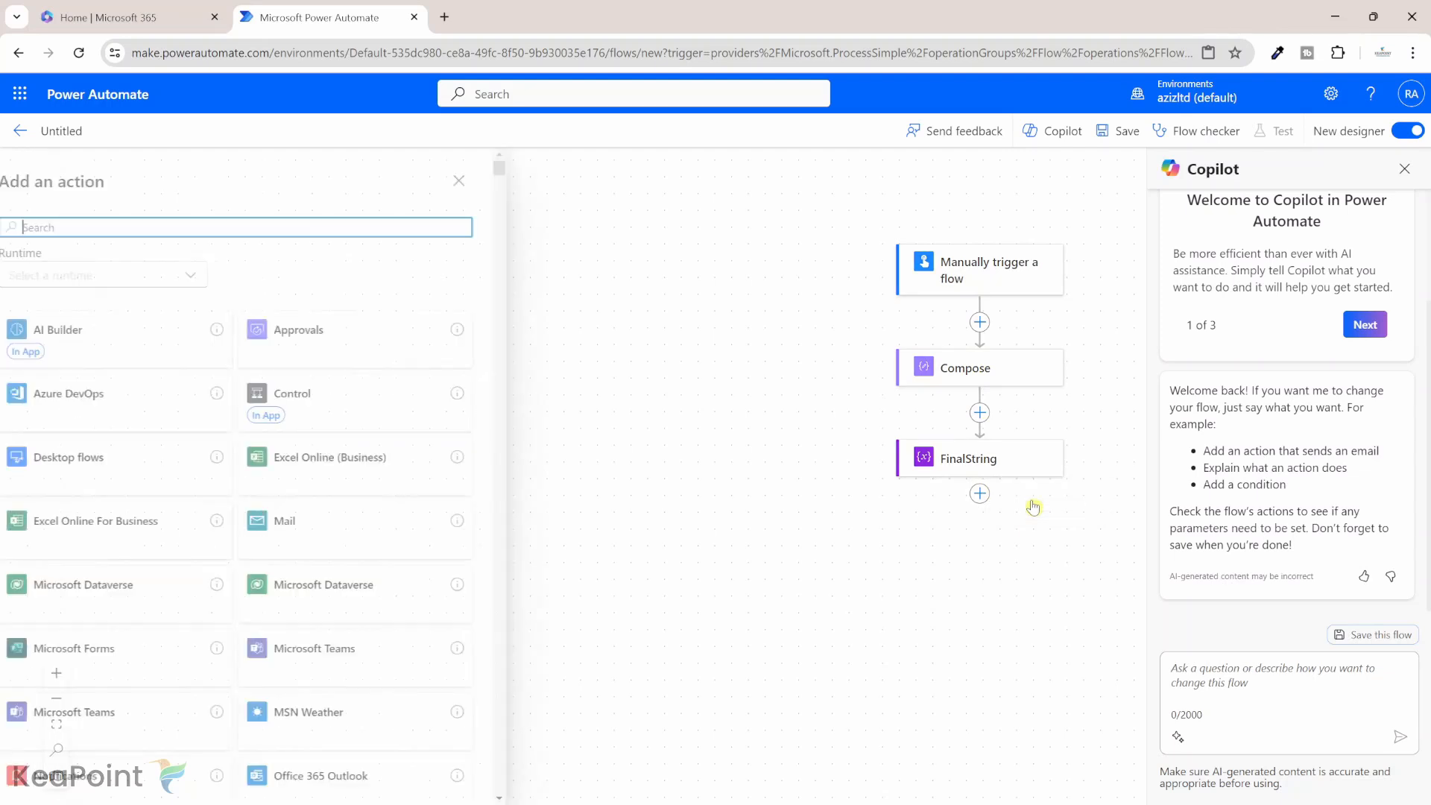
type("initi")
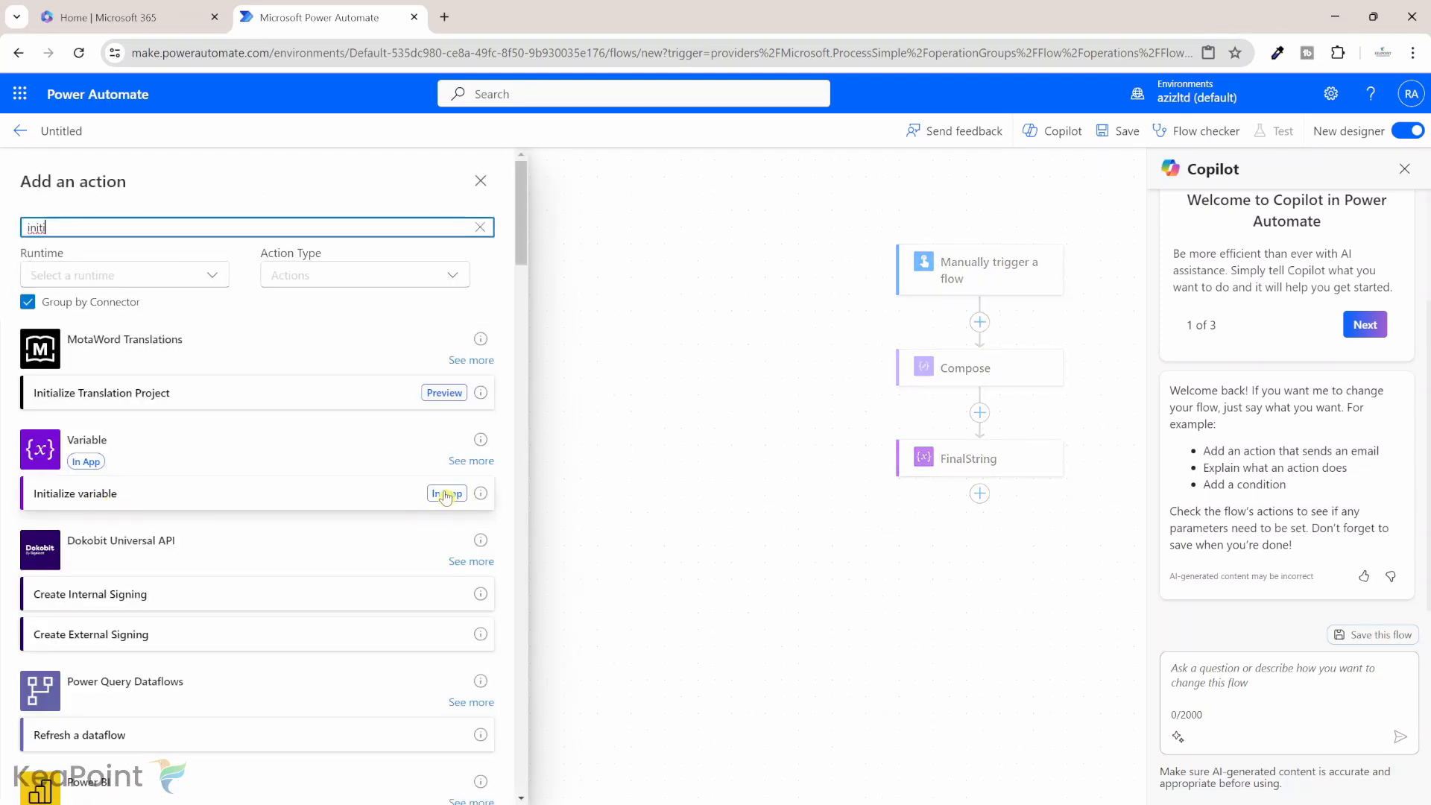
left_click(75, 493)
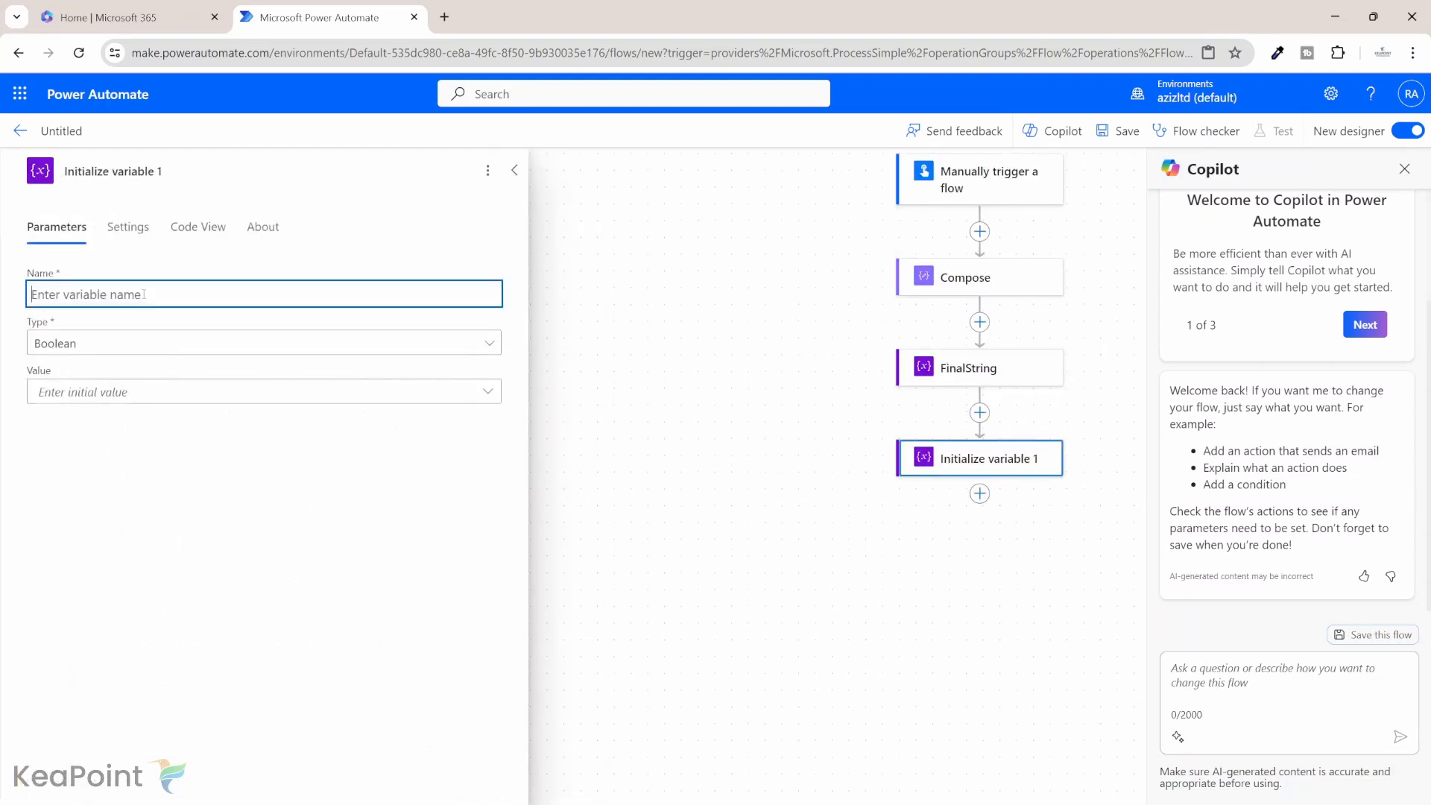
type("Counter")
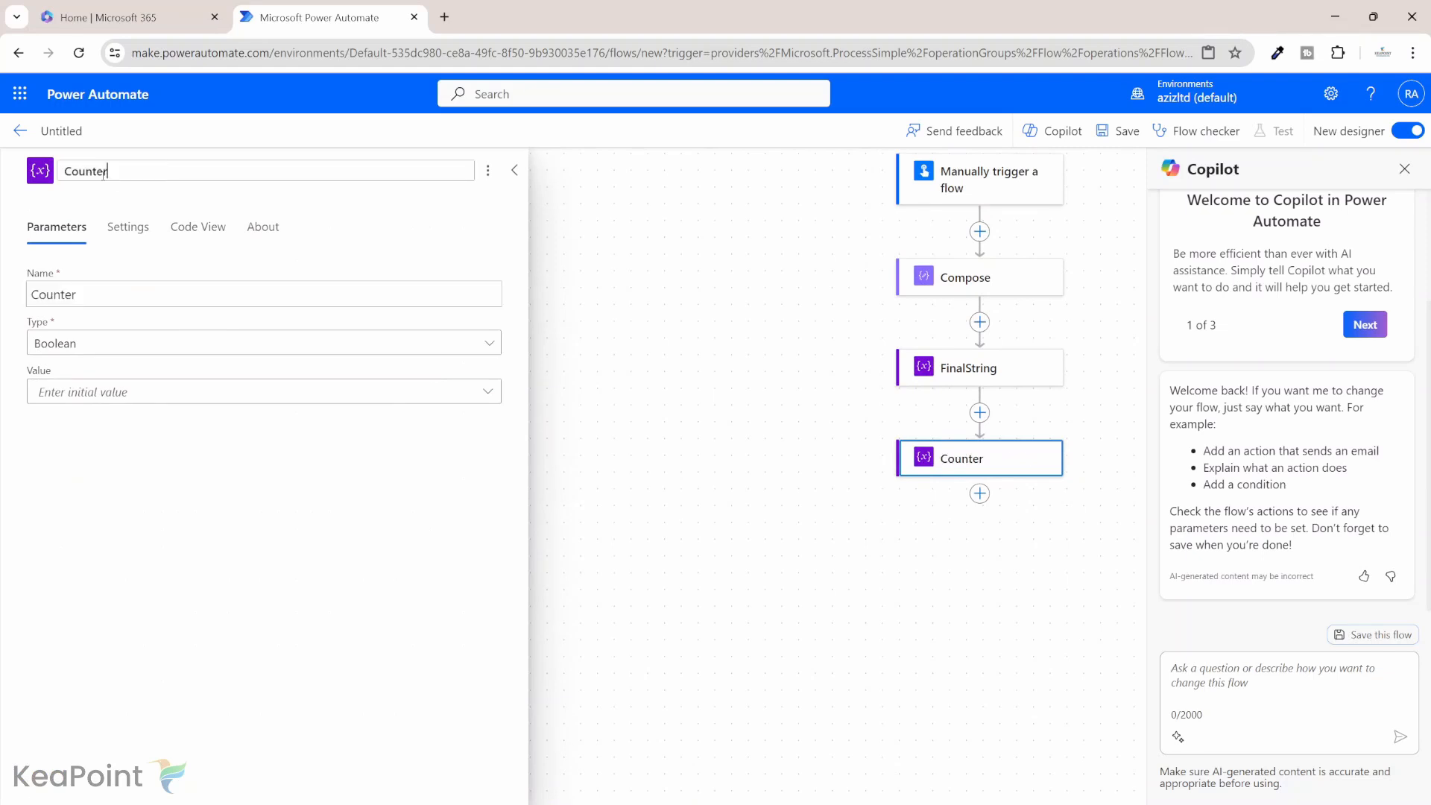
left_click(264, 342)
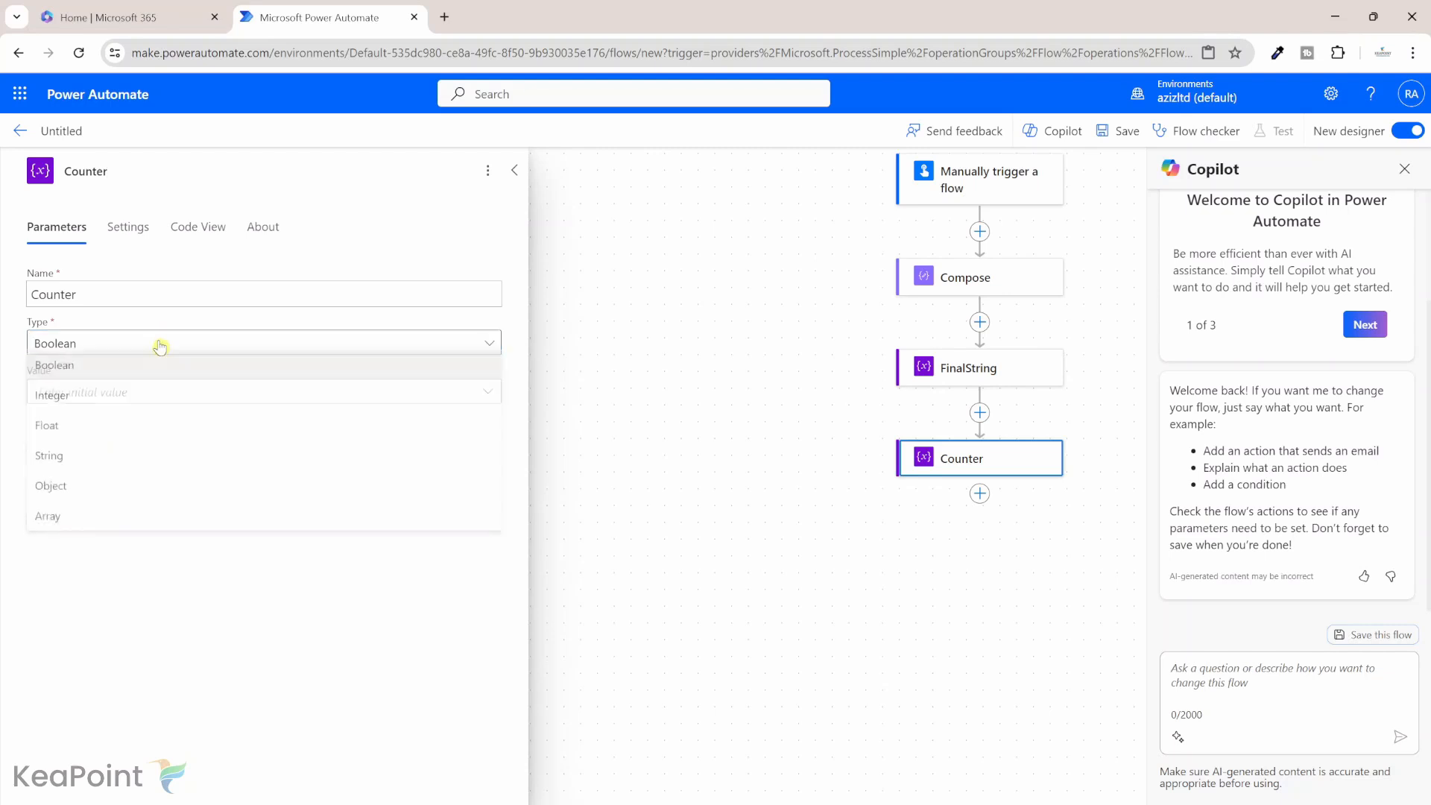
left_click(53, 394)
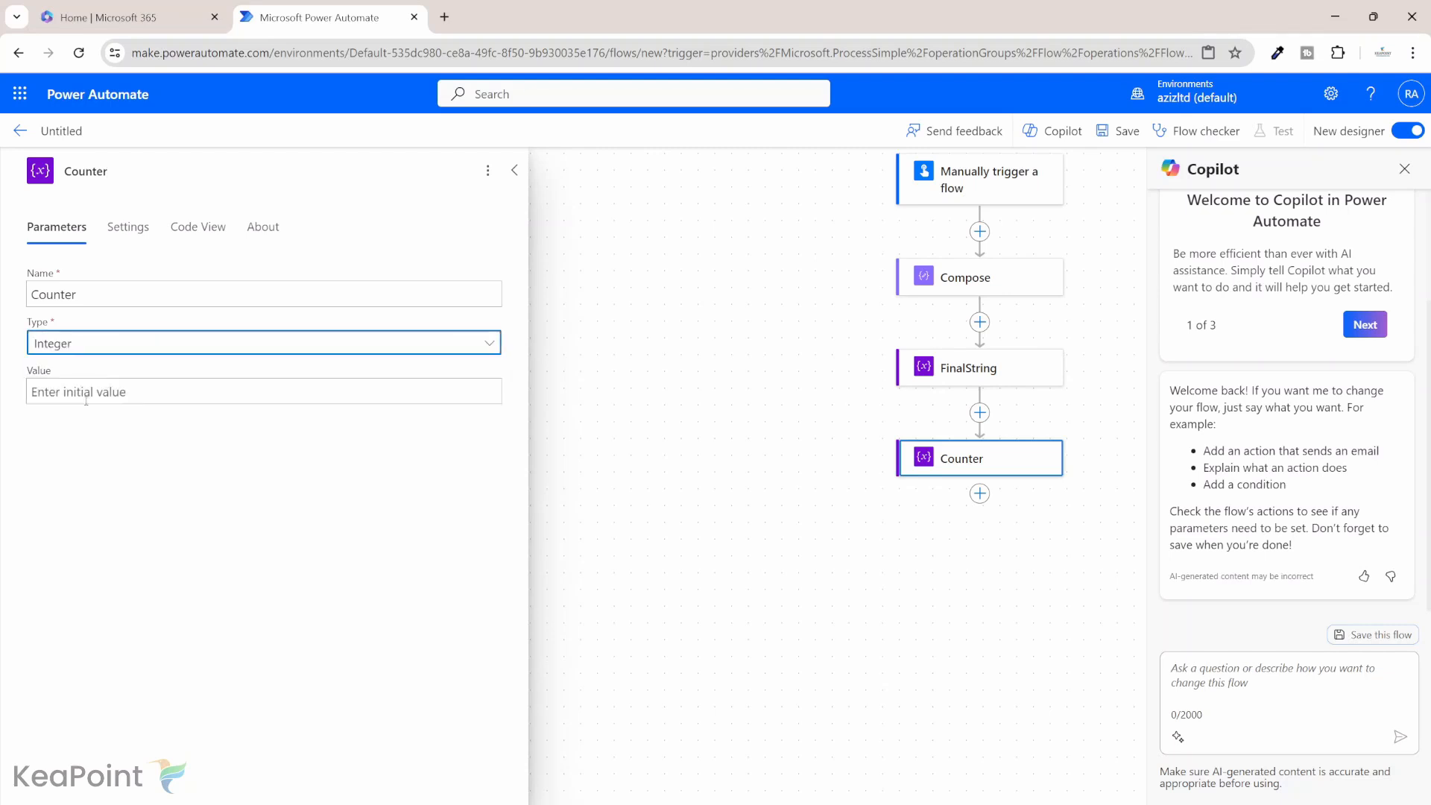
left_click(513, 170)
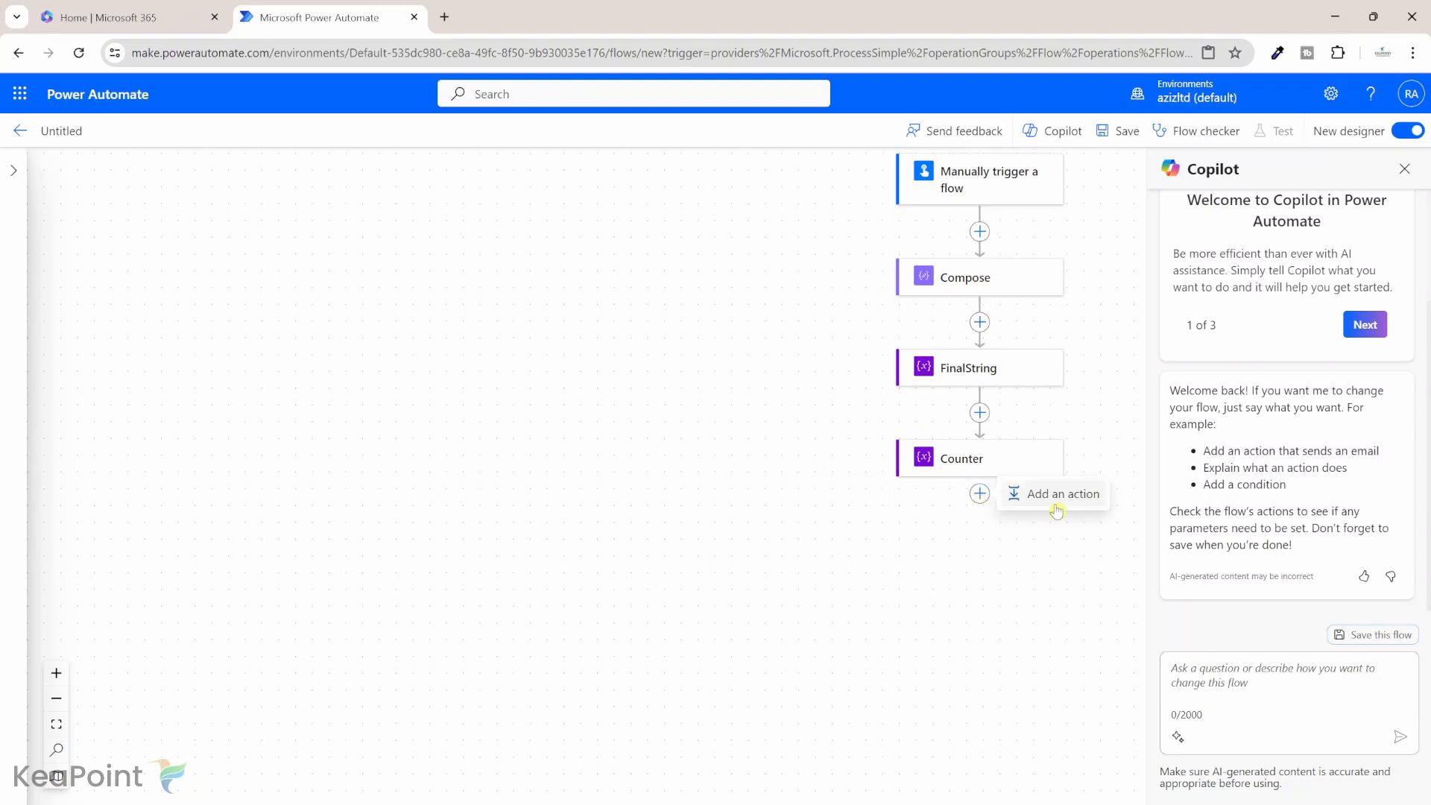
Add a Do until loop and put the Counter variable in its condition
left_click(1062, 493)
type("do until")
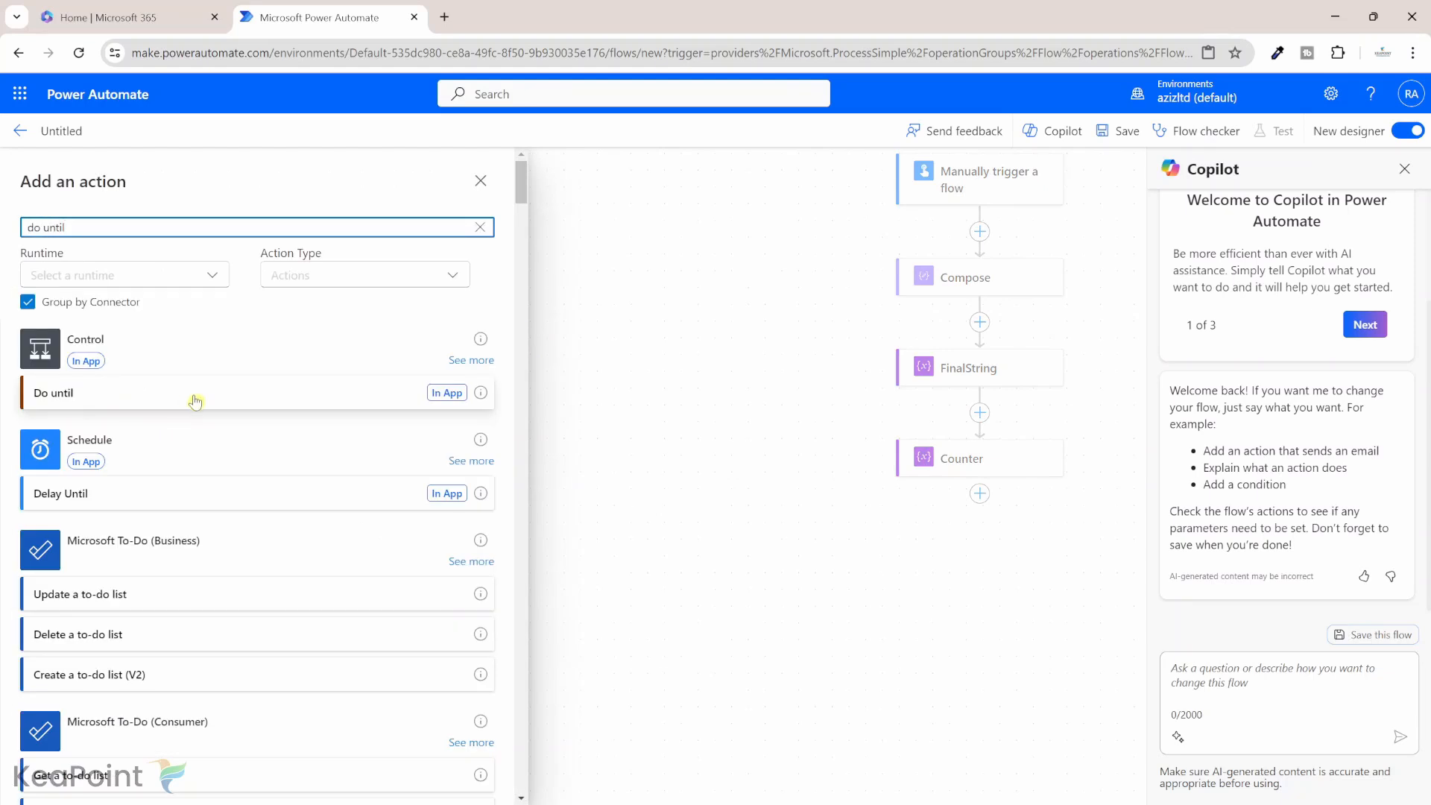
left_click(52, 393)
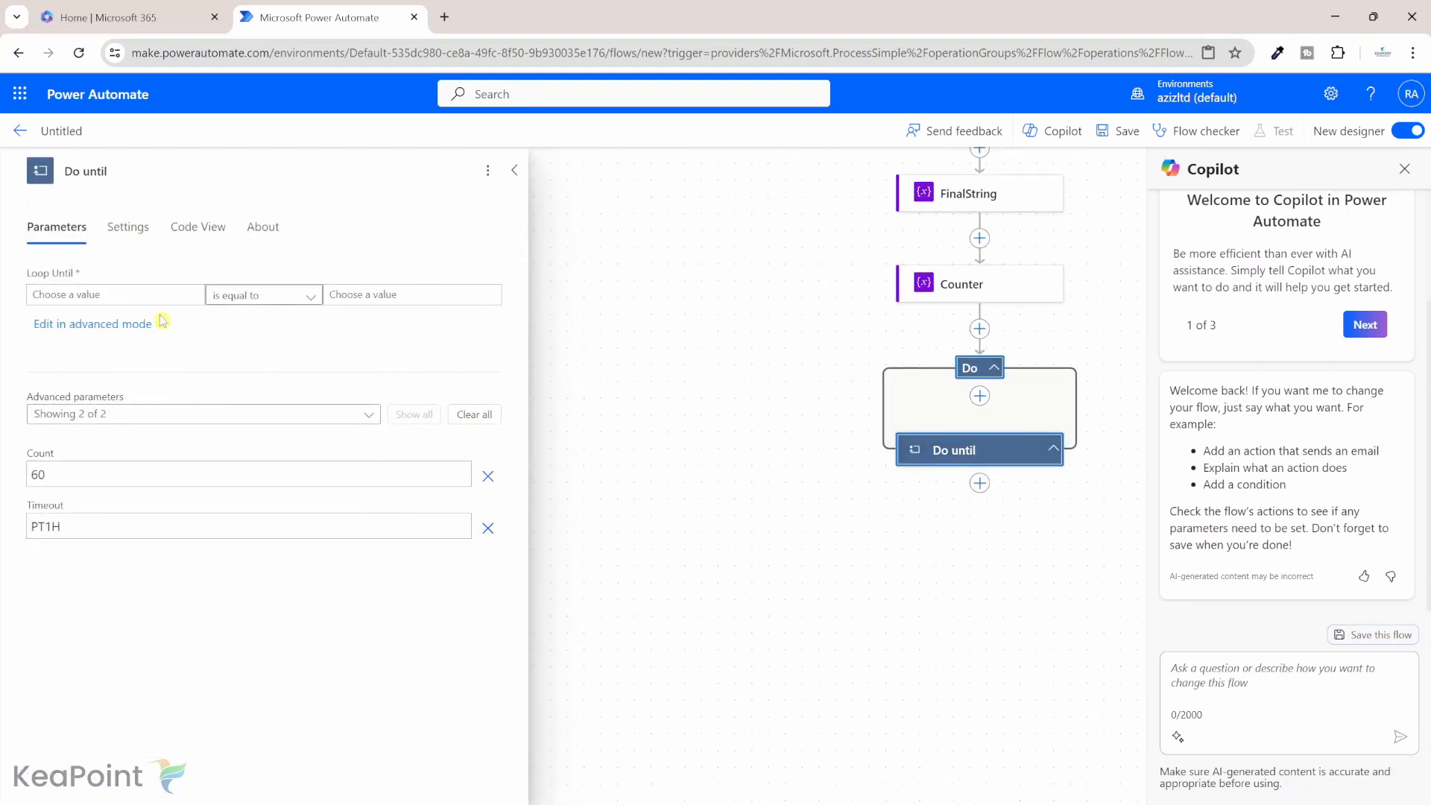
mouse_move(590, 261)
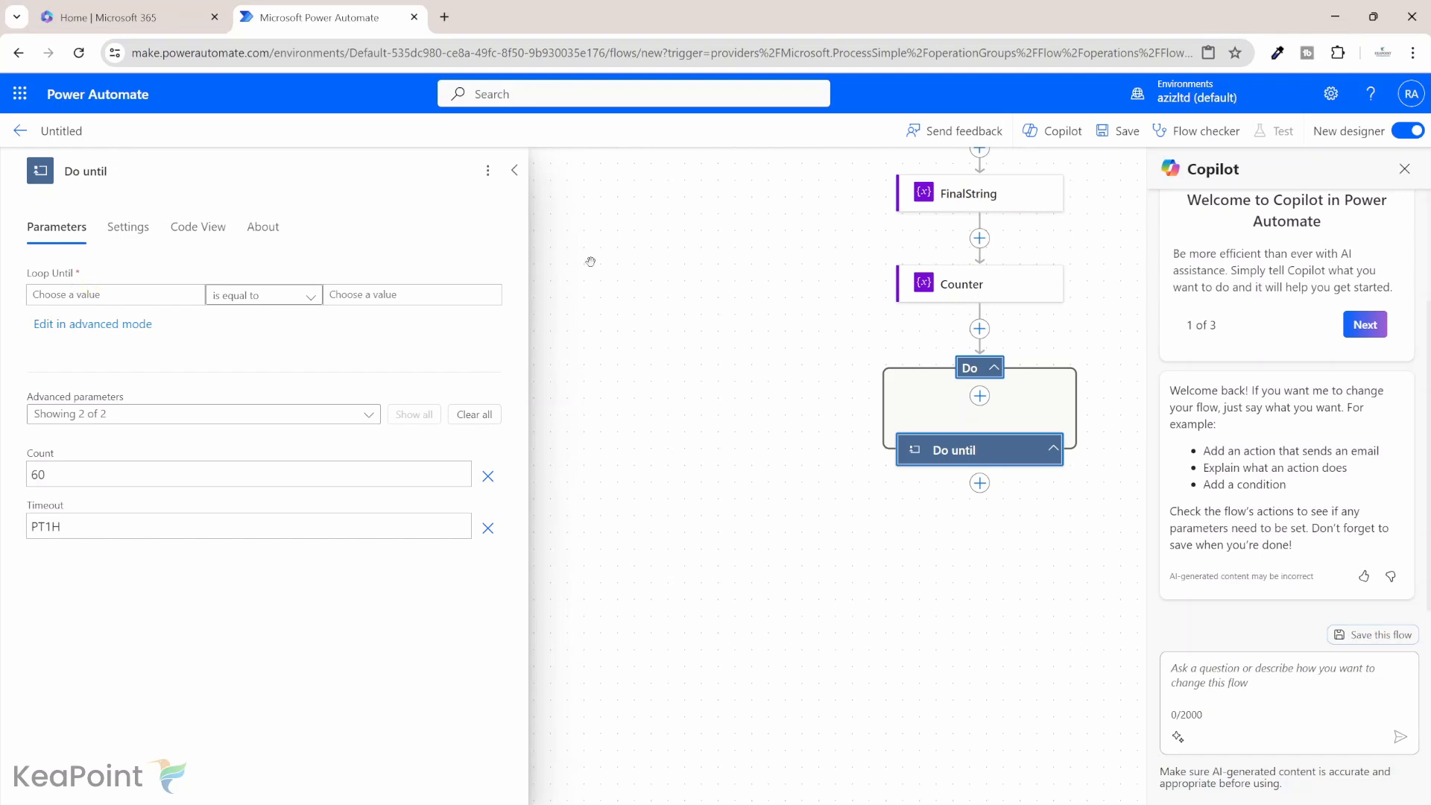
left_click(117, 293)
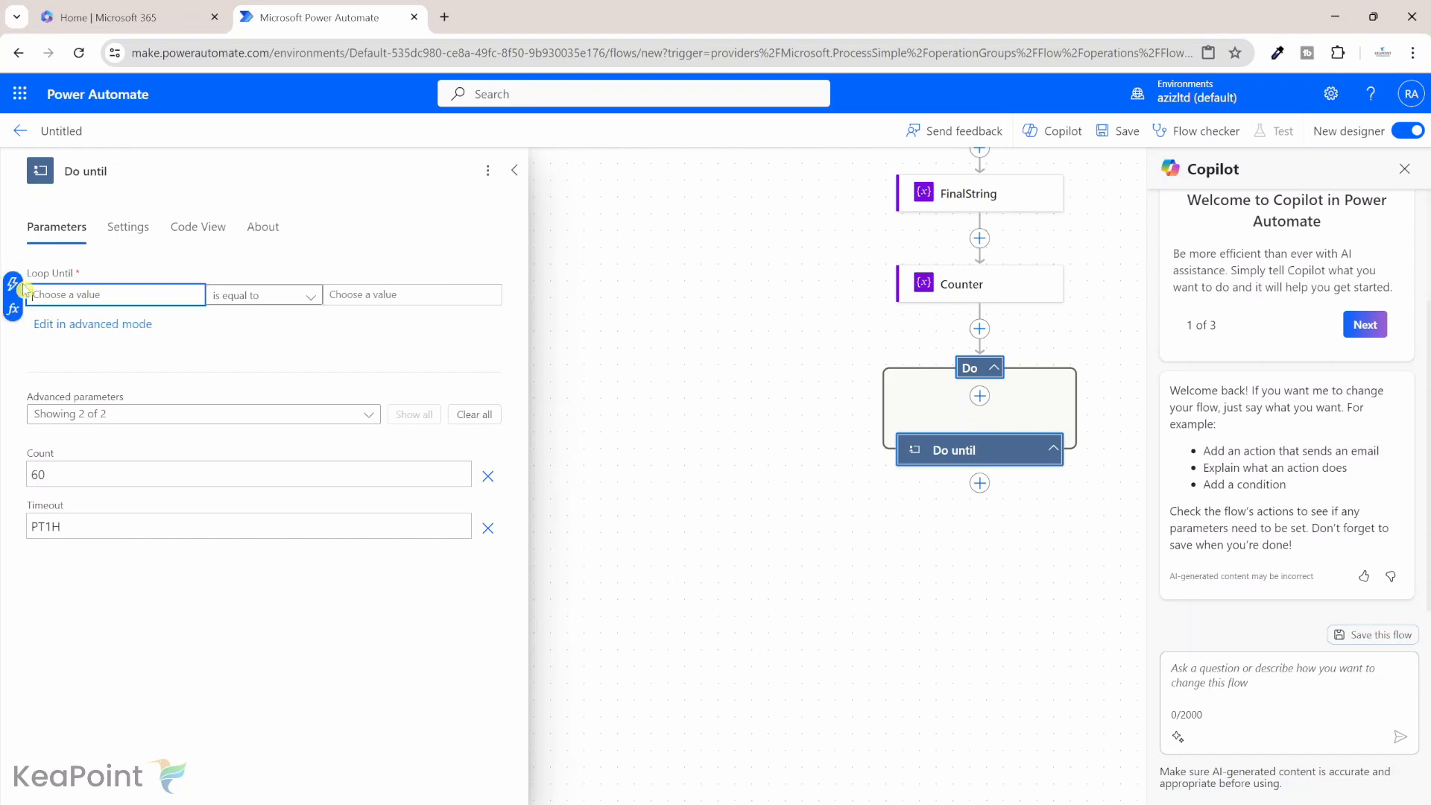
left_click(114, 293)
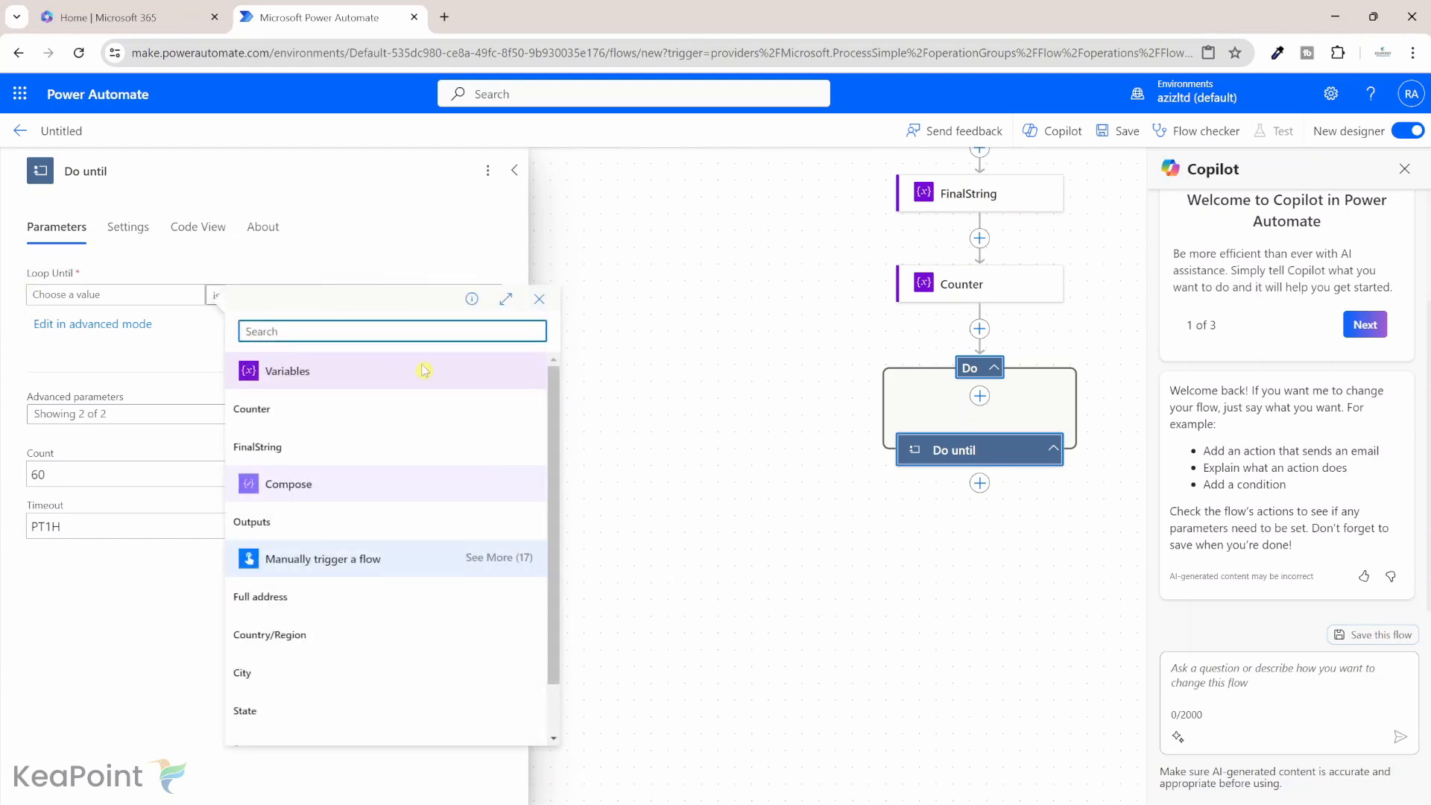
left_click(252, 407)
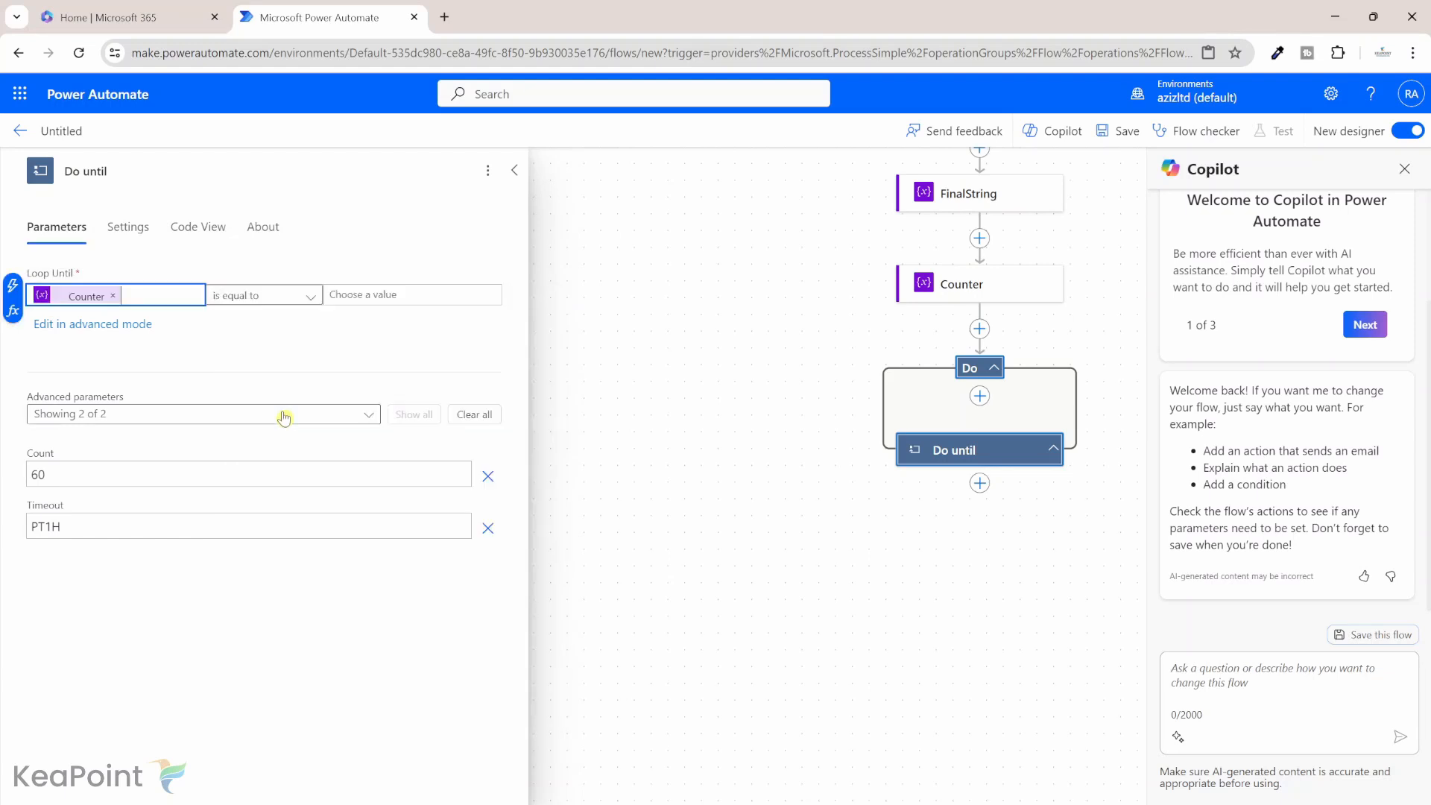
Set the loop's comparison value to the expression length(outputs('Compose'))
scroll("down", 3)
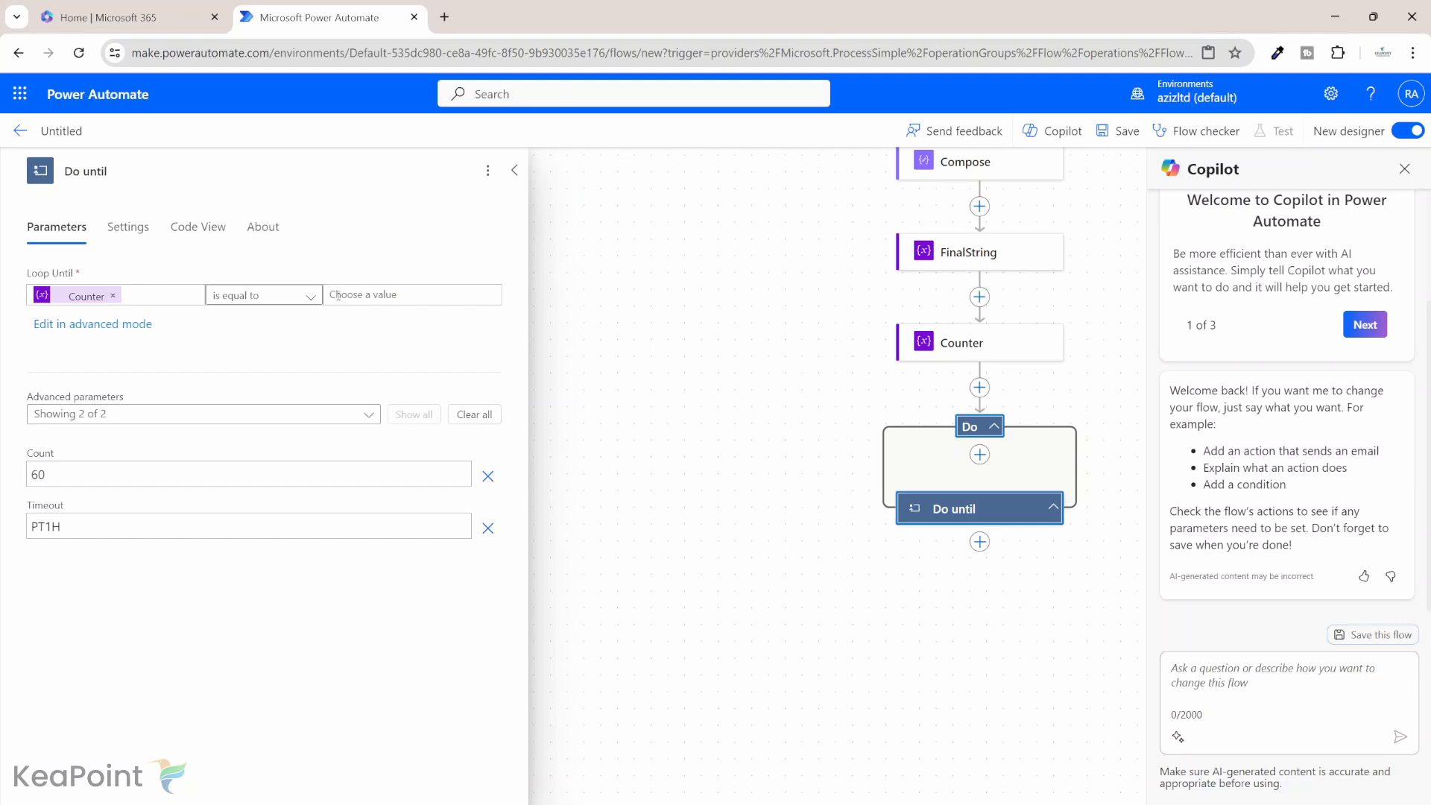
left_click(411, 294)
type("length(")
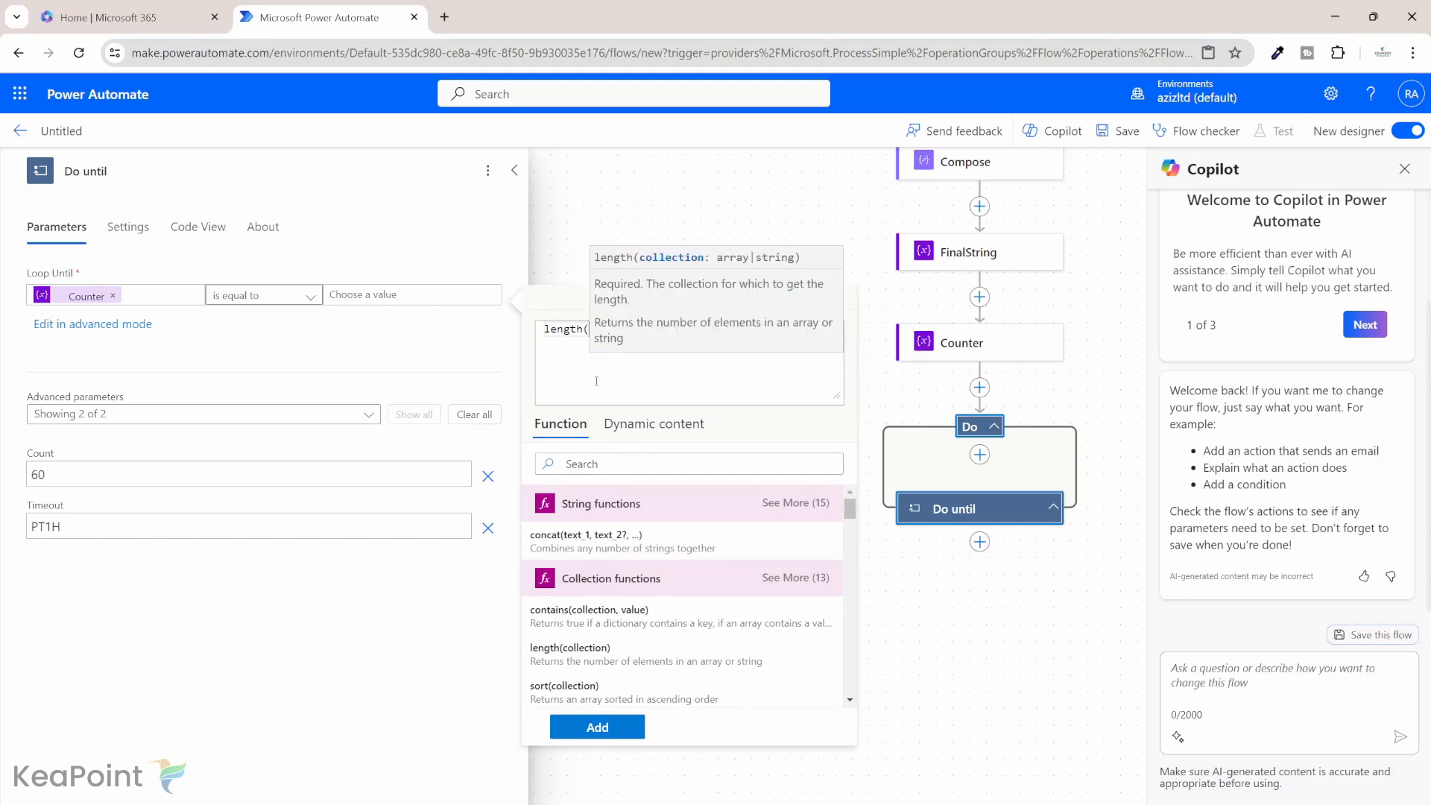
left_click(654, 423)
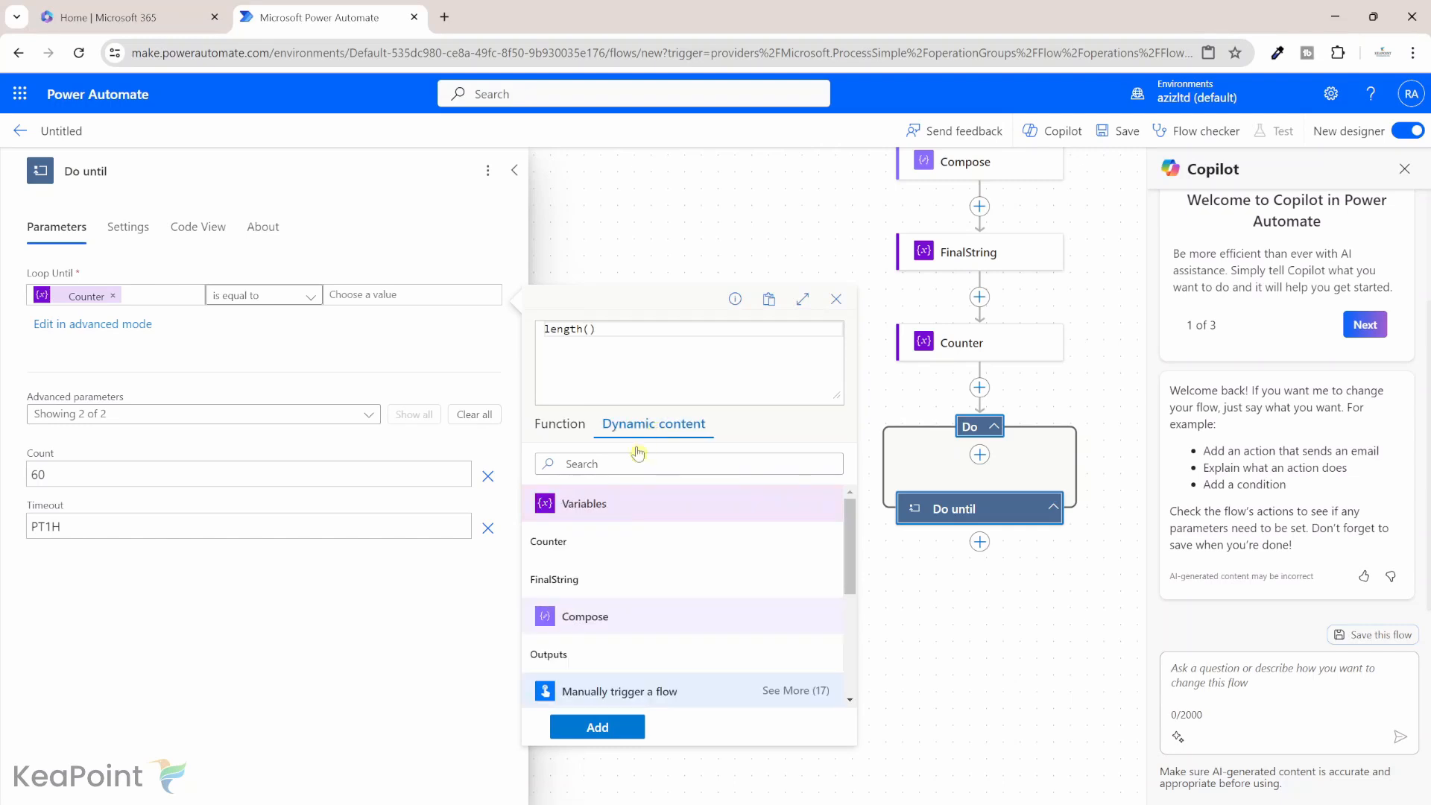
mouse_move(570, 661)
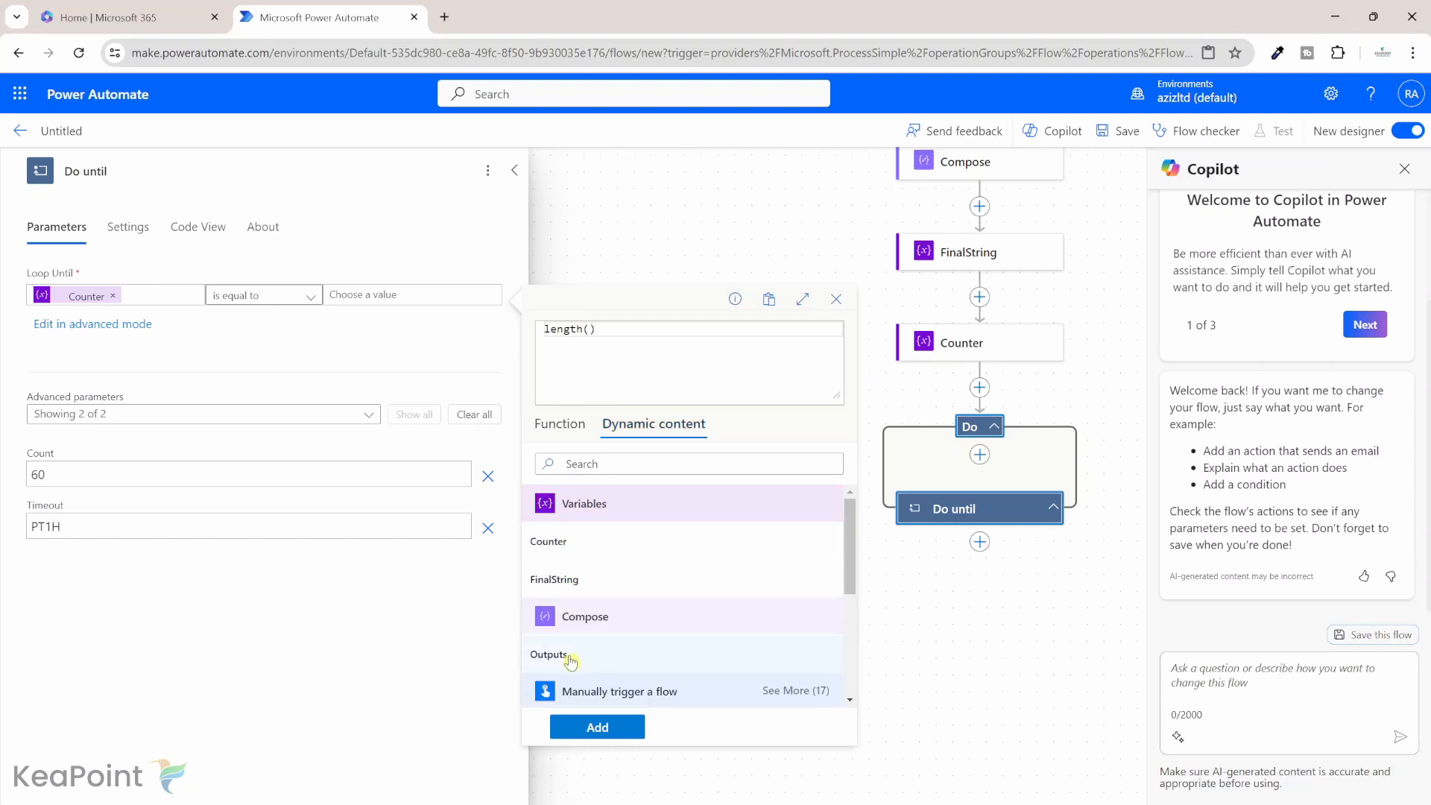
mouse_move(590, 659)
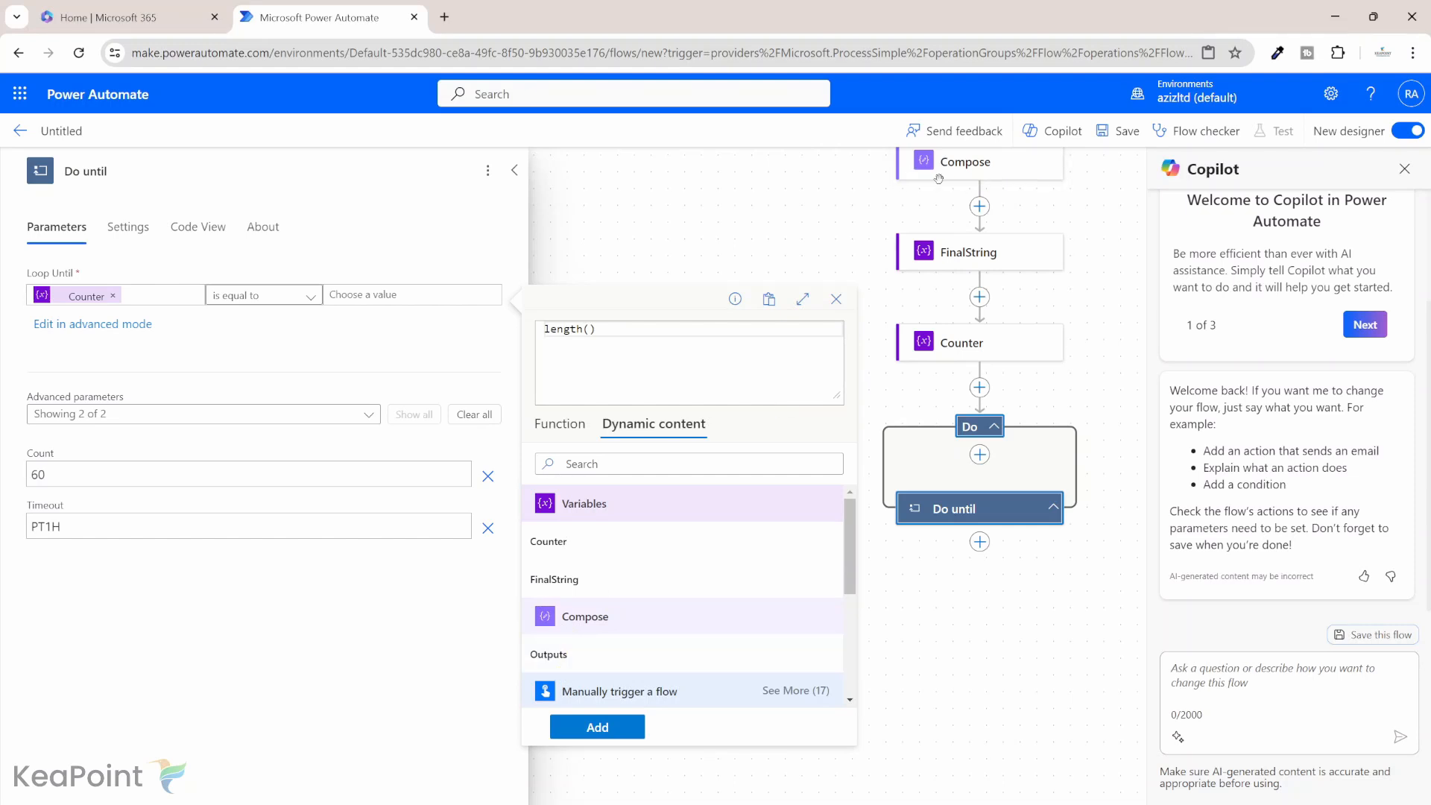
left_click(585, 616)
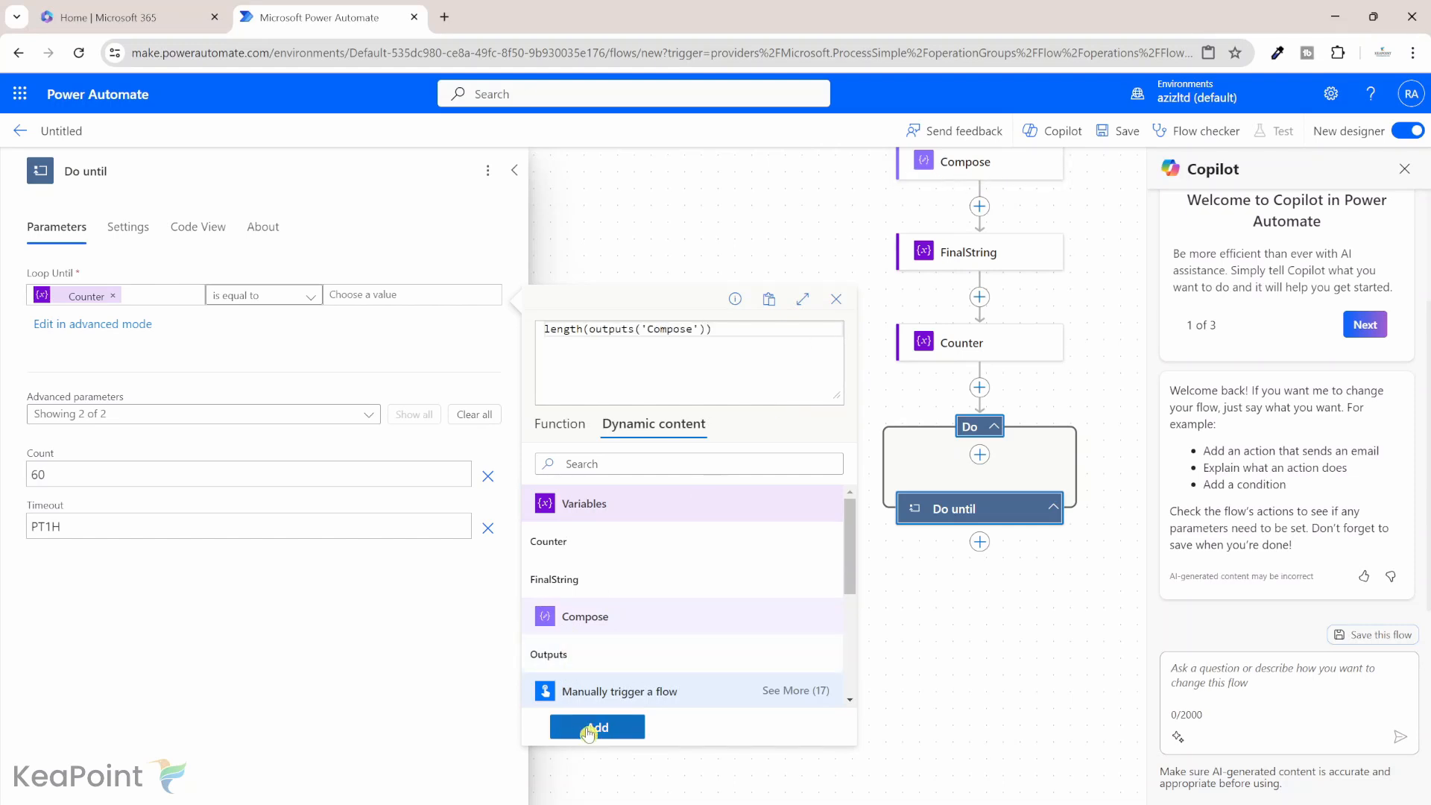
left_click(596, 727)
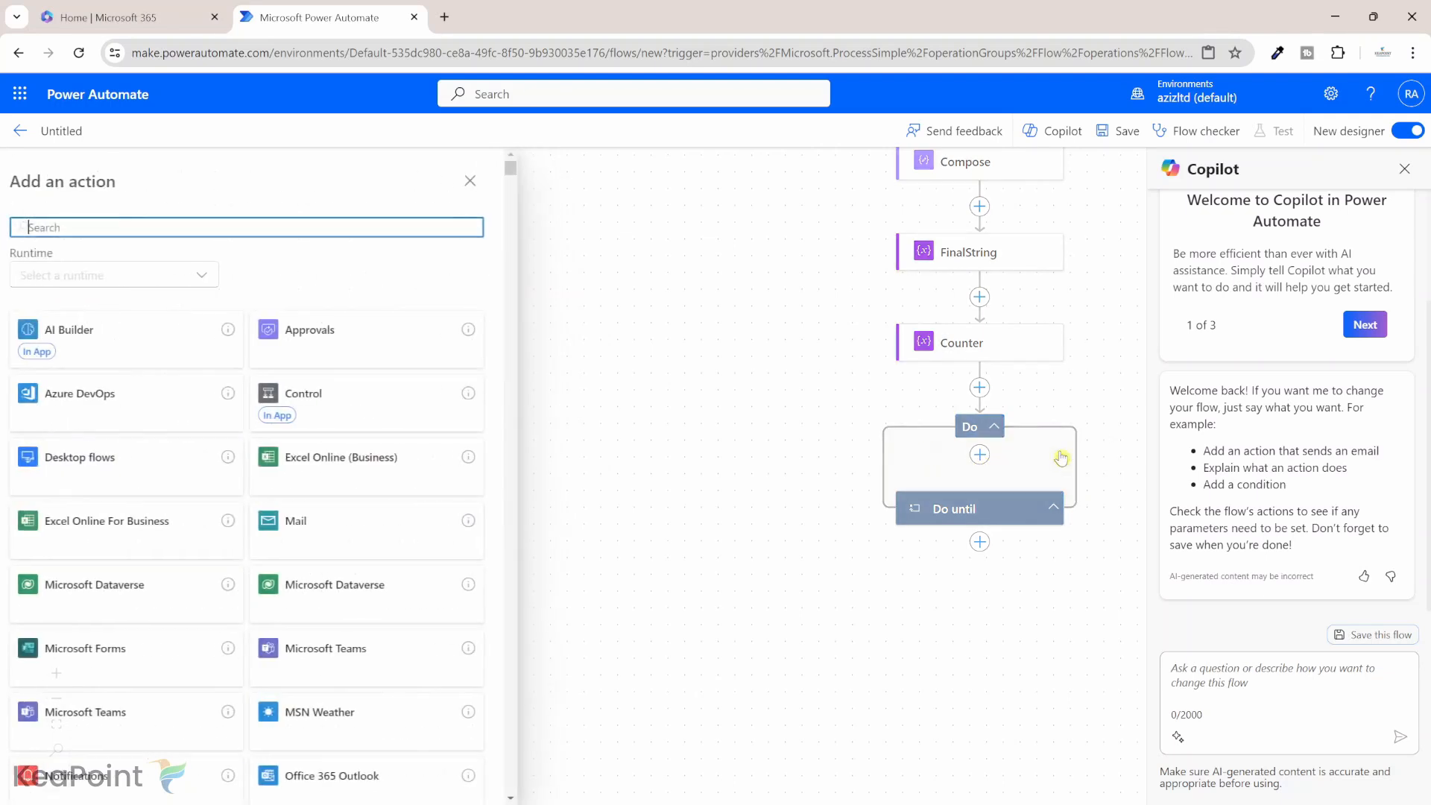
Search 'append' and add the Append to string variable action inside the loop
type("app")
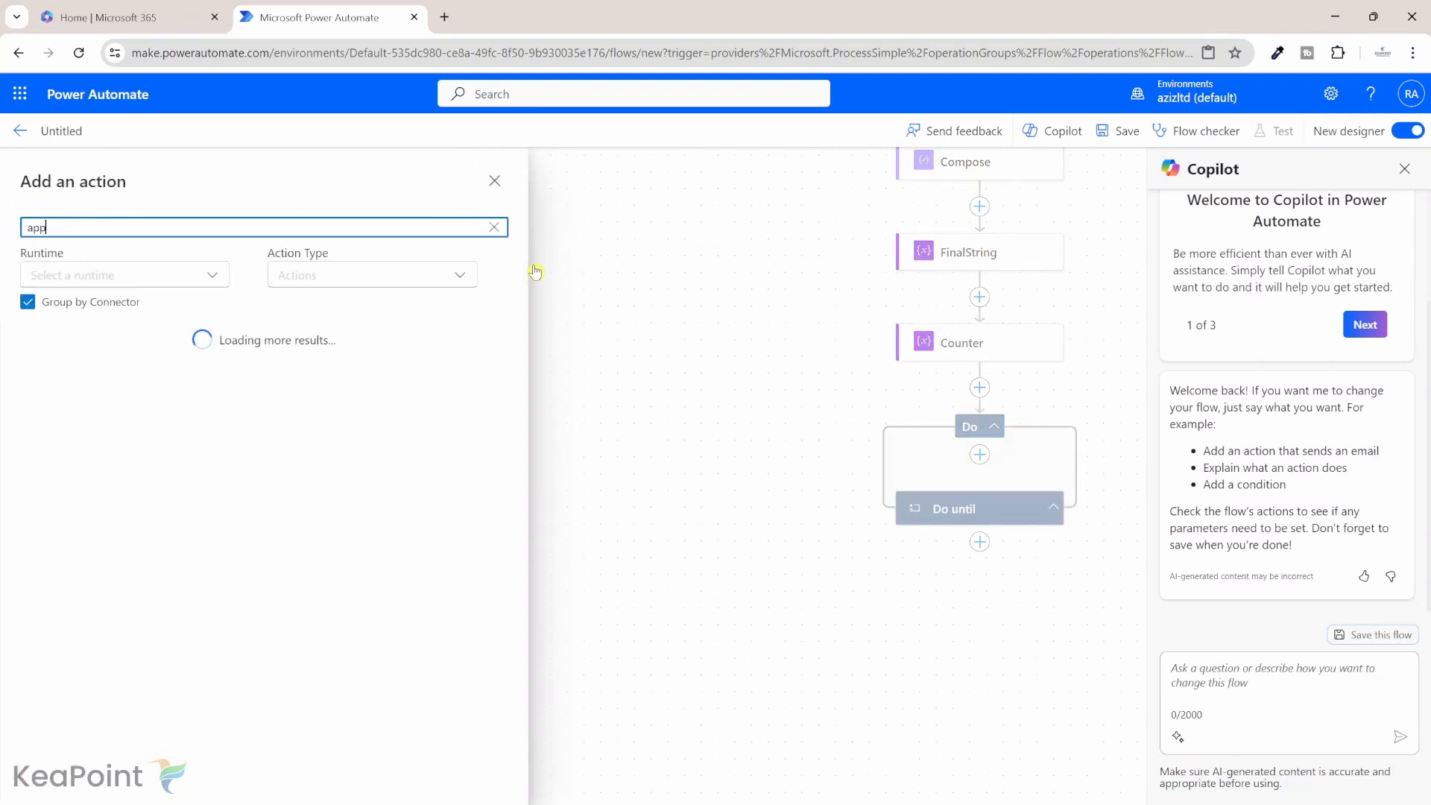
type("end")
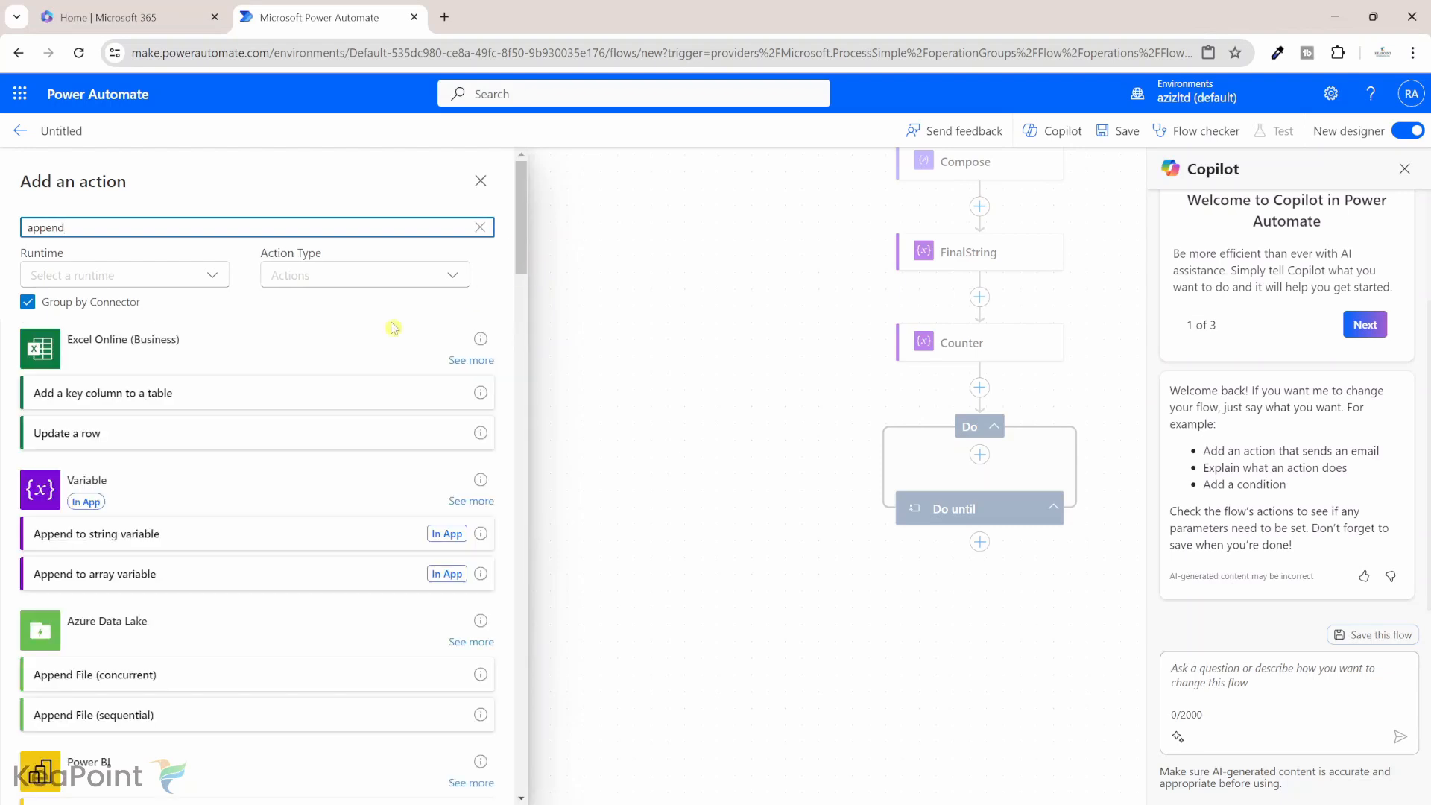
mouse_move(377, 542)
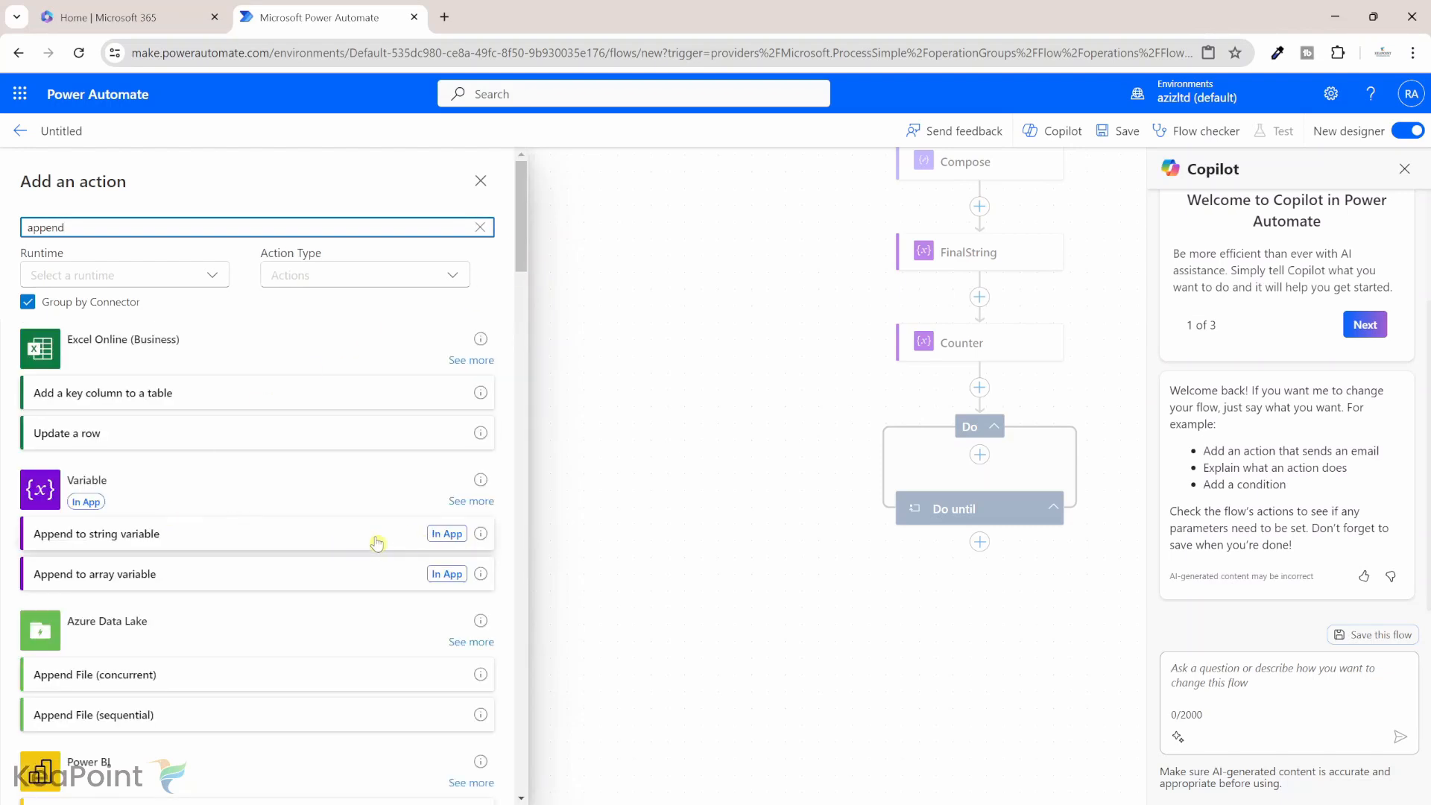
left_click(96, 533)
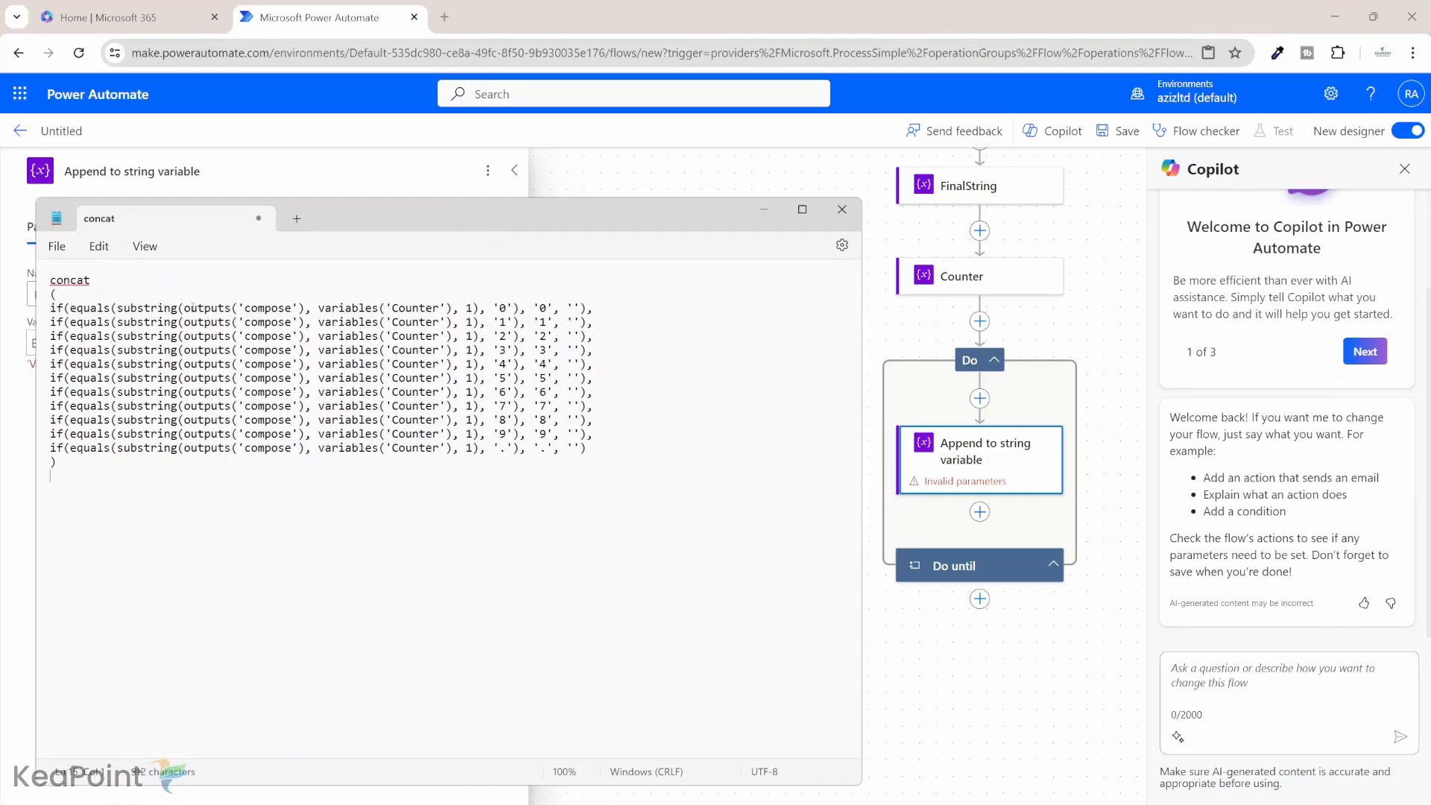
Open the Notepad notes, select the whole concat expression, then minimize Notepad
double_click(240, 309)
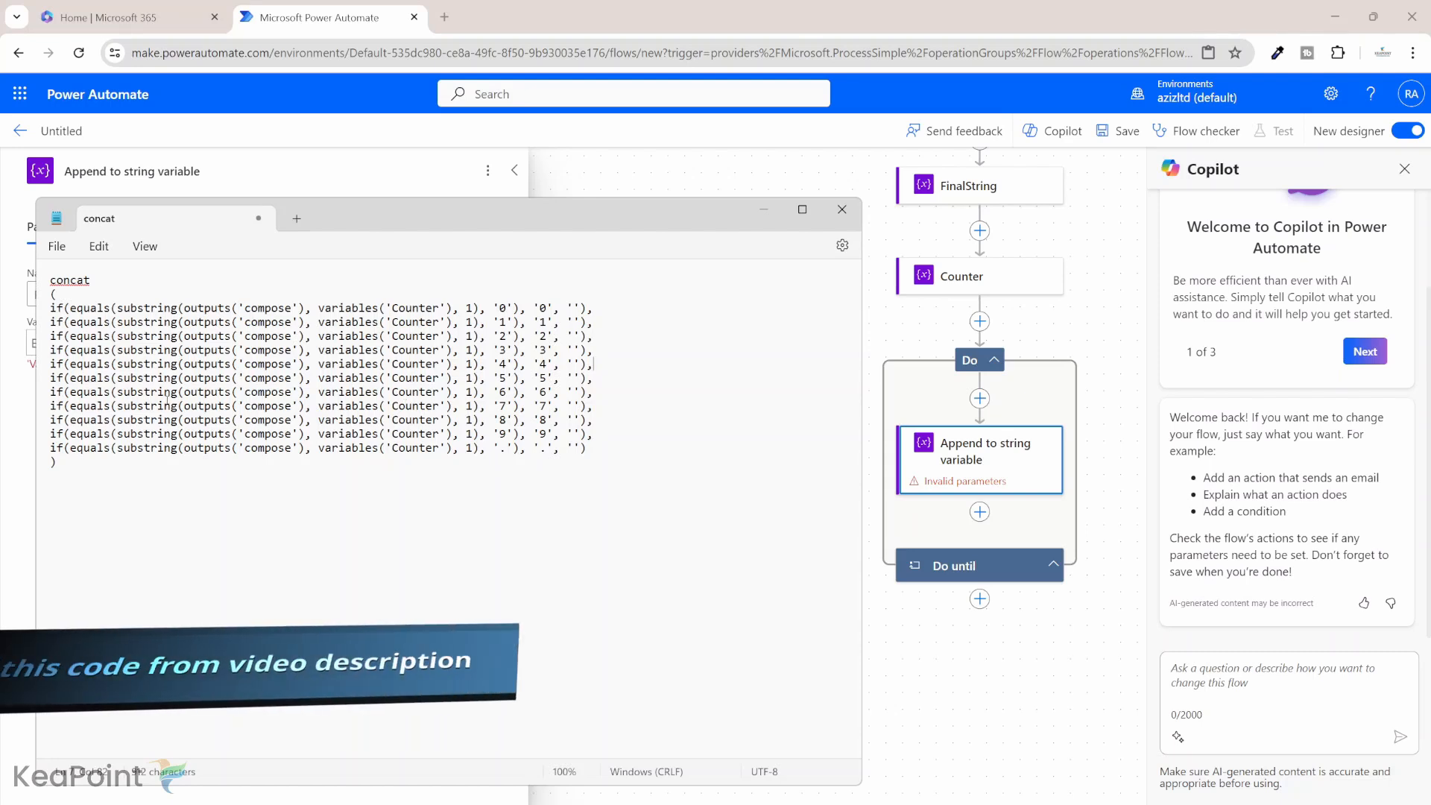
key("ctrl+a")
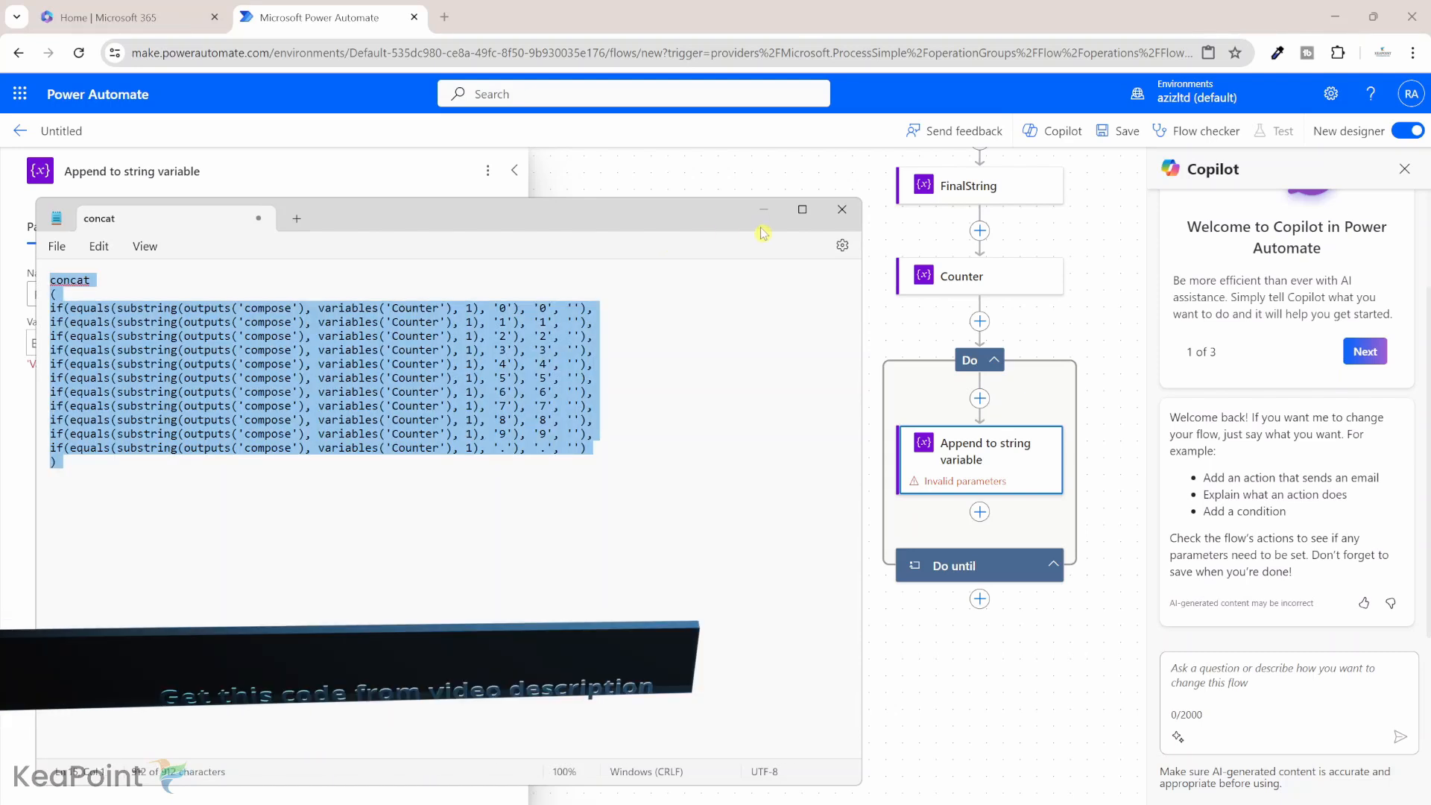
left_click(841, 209)
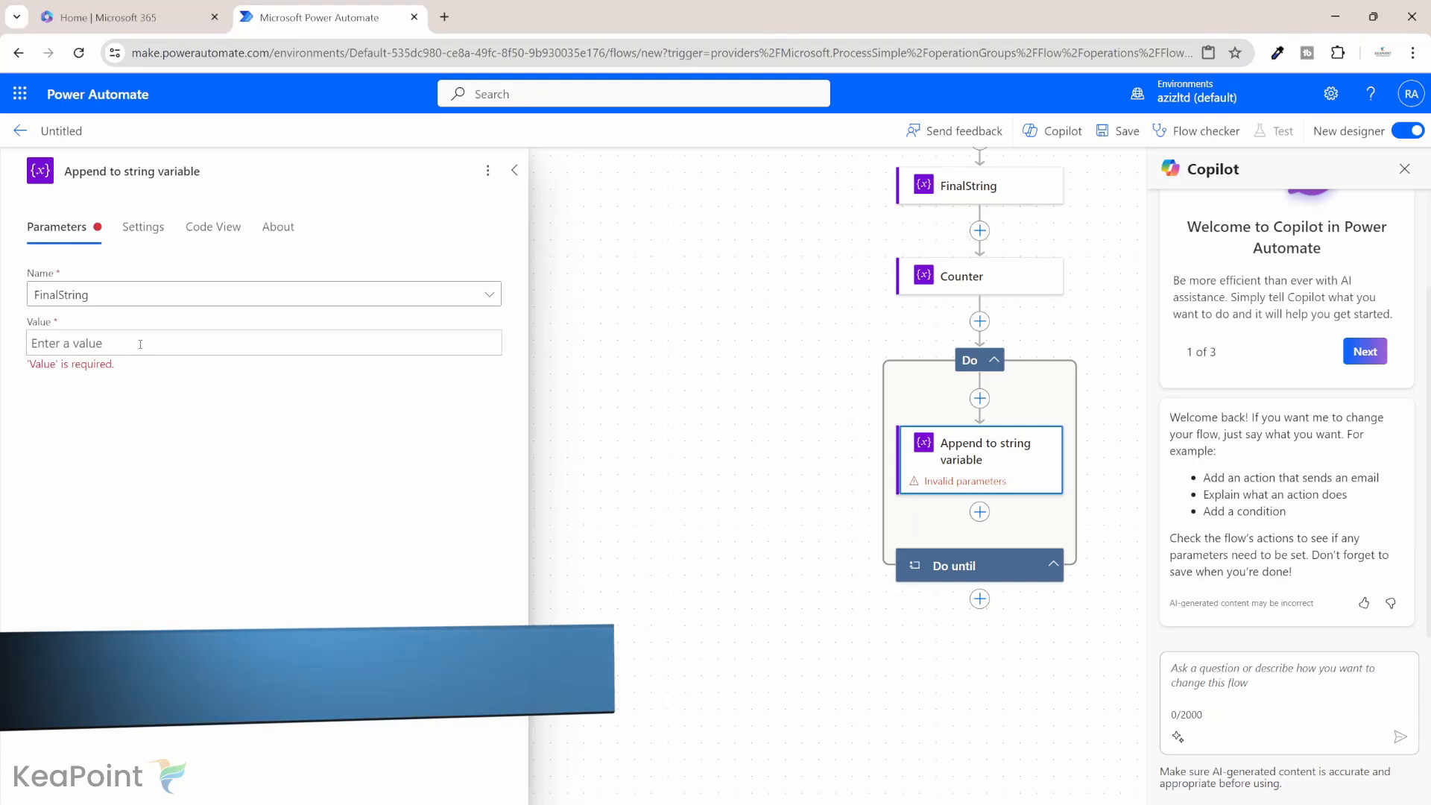
Set the append step's Value to the pasted concat expression
left_click(264, 342)
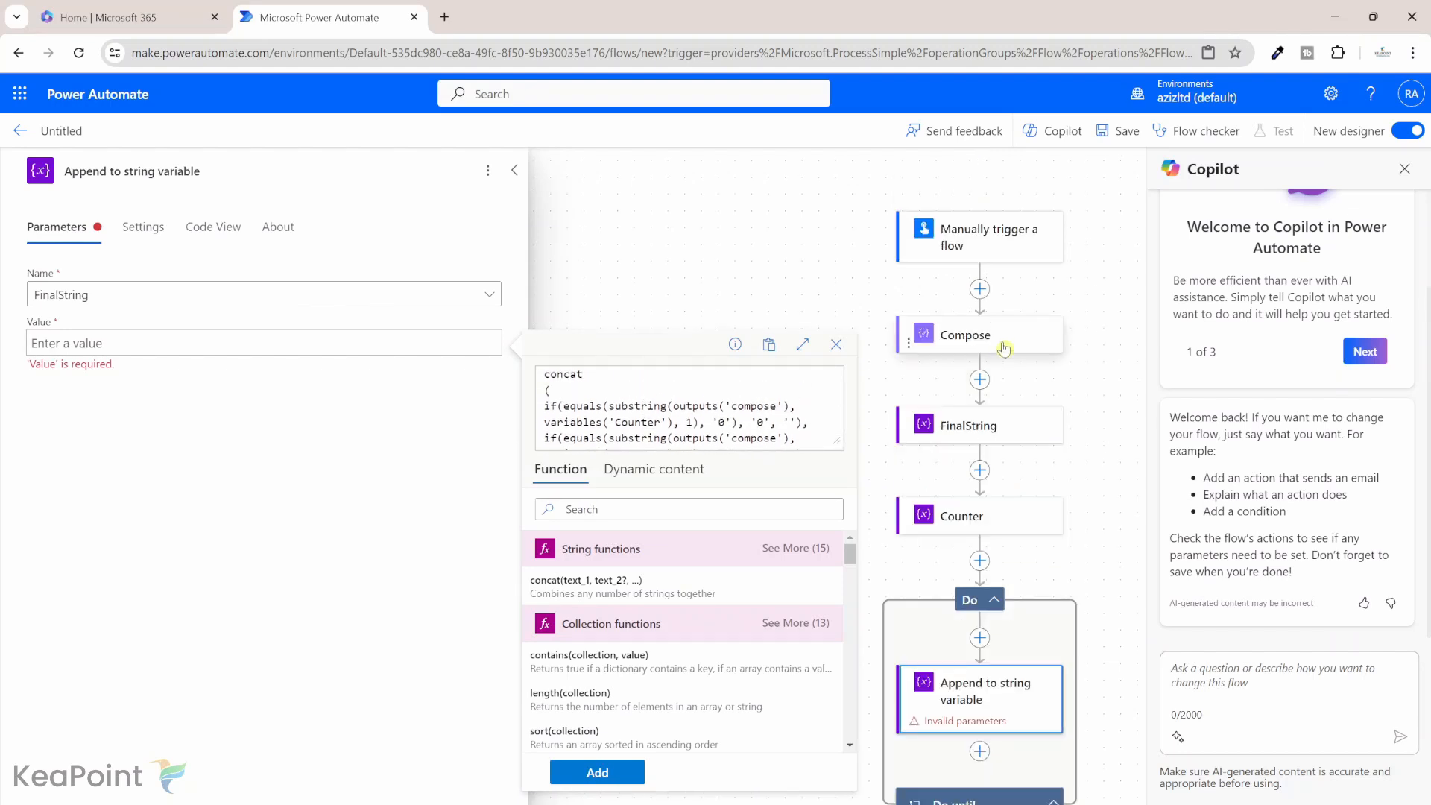
mouse_move(976, 334)
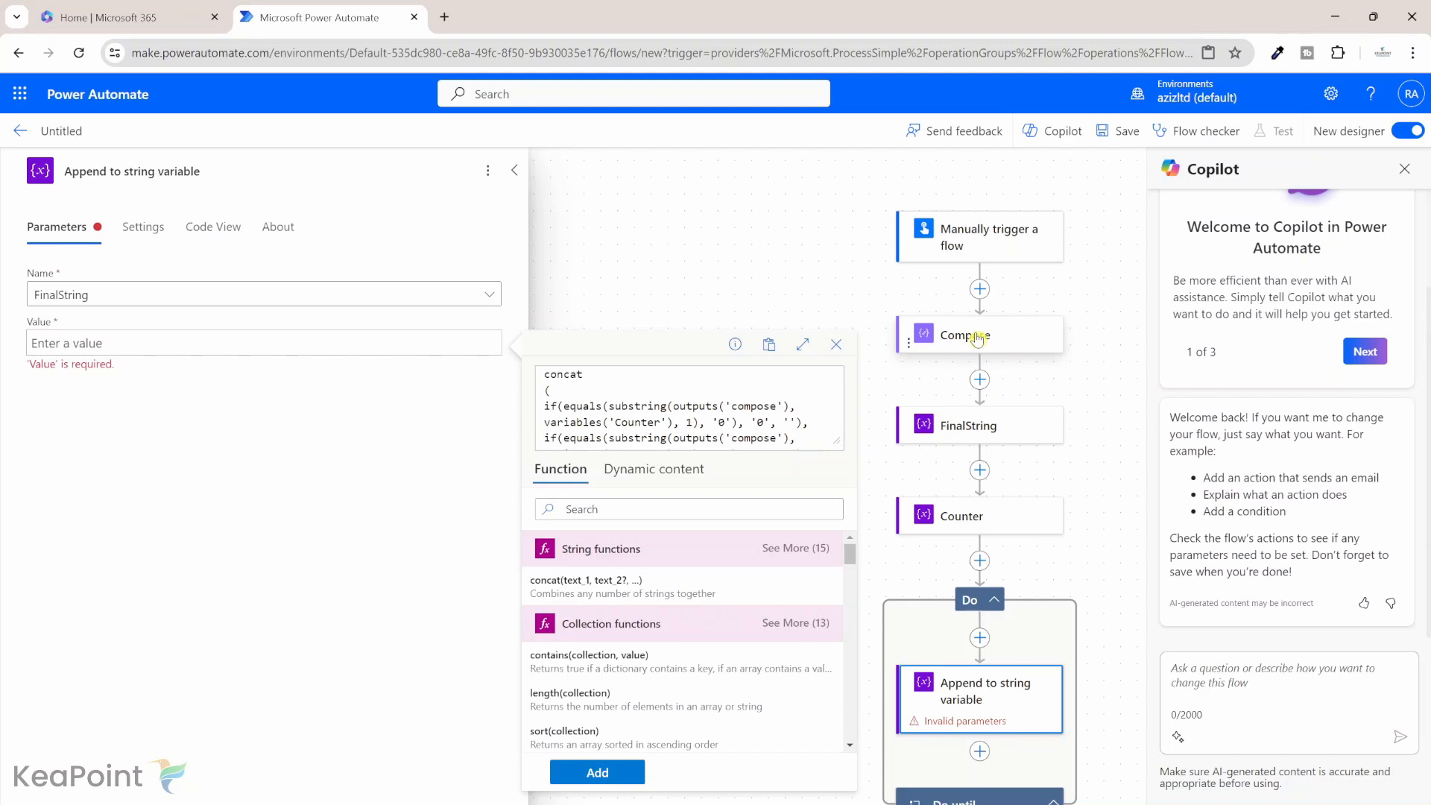
mouse_move(954, 517)
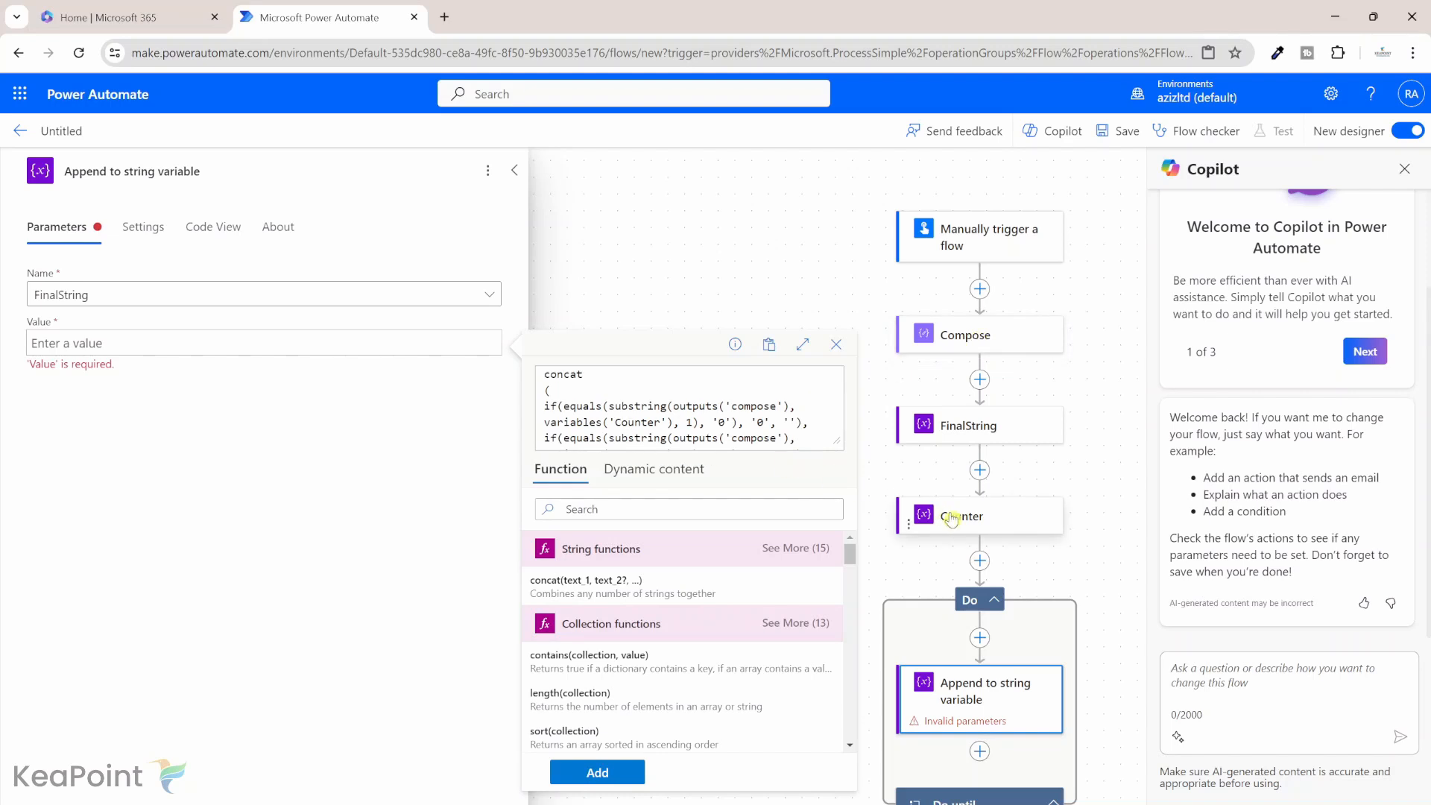
left_click(596, 771)
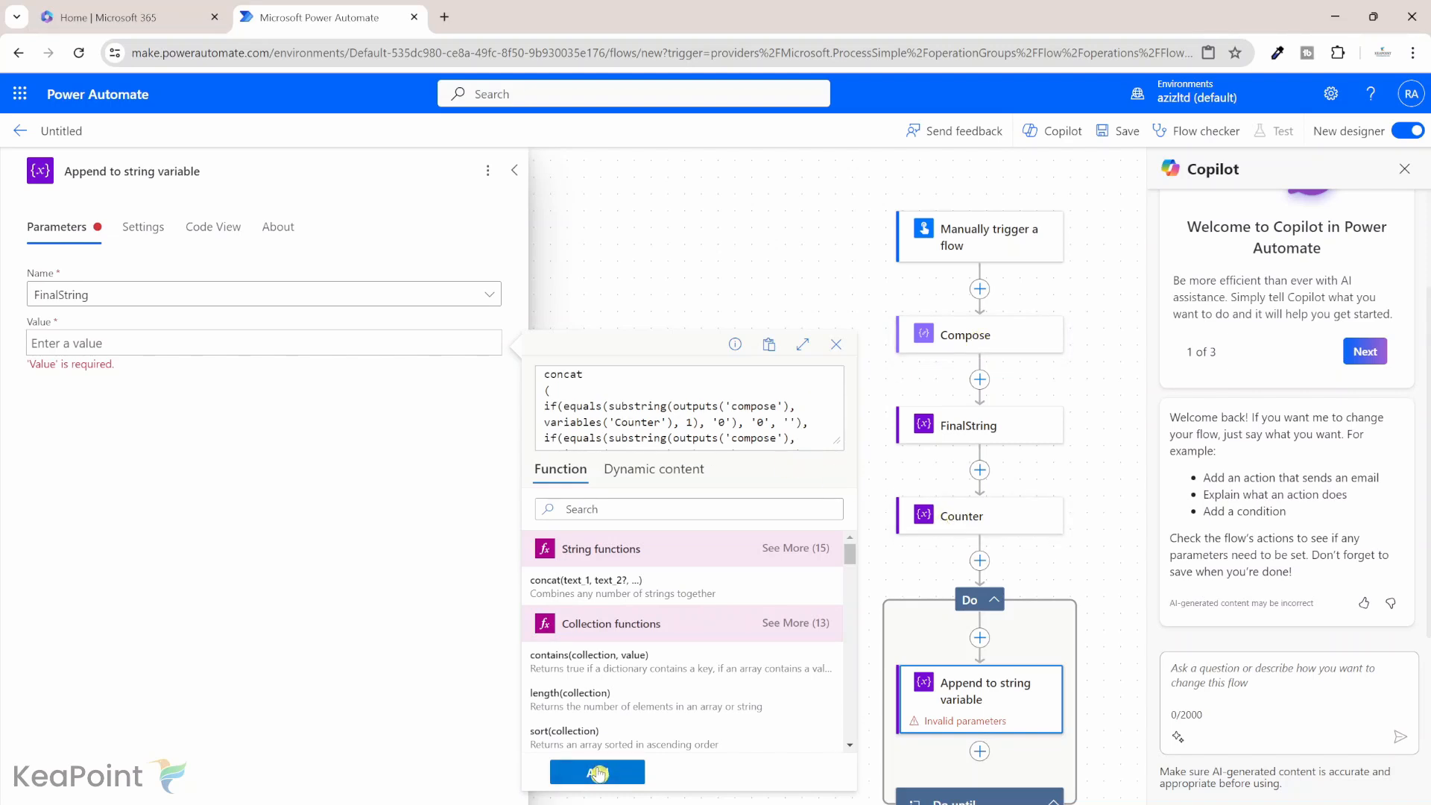
left_click(596, 772)
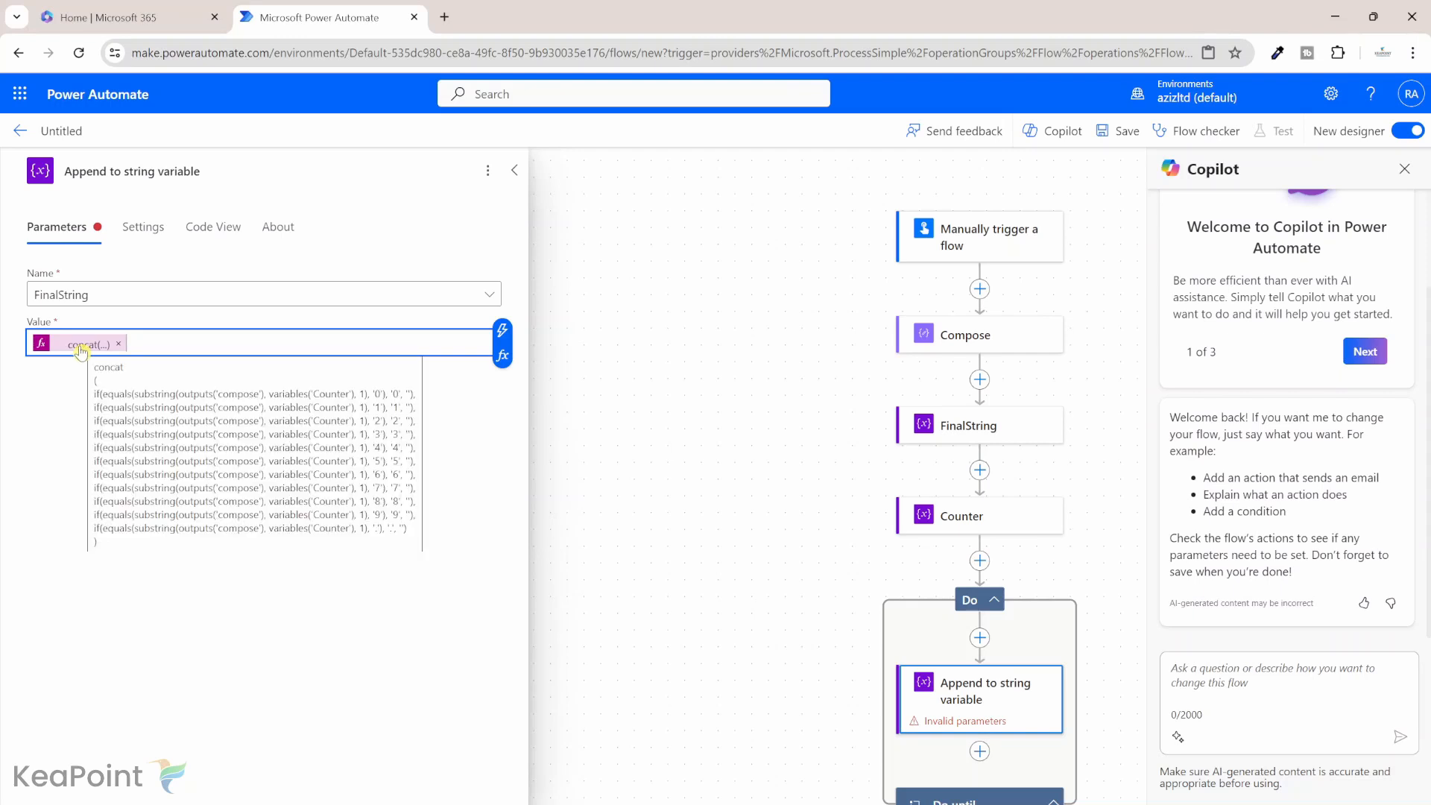
left_click(513, 170)
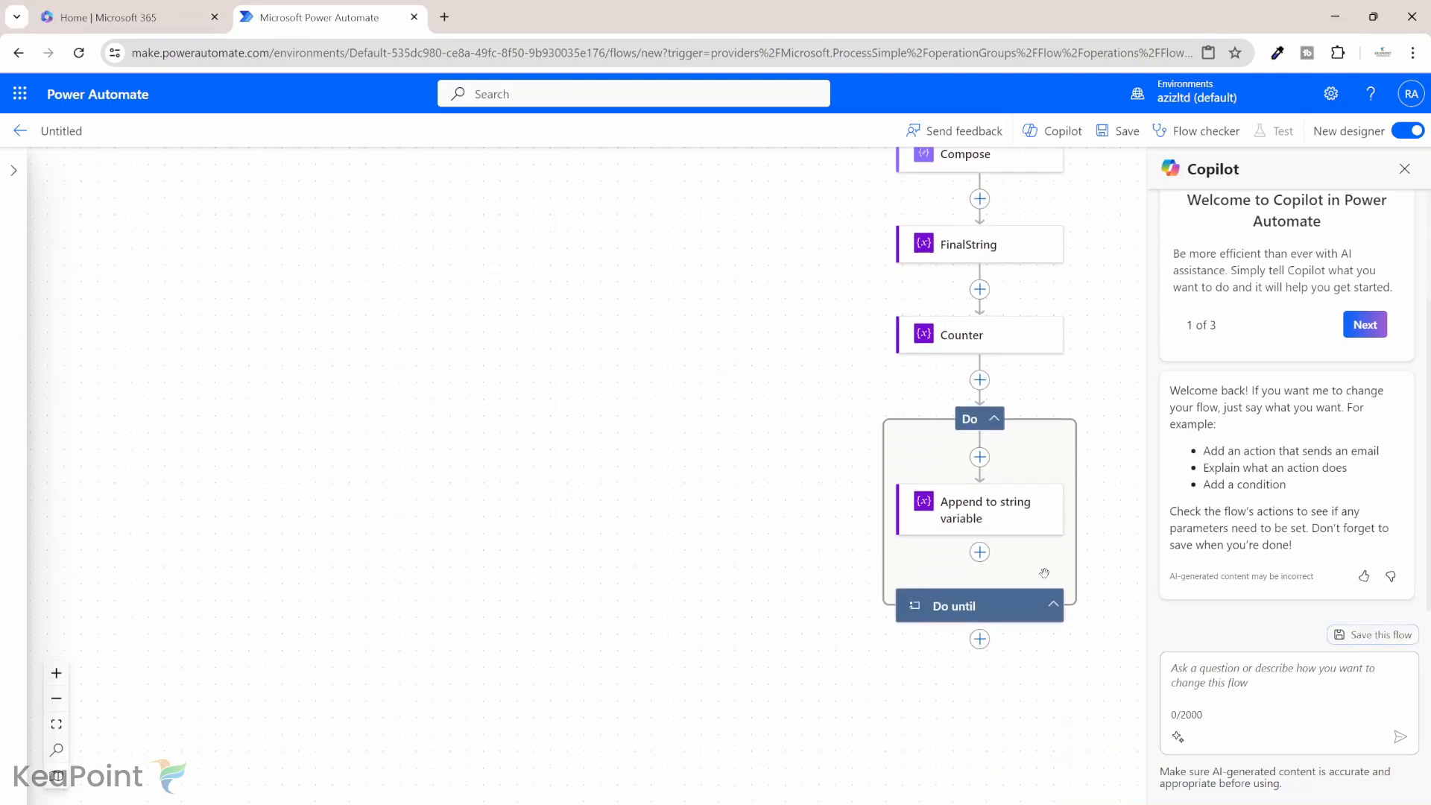
mouse_move(979, 552)
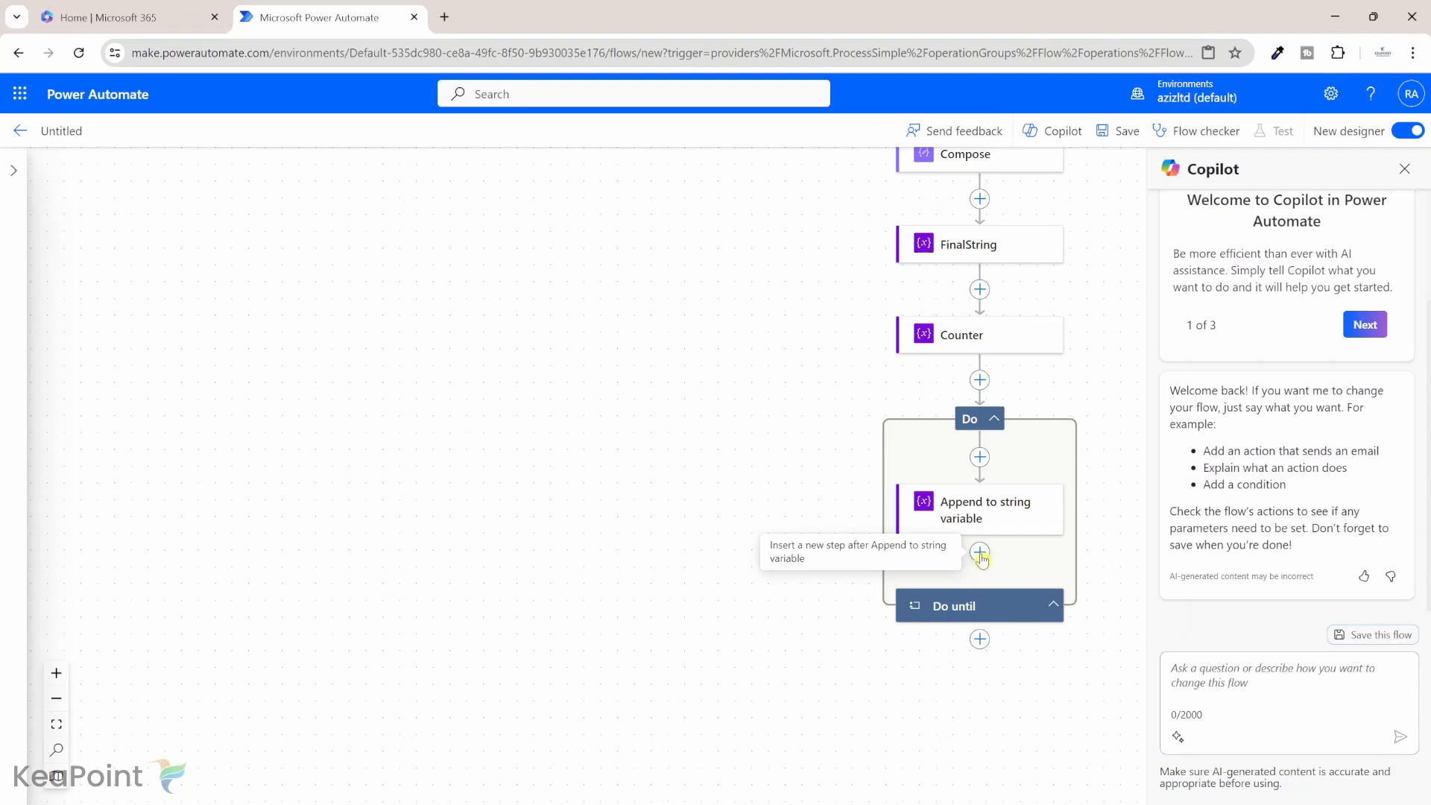
Add an Increment variable step after the append, incrementing Counter by 1
left_click(979, 552)
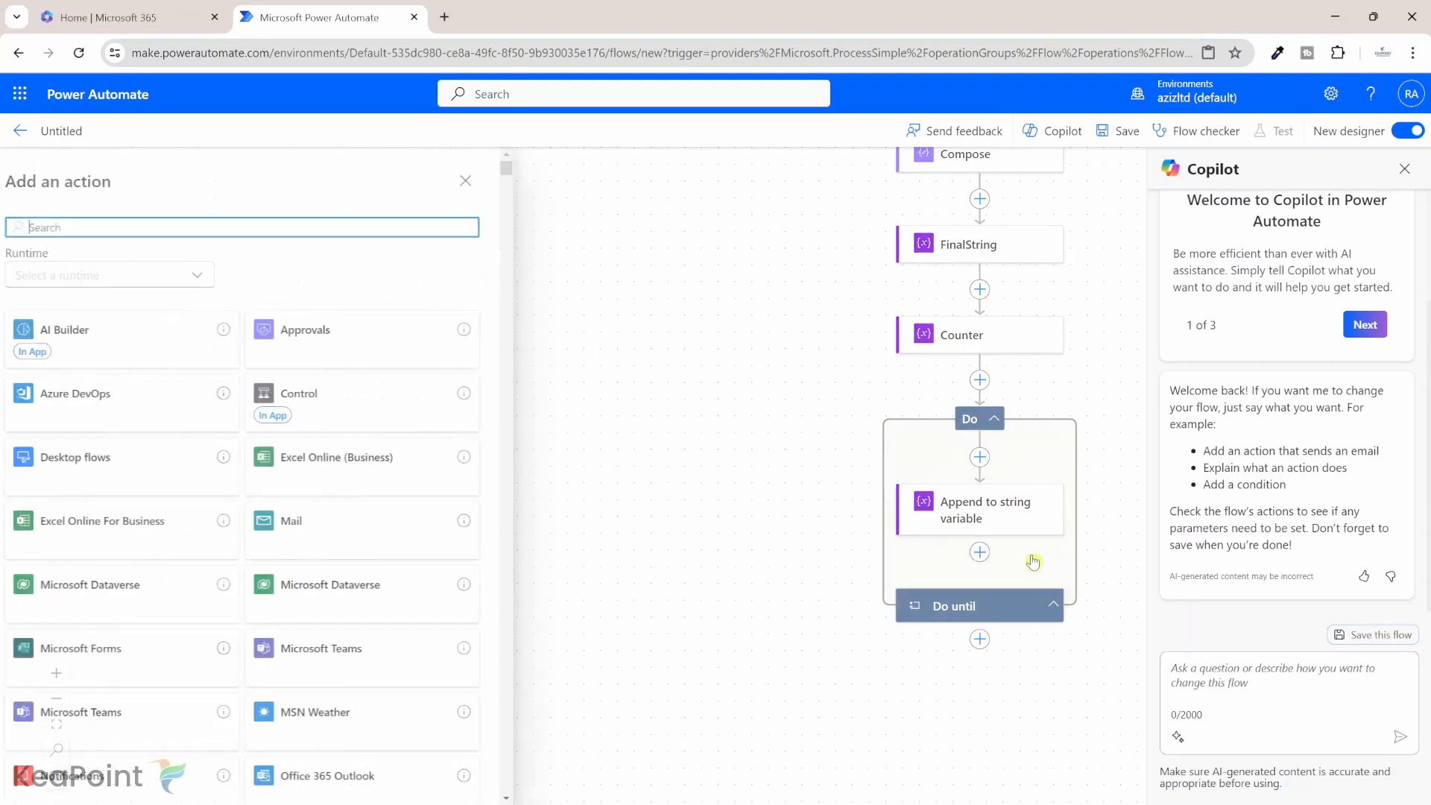
type("increment")
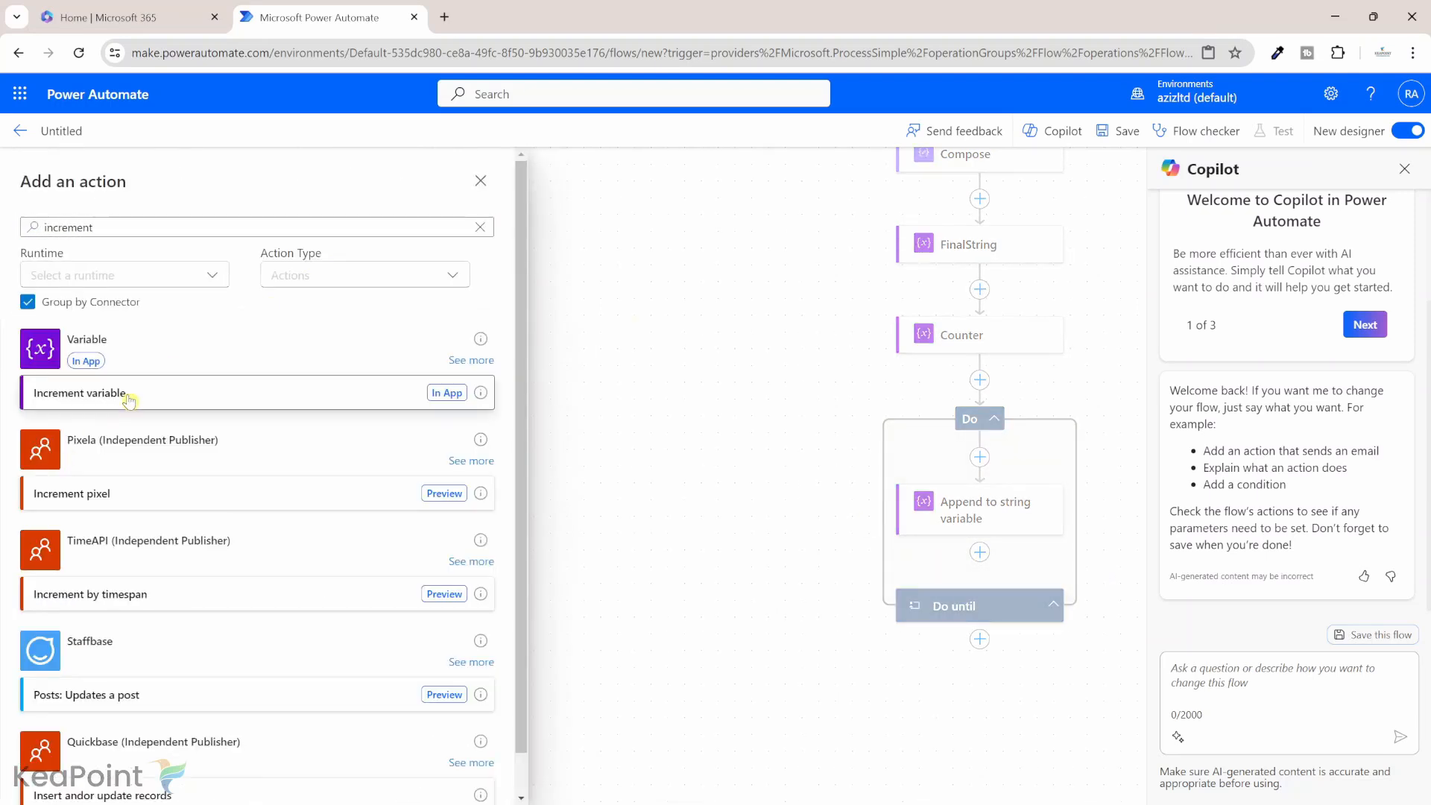
left_click(80, 393)
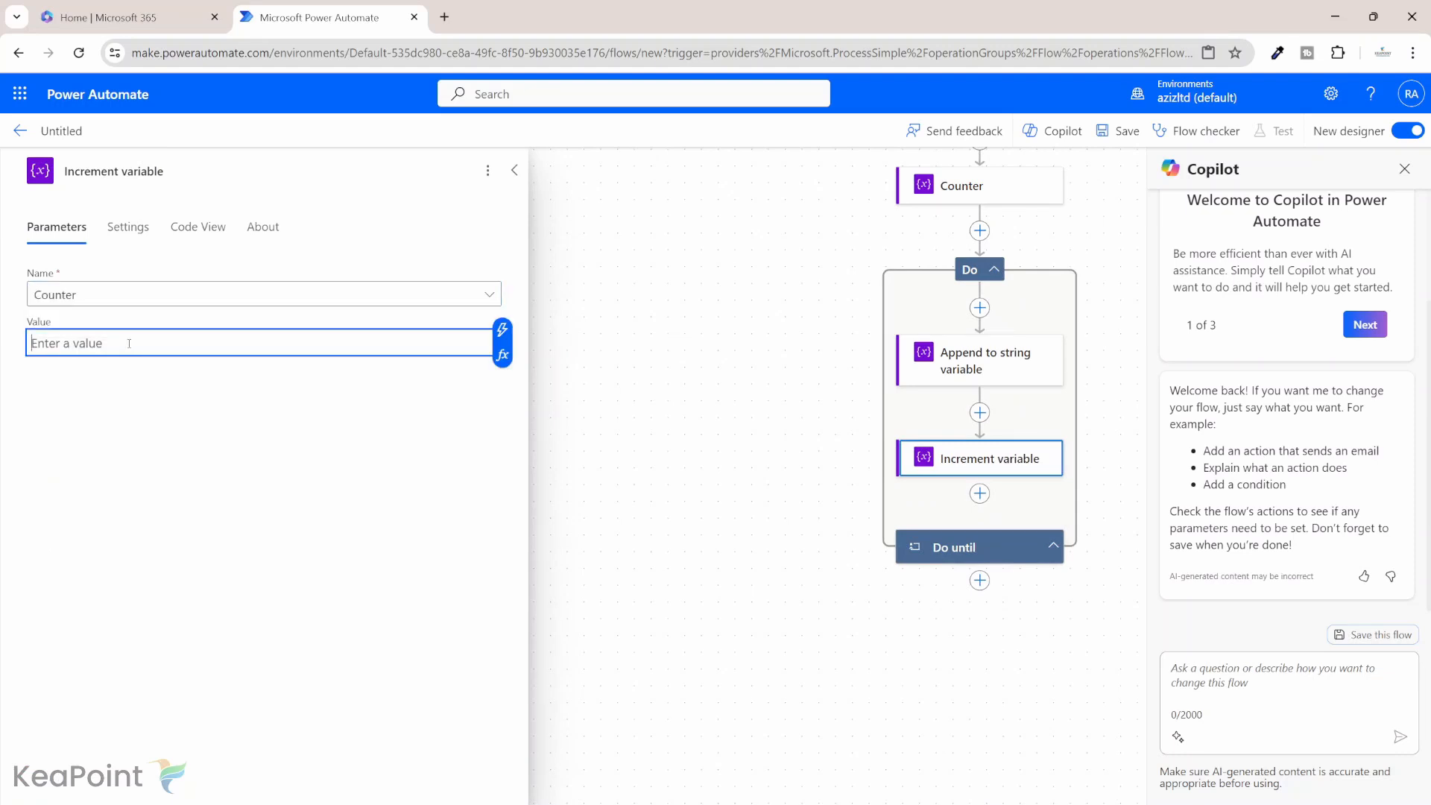
type("1")
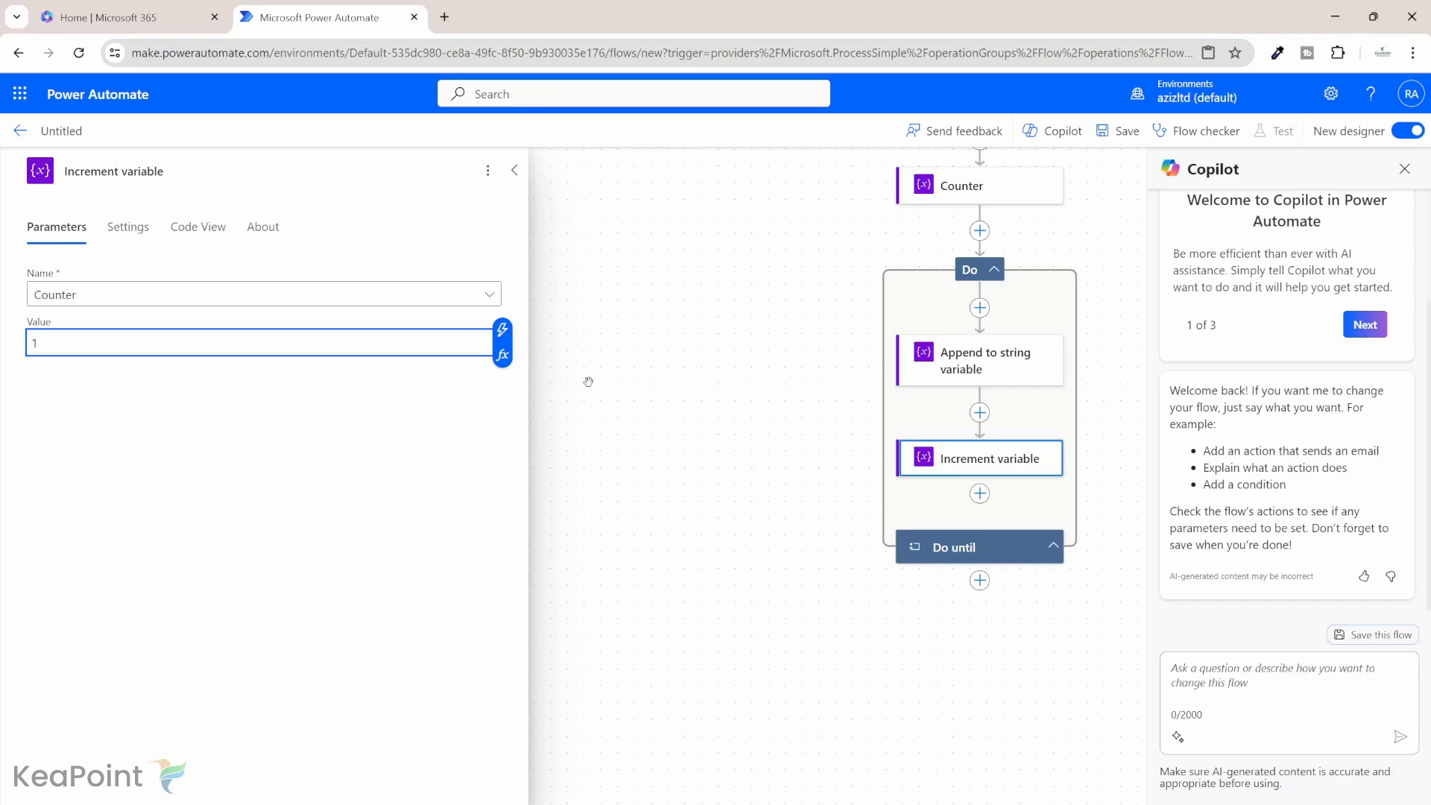
mouse_move(972, 377)
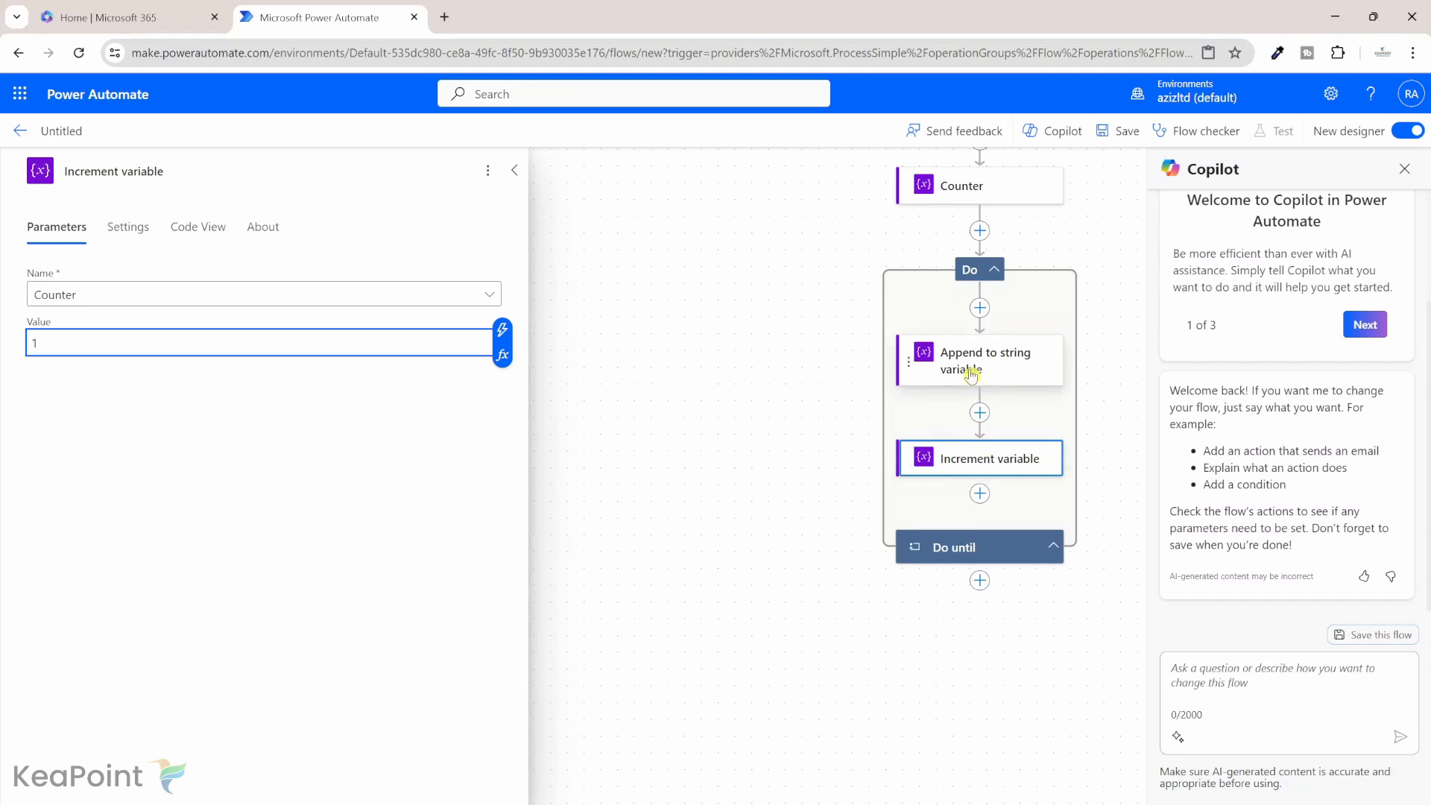
left_click(514, 170)
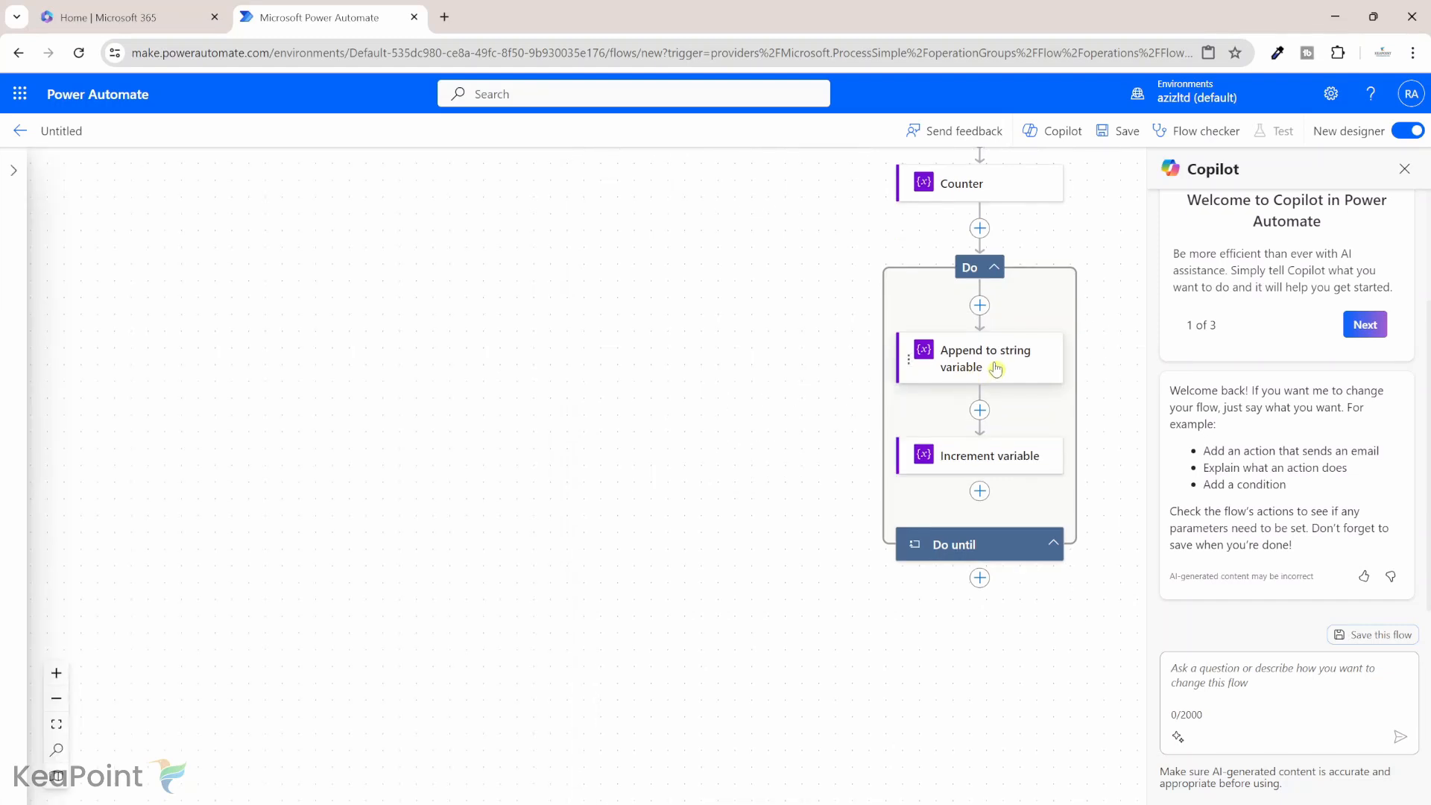
Add a Compose action after the Do until loop with FinalString as its input
left_click(978, 358)
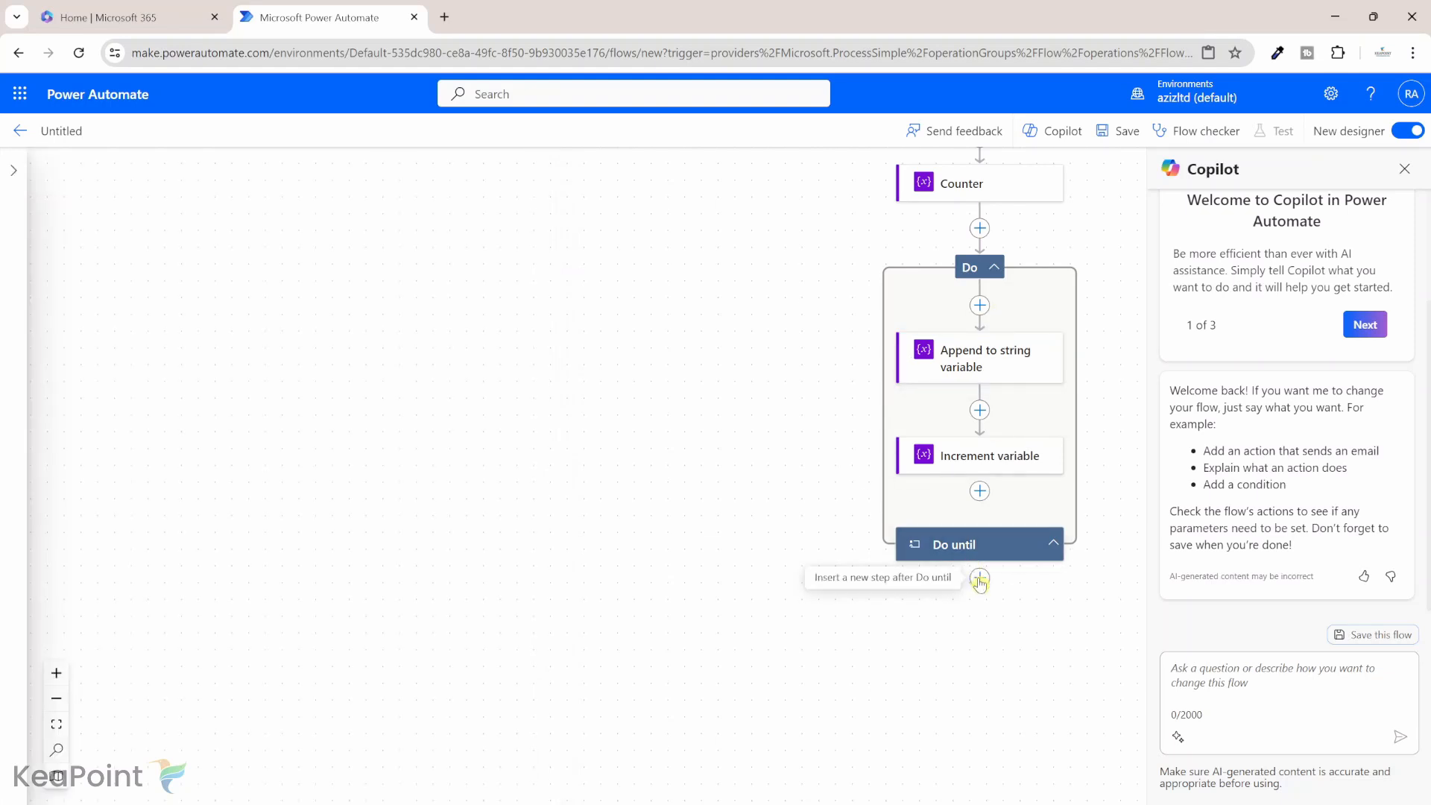
left_click(979, 577)
type("compo")
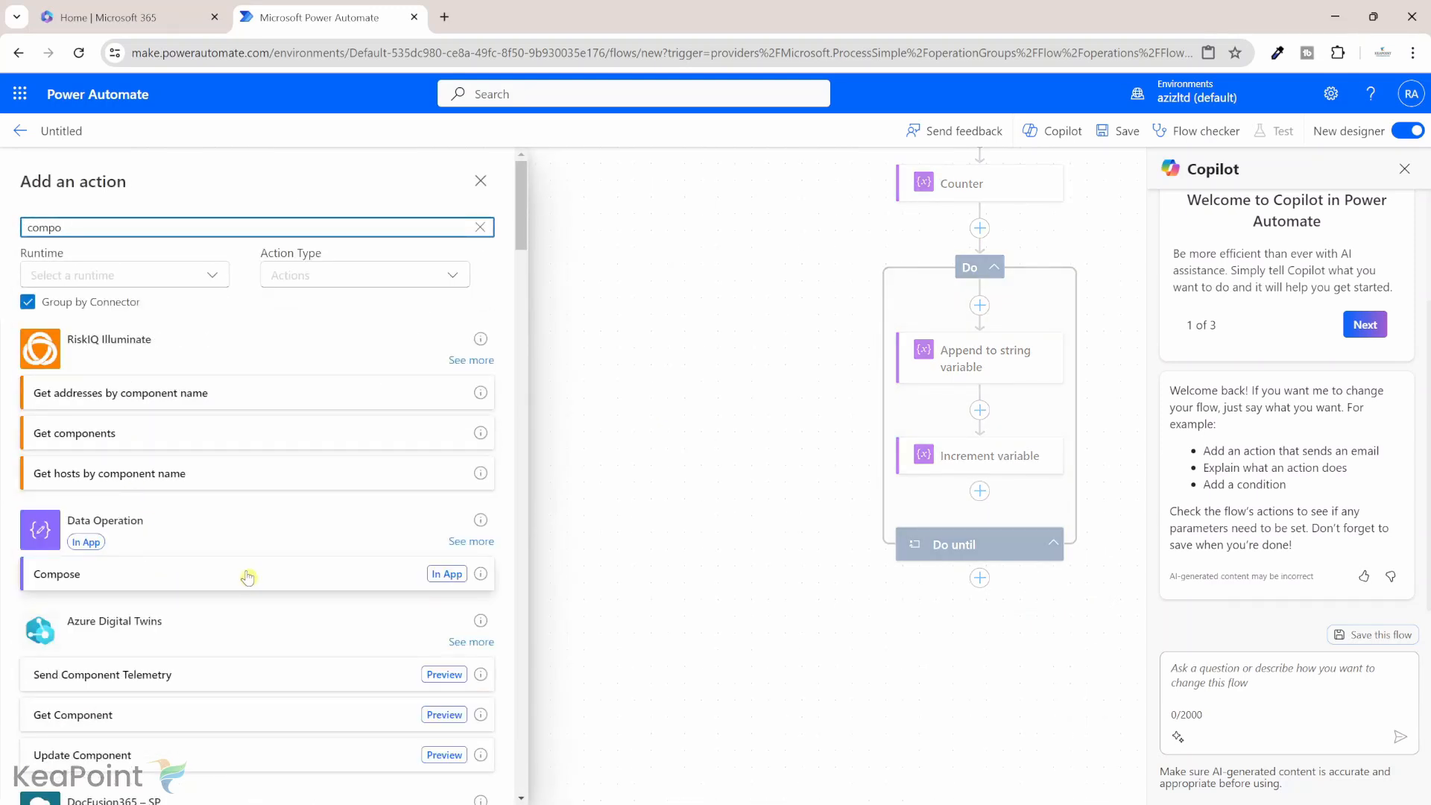
left_click(56, 573)
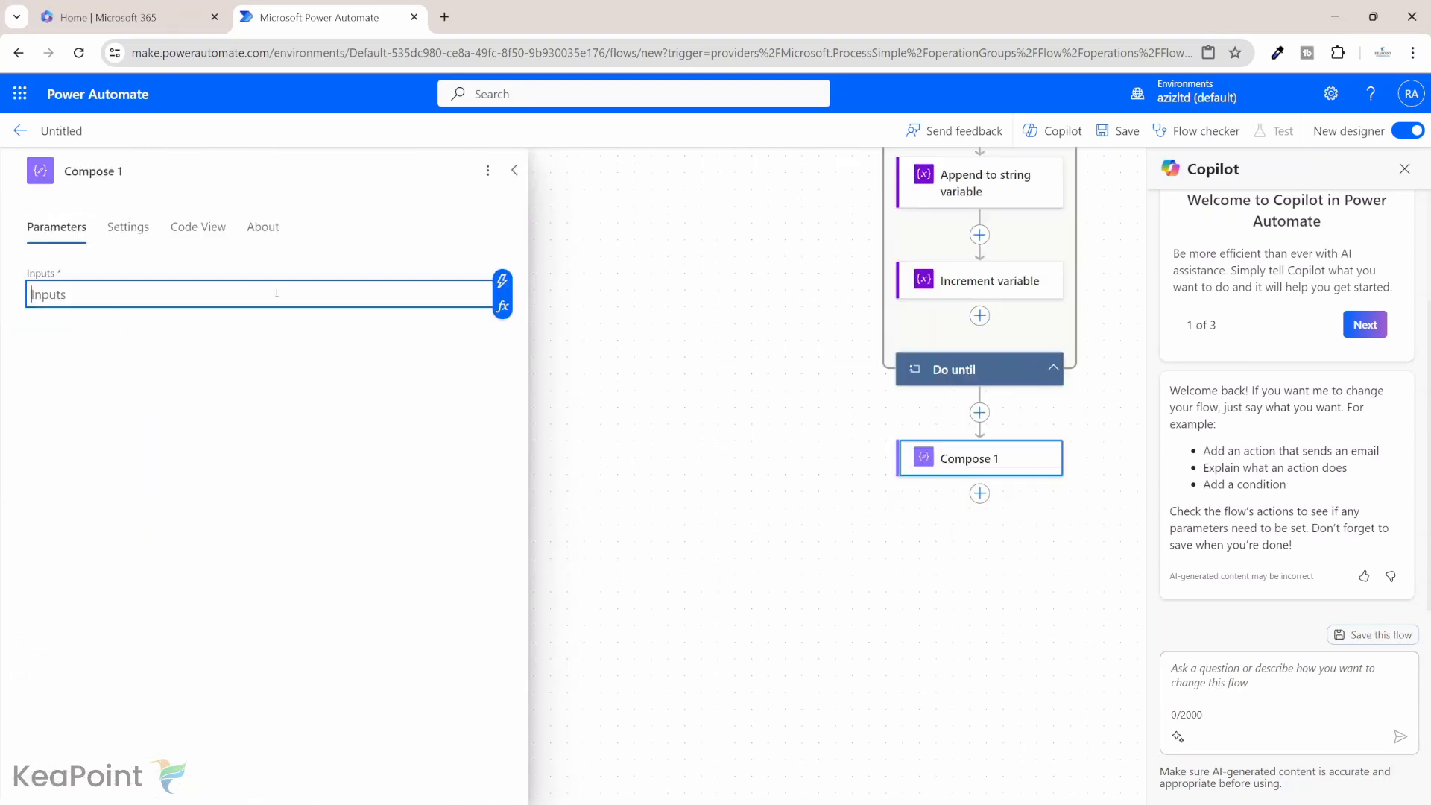
left_click(502, 293)
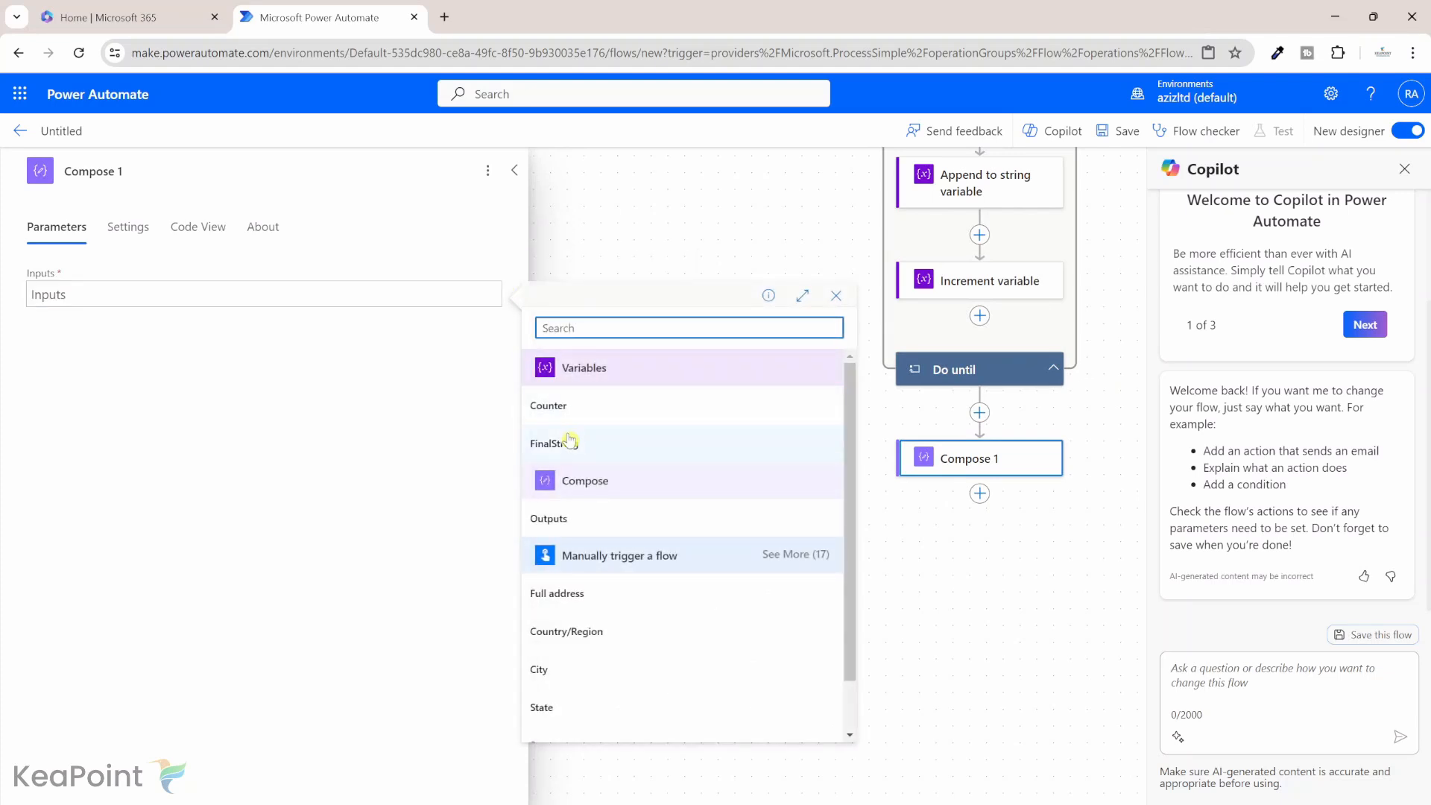
left_click(551, 443)
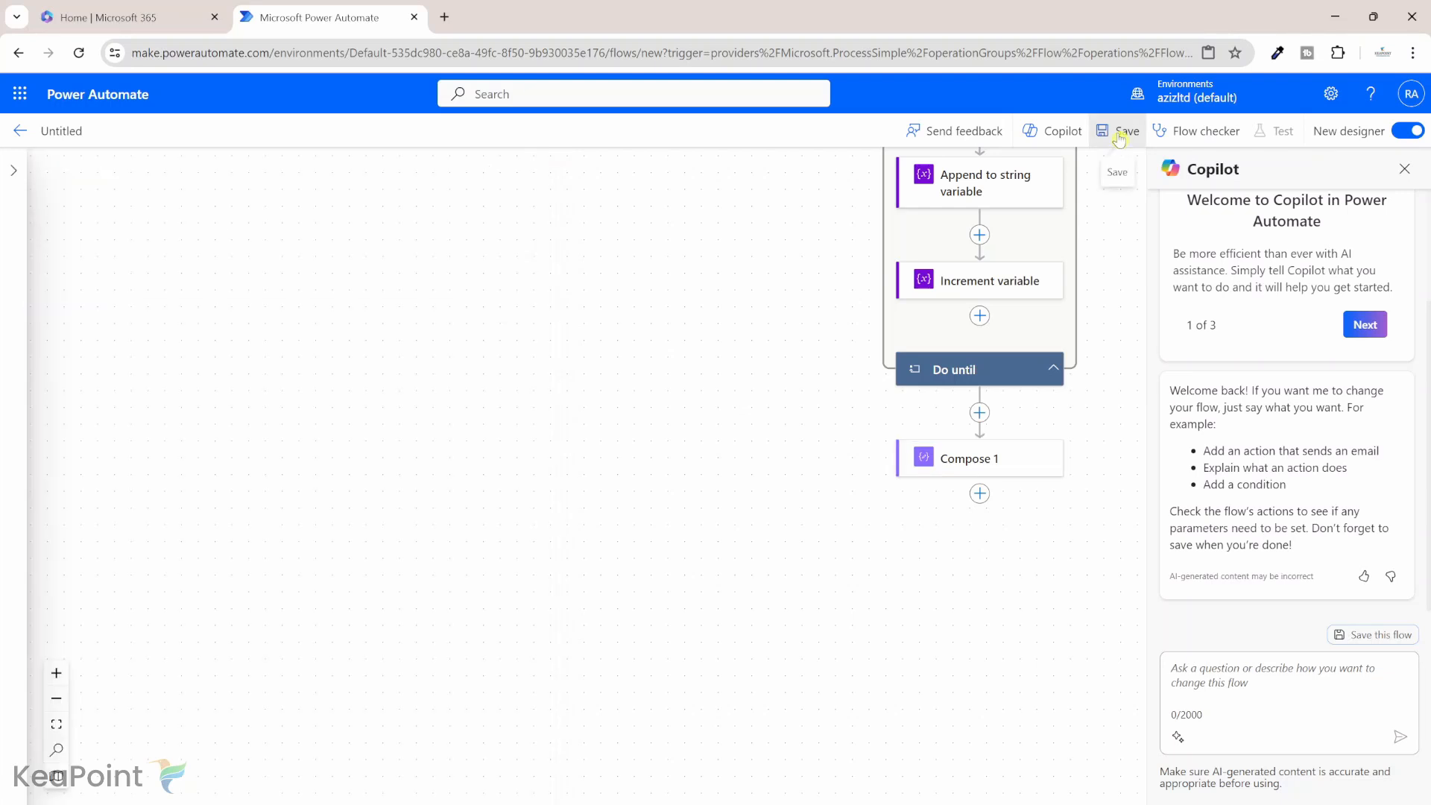
Save the flow and run a manual test through to completion
left_click(1117, 130)
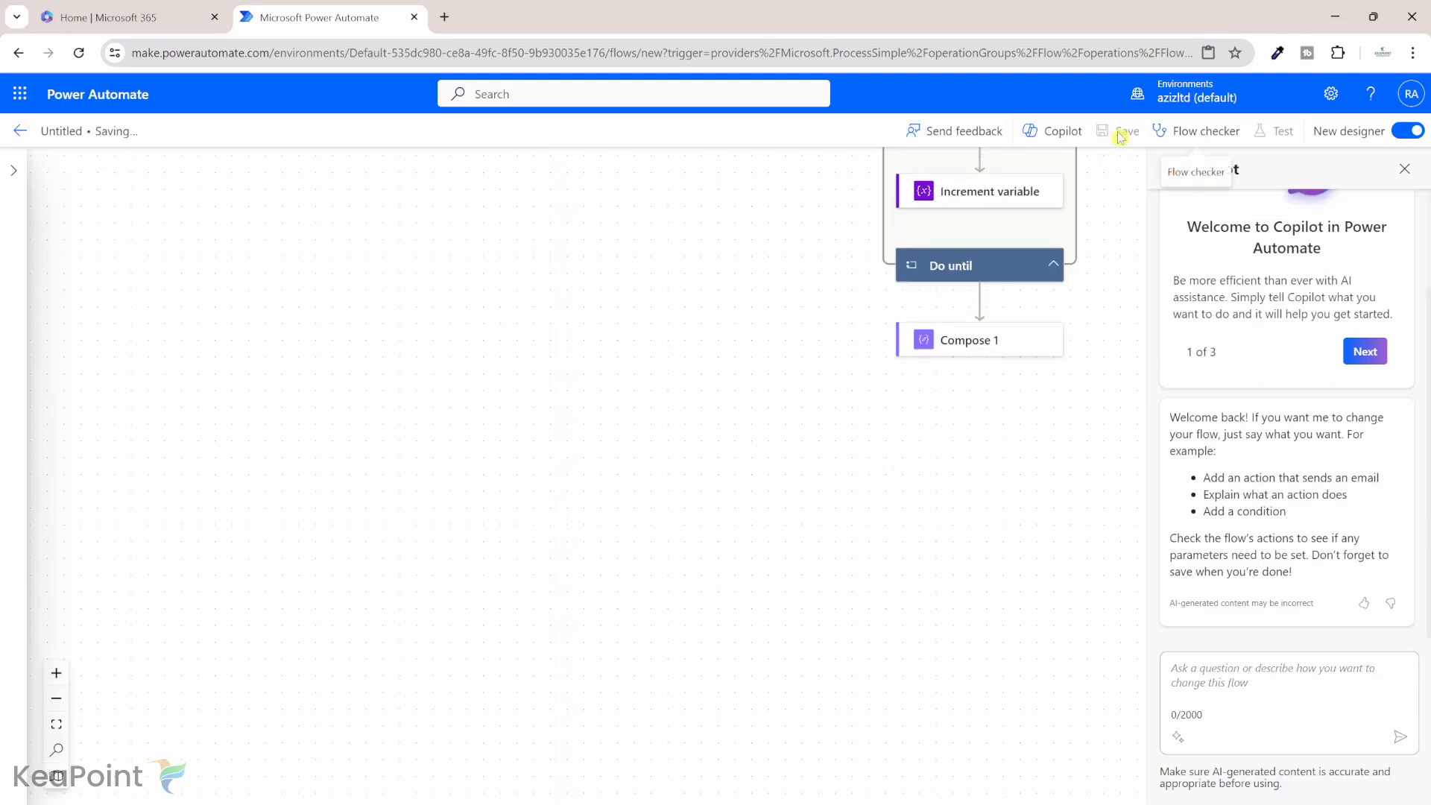
left_click(1126, 131)
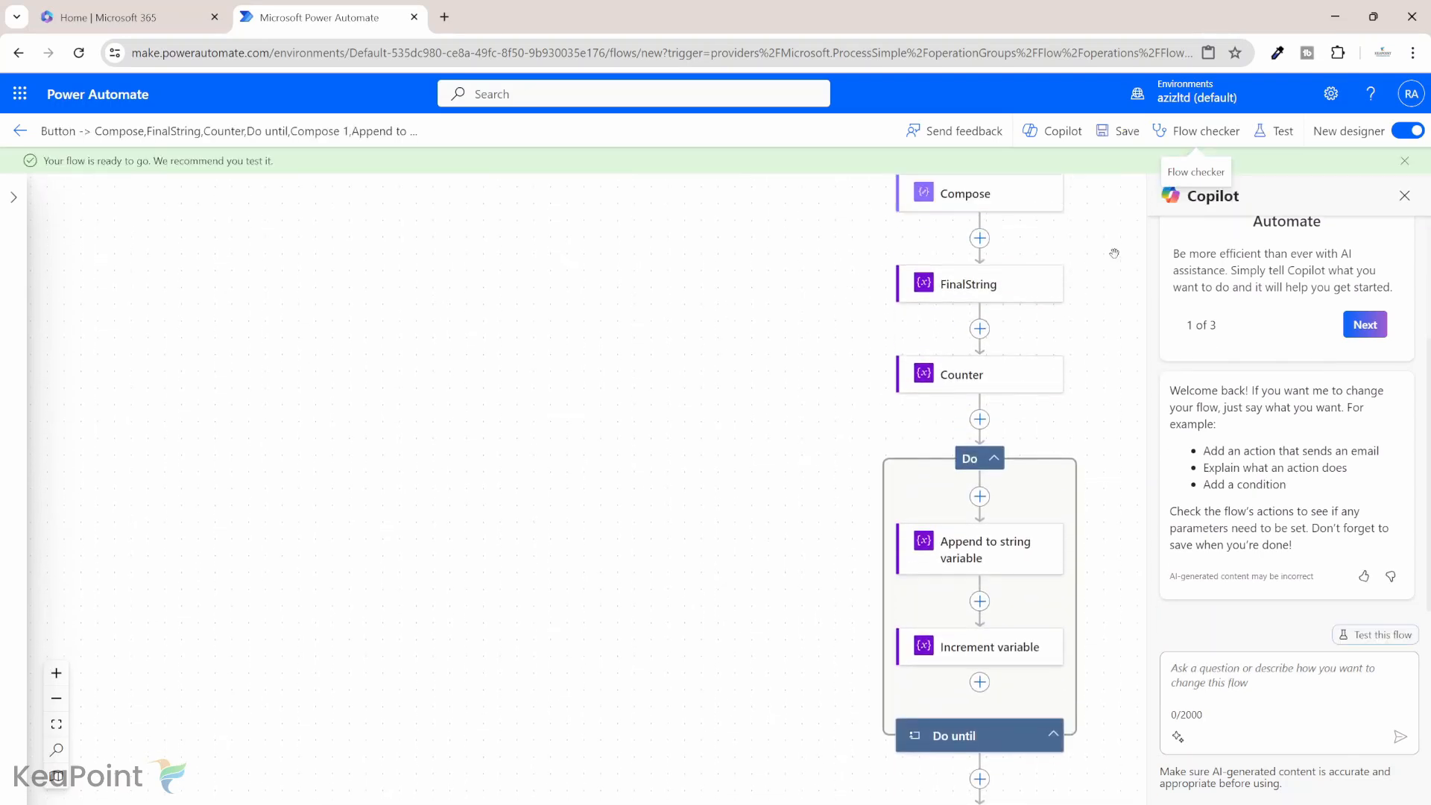
left_click(1281, 130)
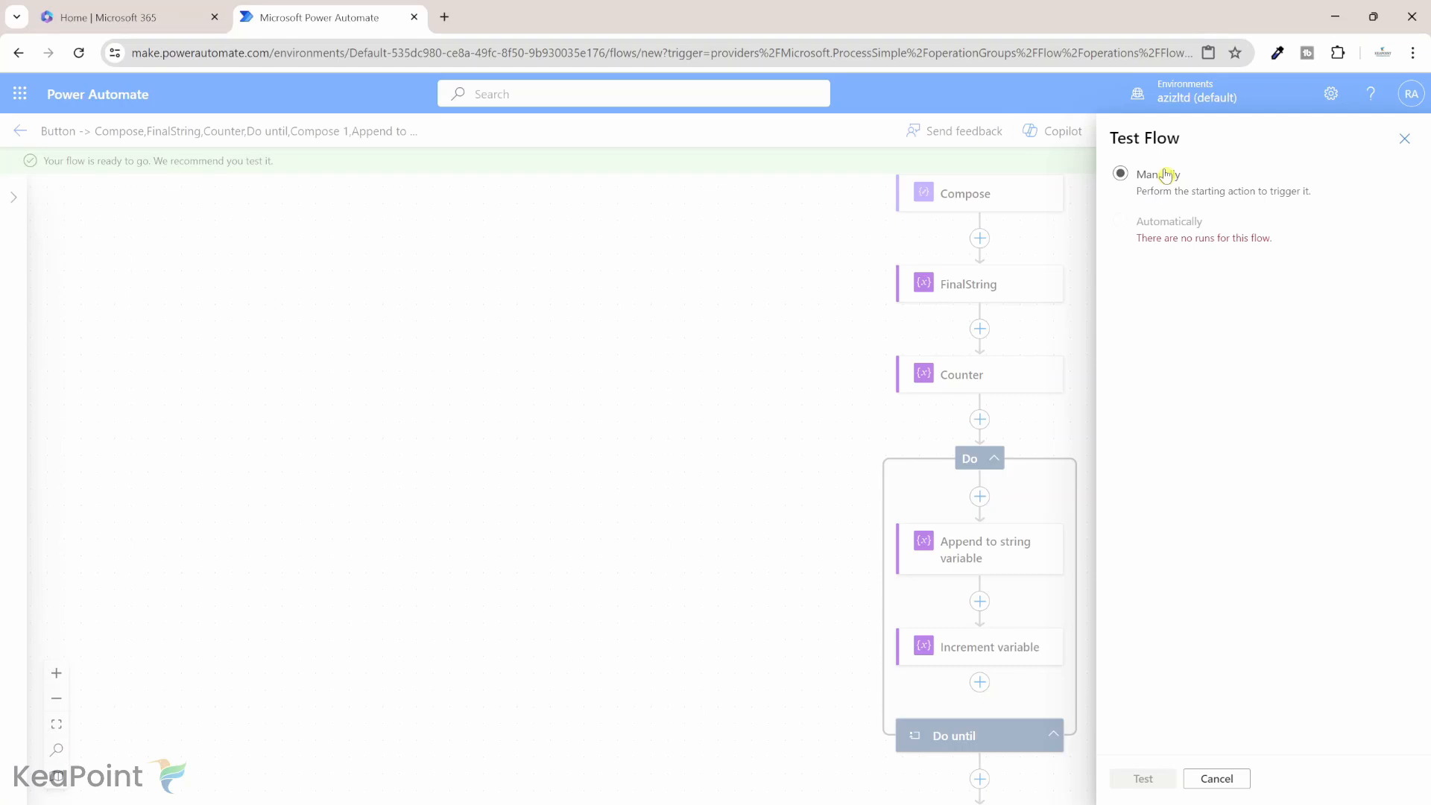
left_click(1142, 777)
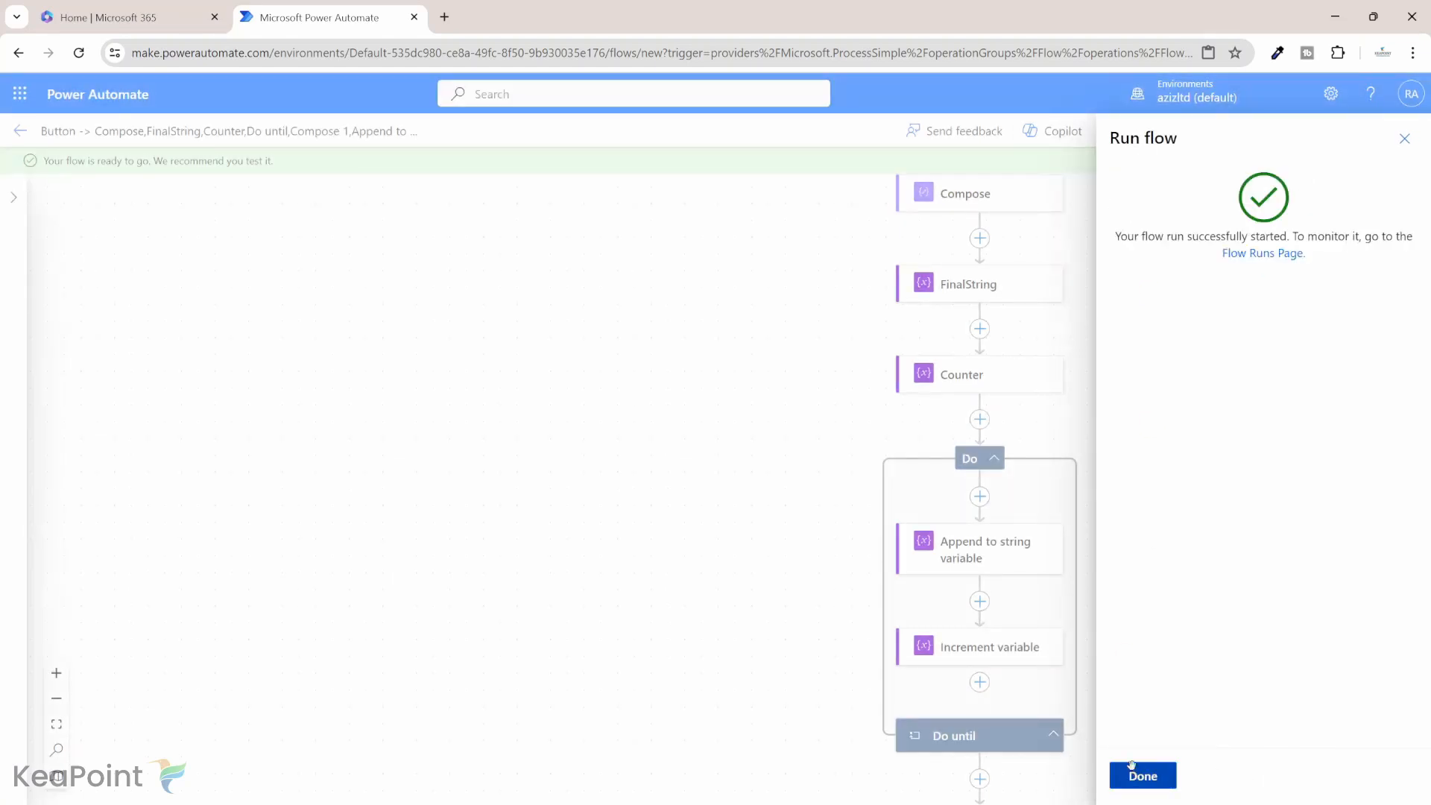
left_click(1142, 775)
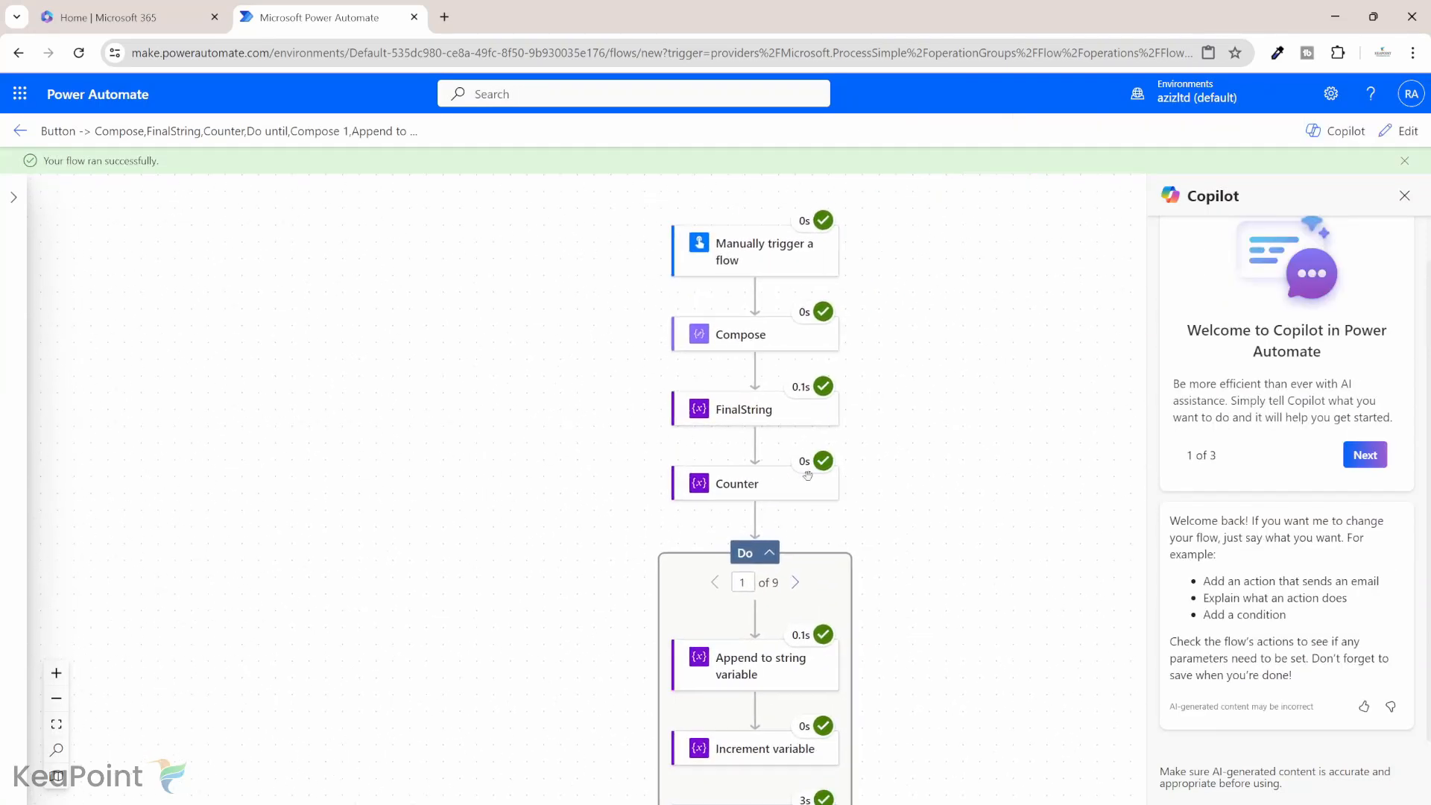
mouse_move(748, 340)
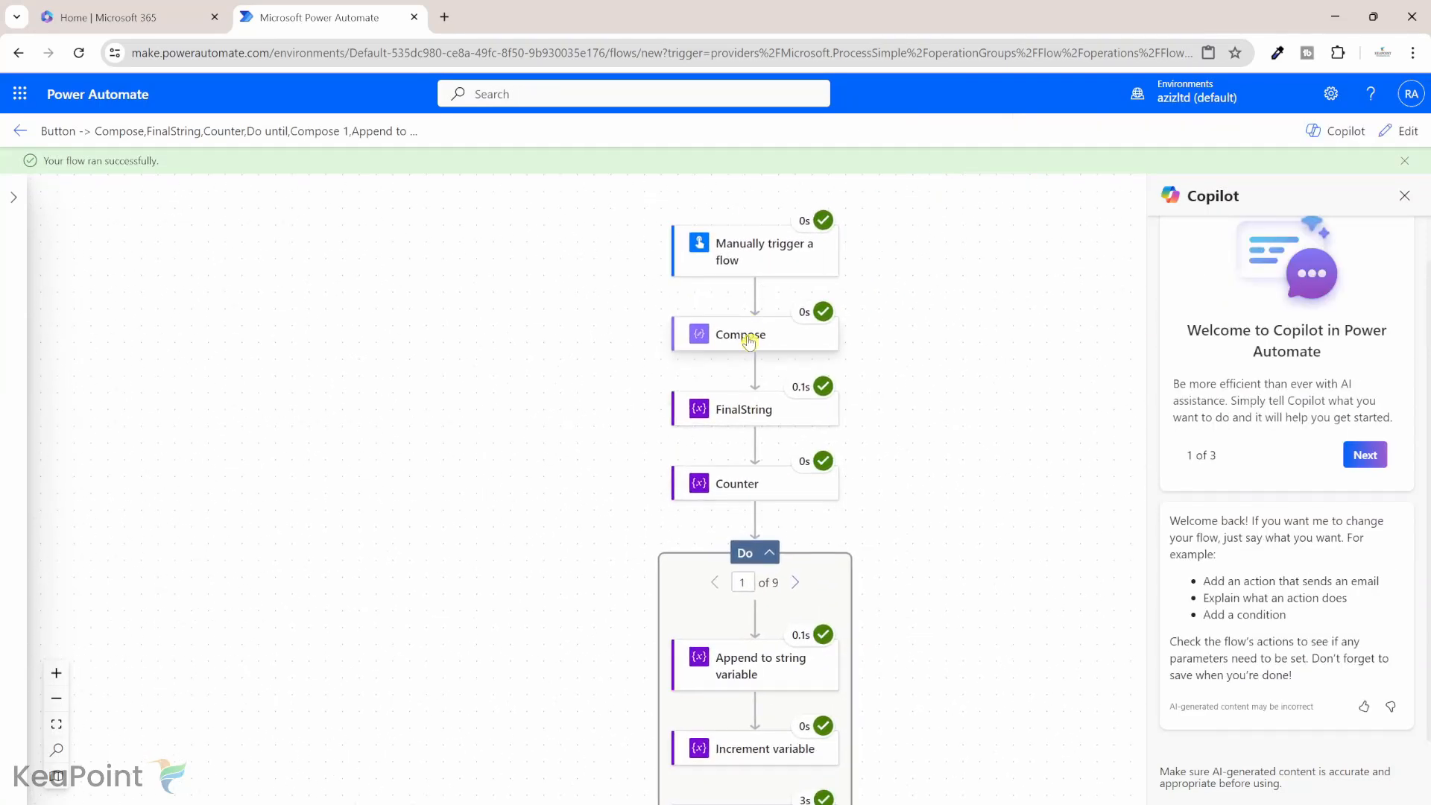
Inspect run details: Compose input £12.34MDS and Compose 1 output 12.34
left_click(739, 334)
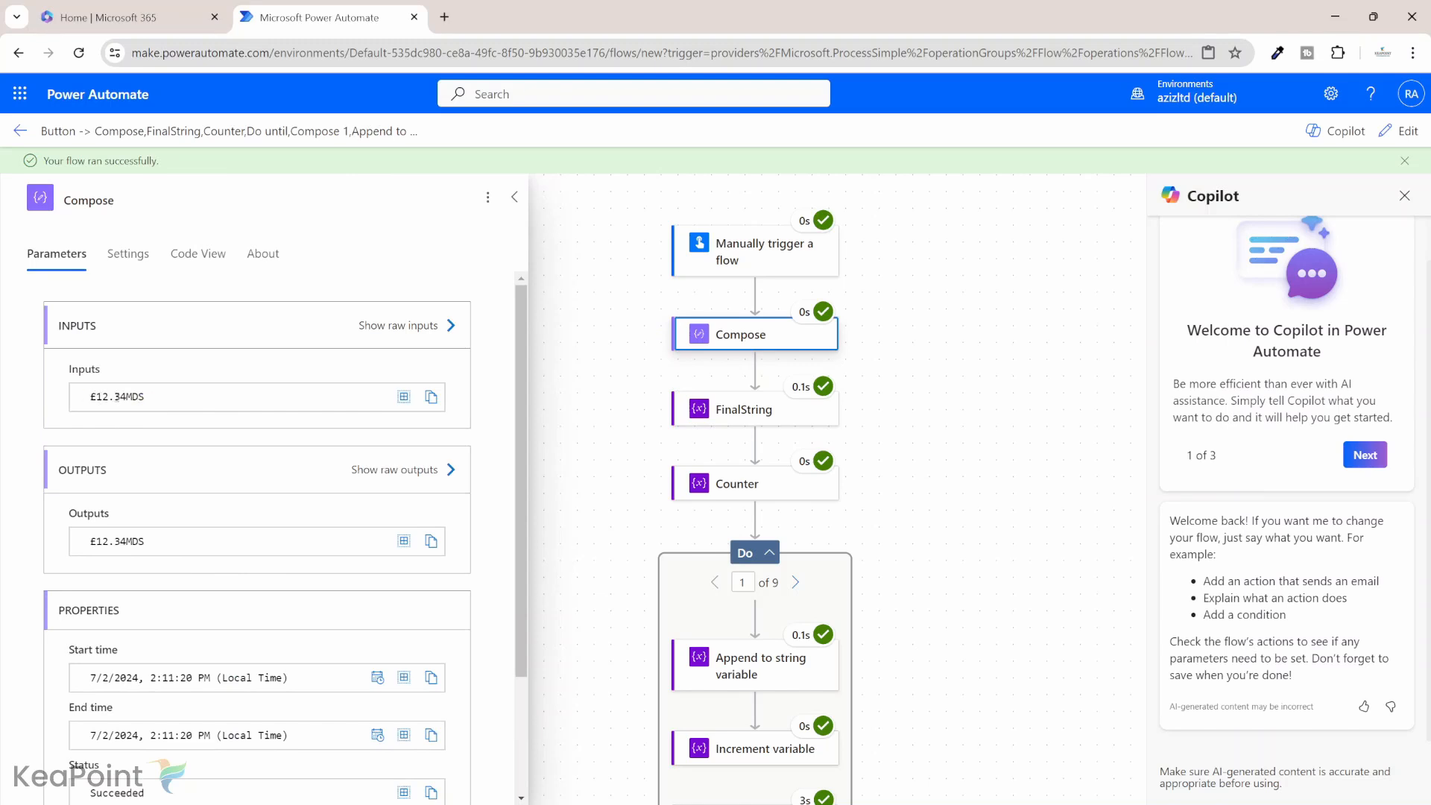
mouse_move(224, 416)
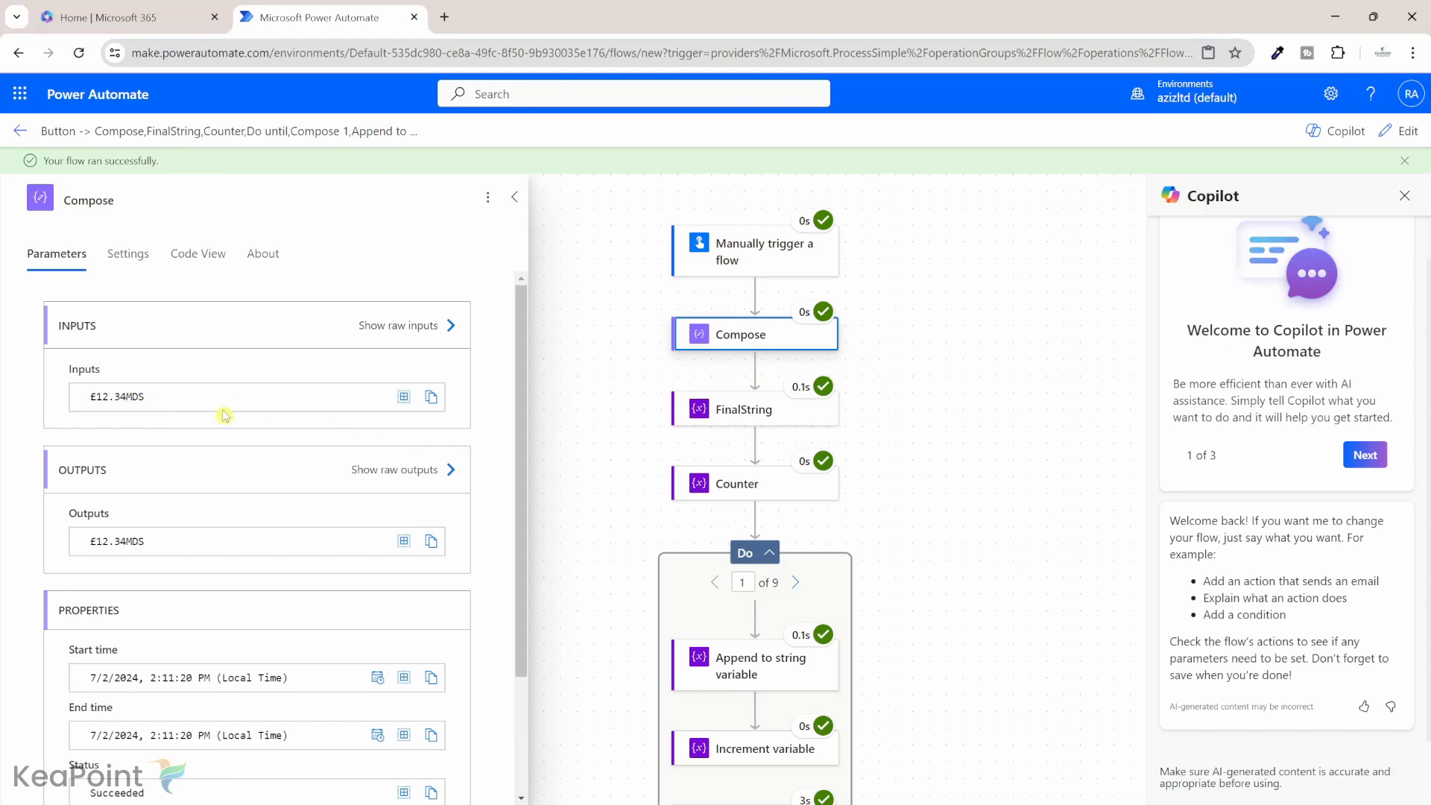
double_click(108, 396)
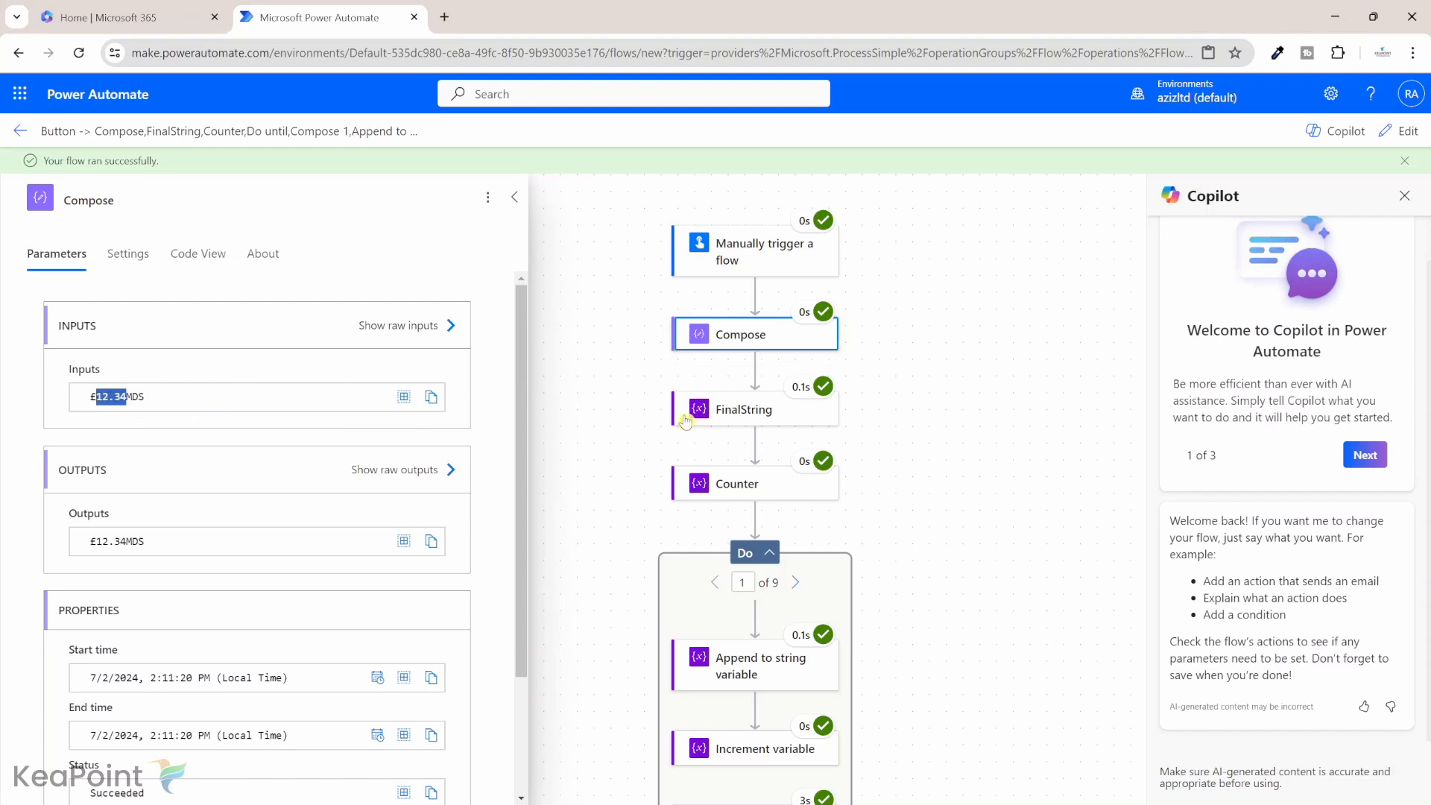
scroll("down", 3)
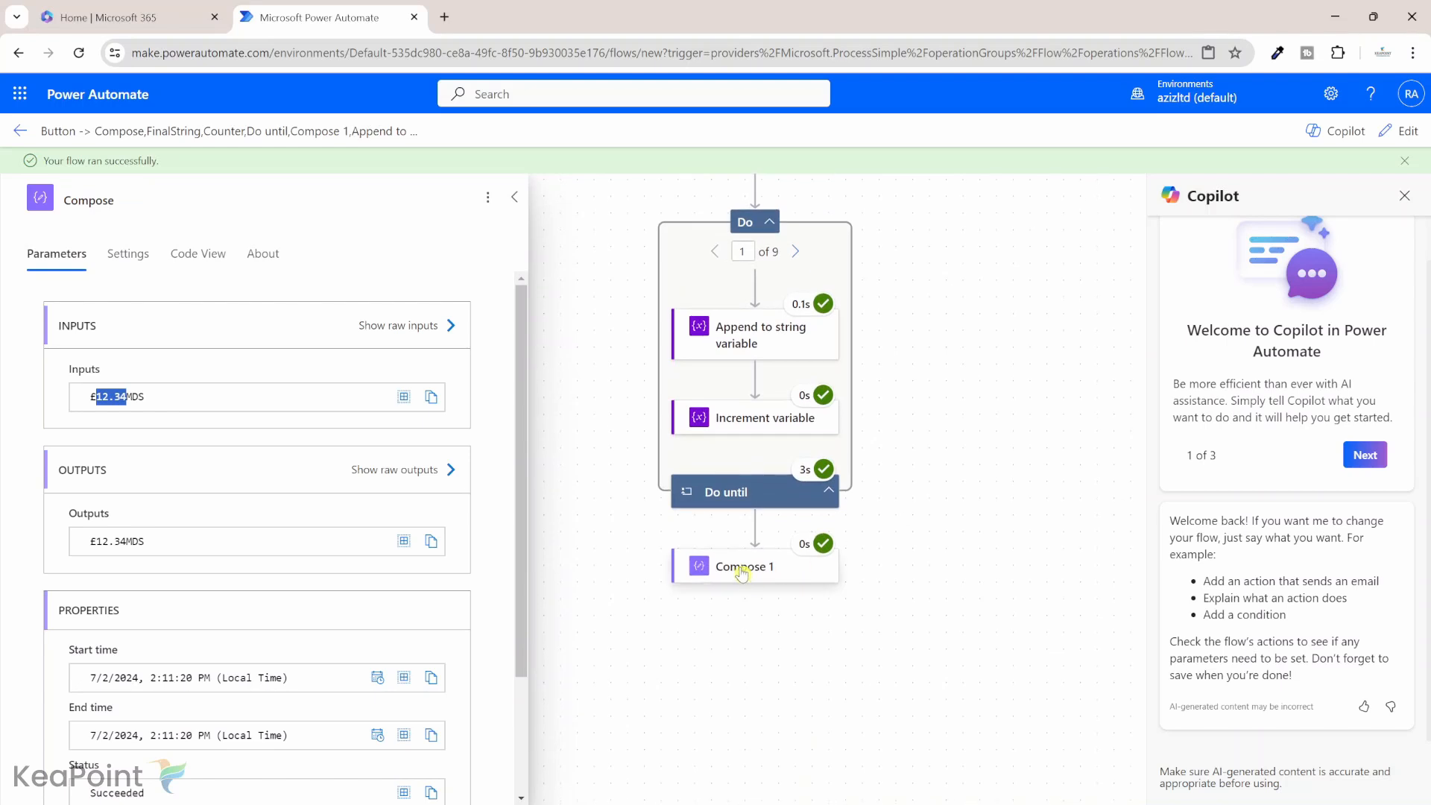
left_click(743, 566)
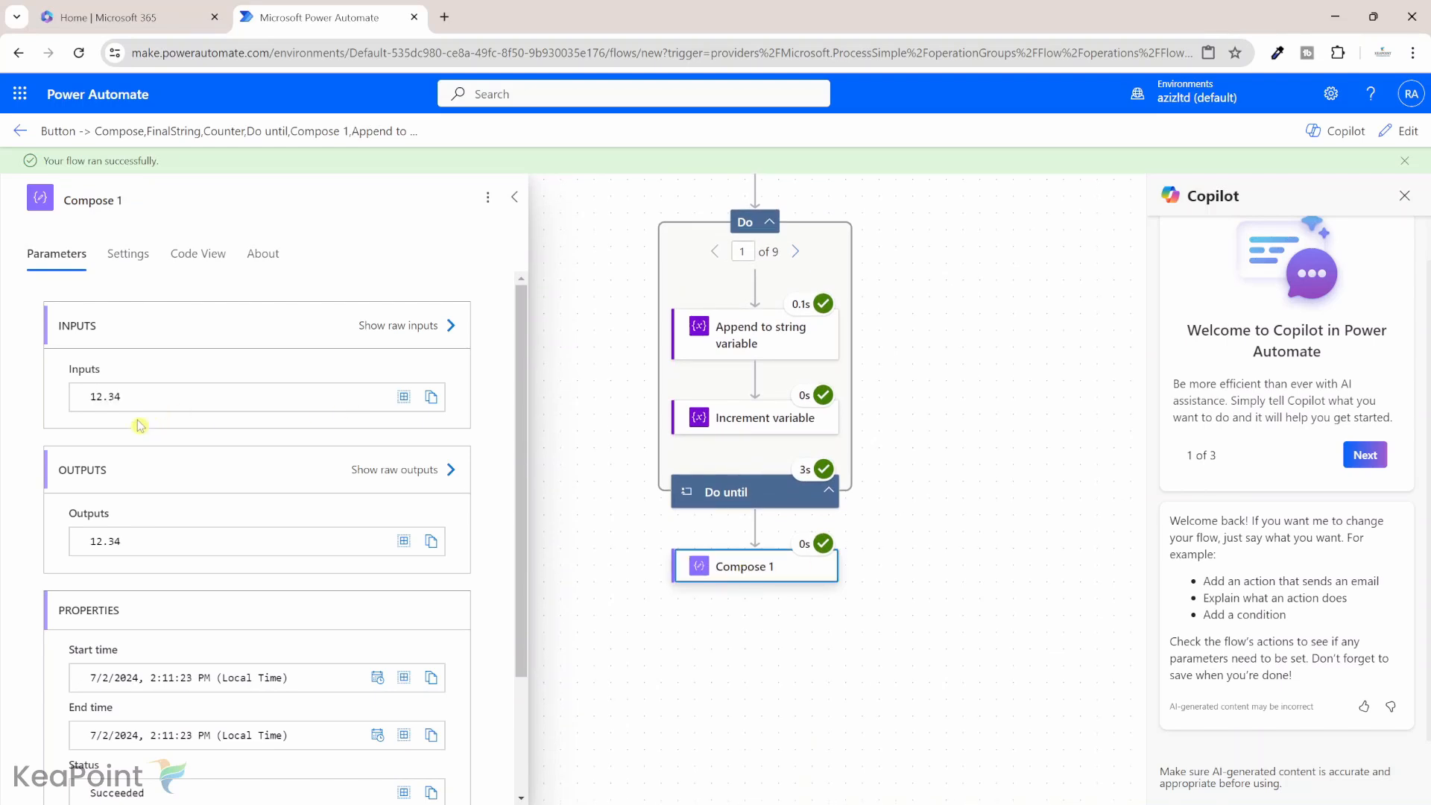
double_click(103, 541)
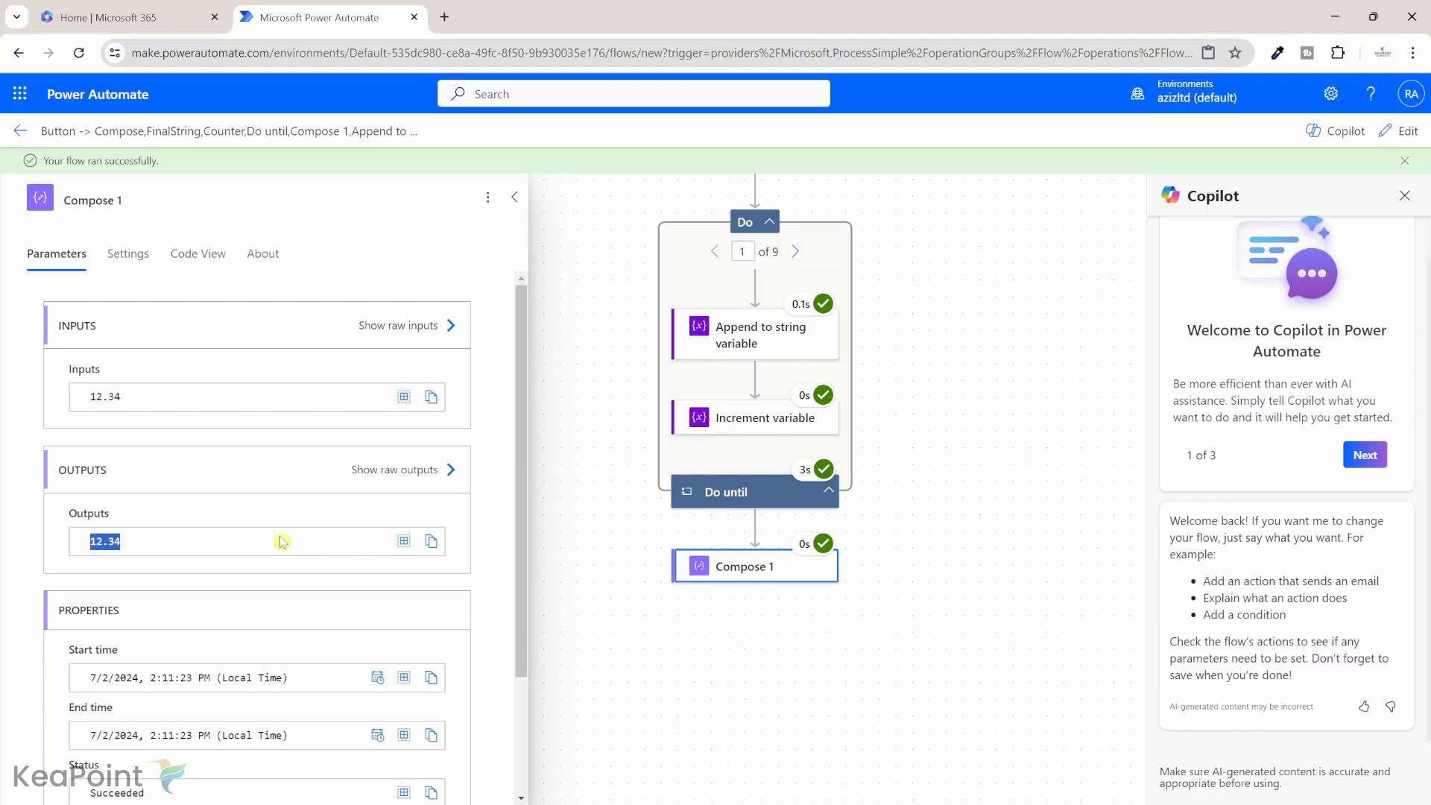
mouse_move(1408, 131)
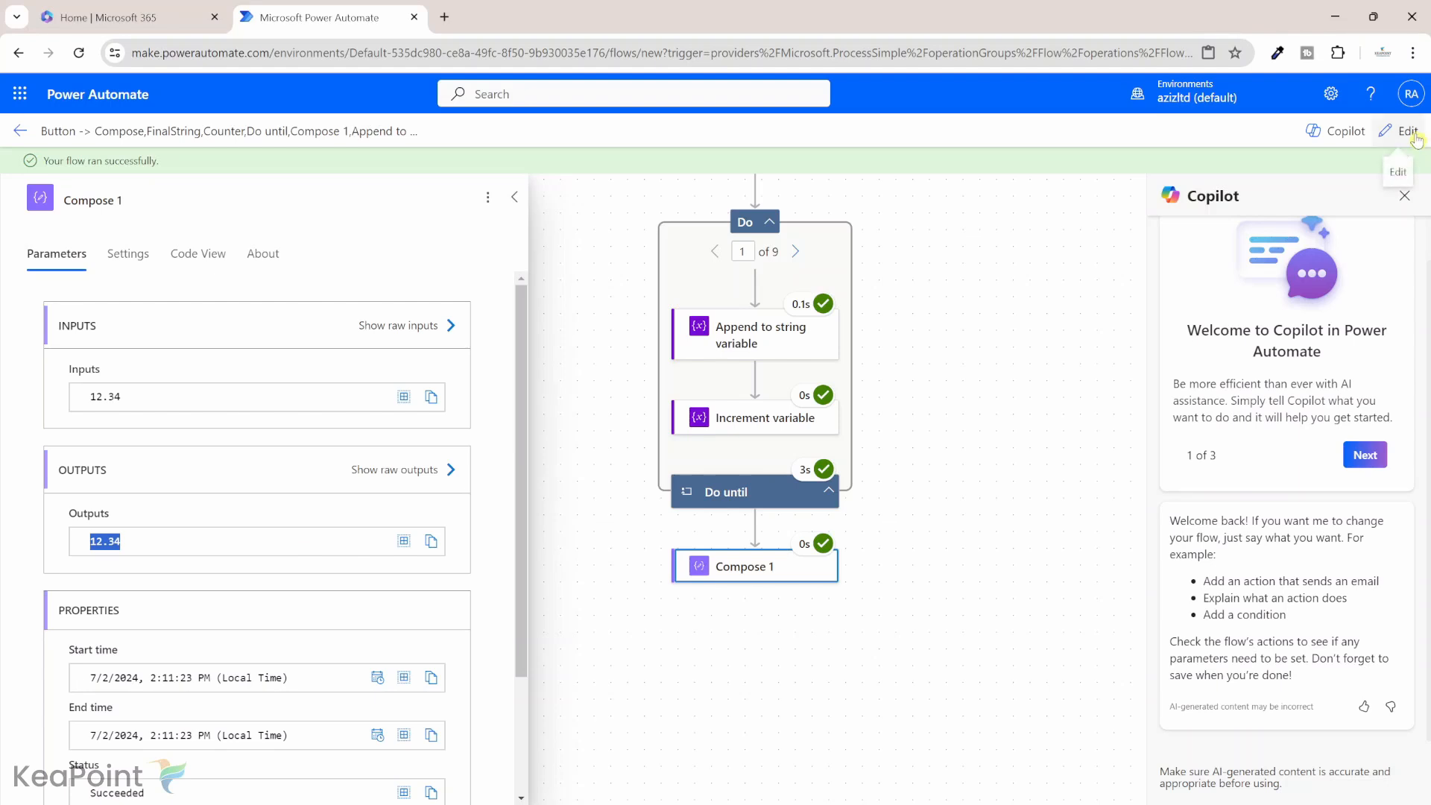
mouse_move(1028, 212)
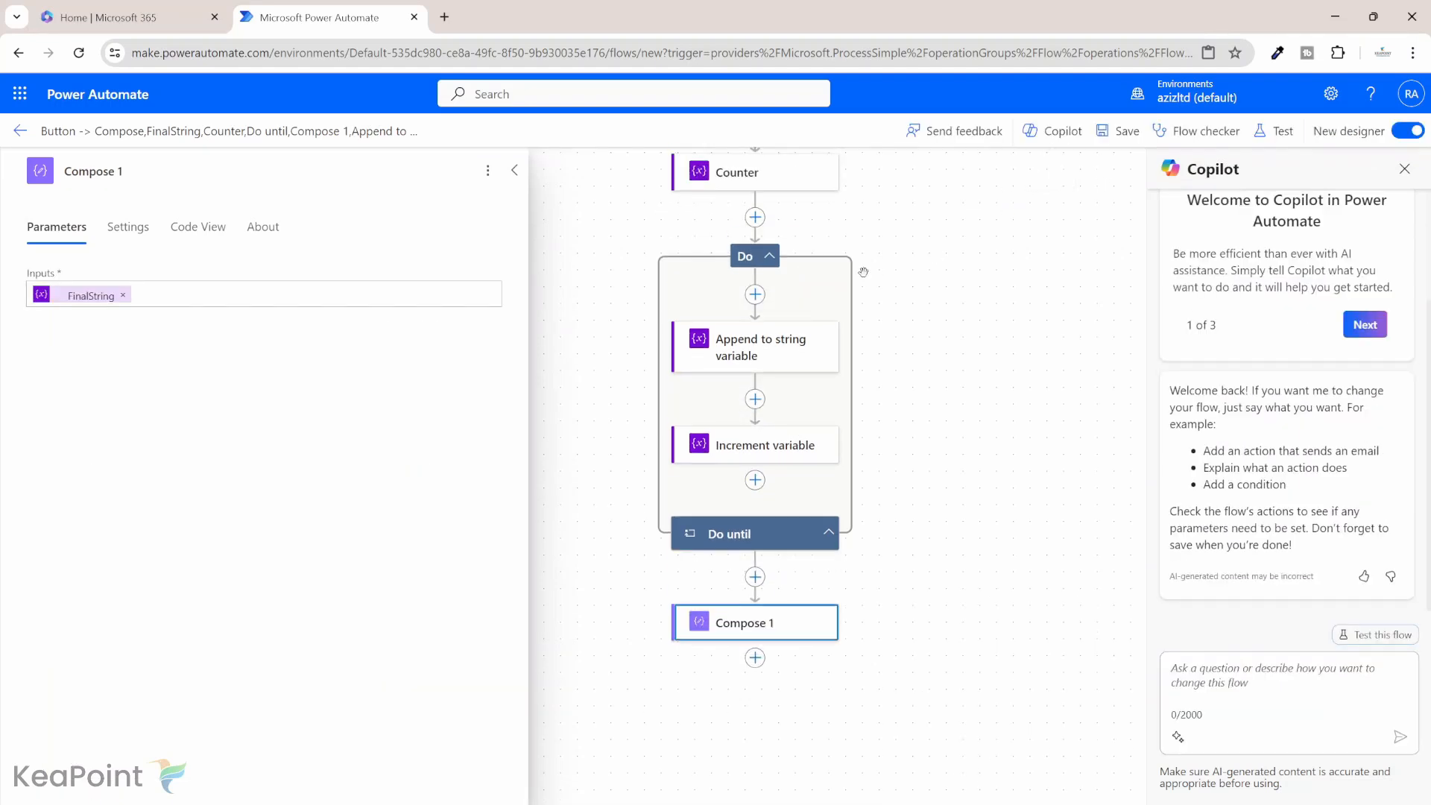
Insert 'GHGHGD' and 'XCfs' into the Compose input, making £GHGHGDXCfs12 MMNBVV.34MDS
scroll("up", 3)
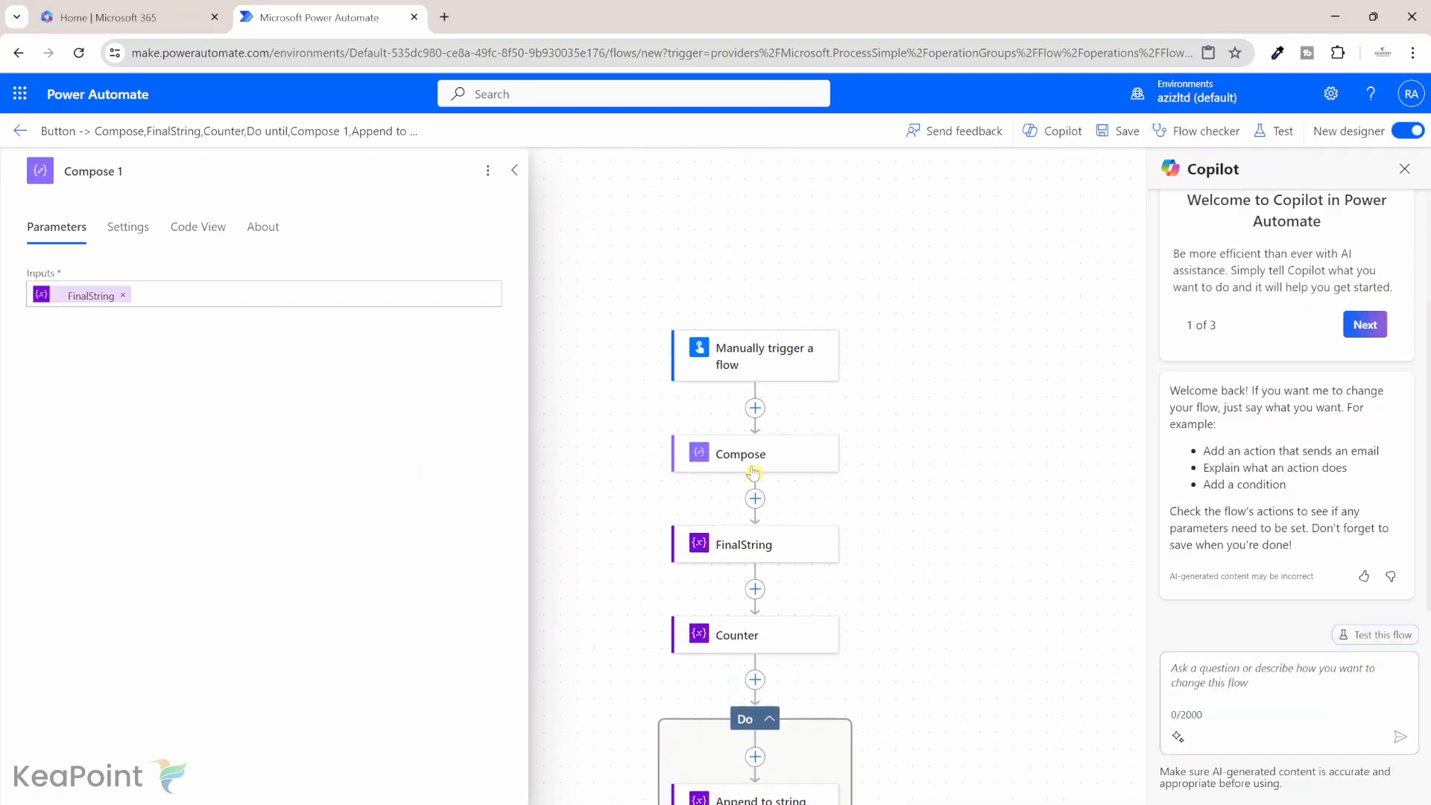
left_click(753, 454)
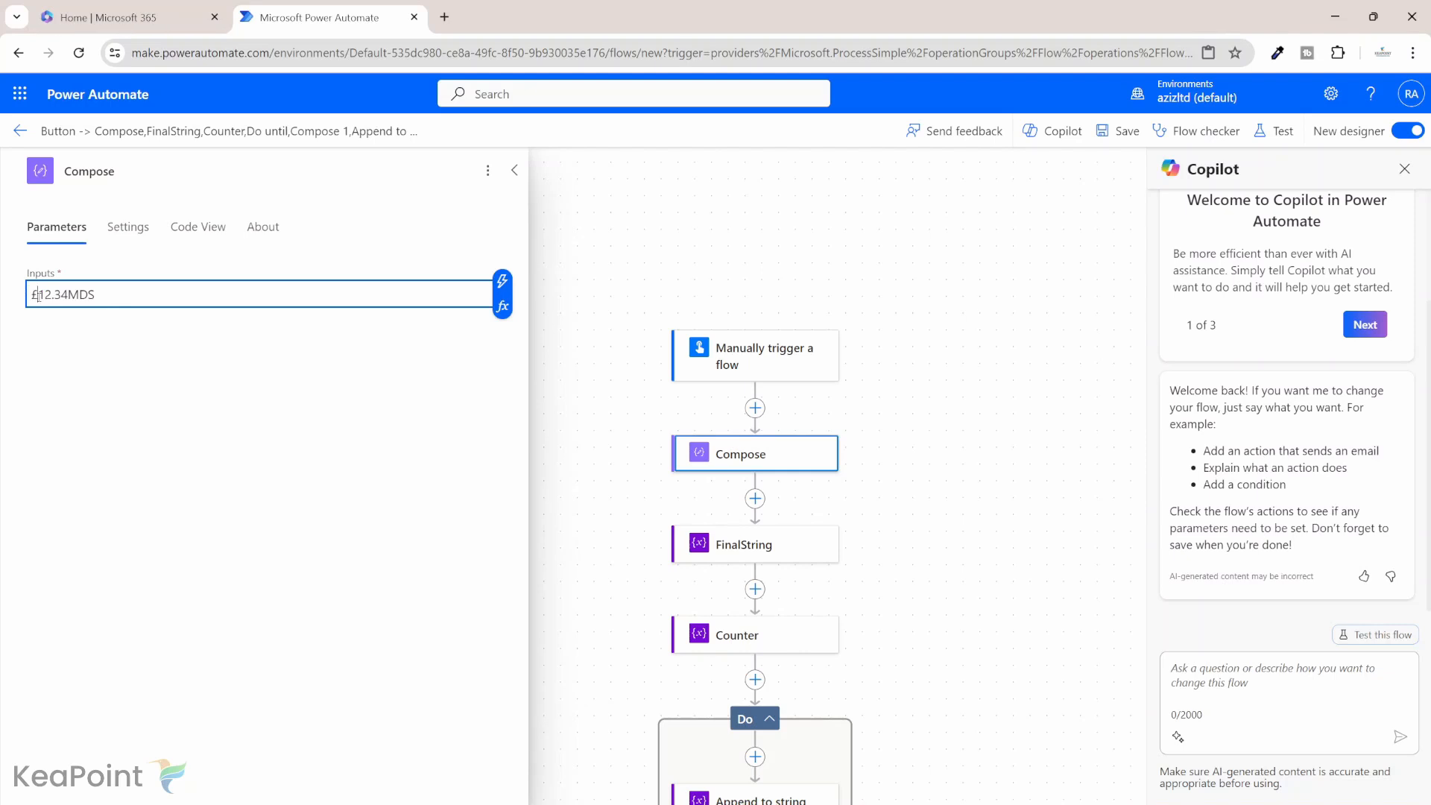
type("GHGHGD")
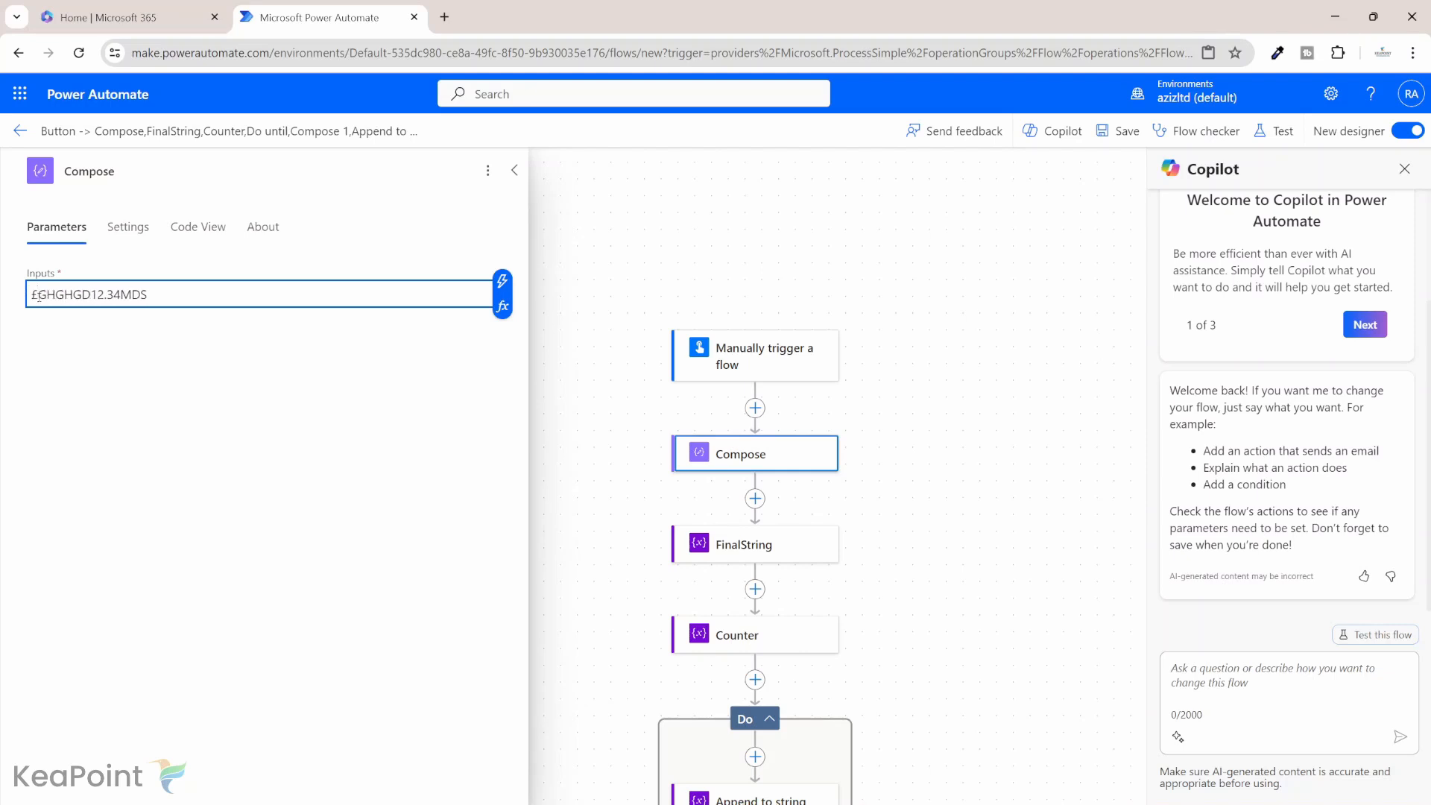
type("XCfs12 MMNBVV")
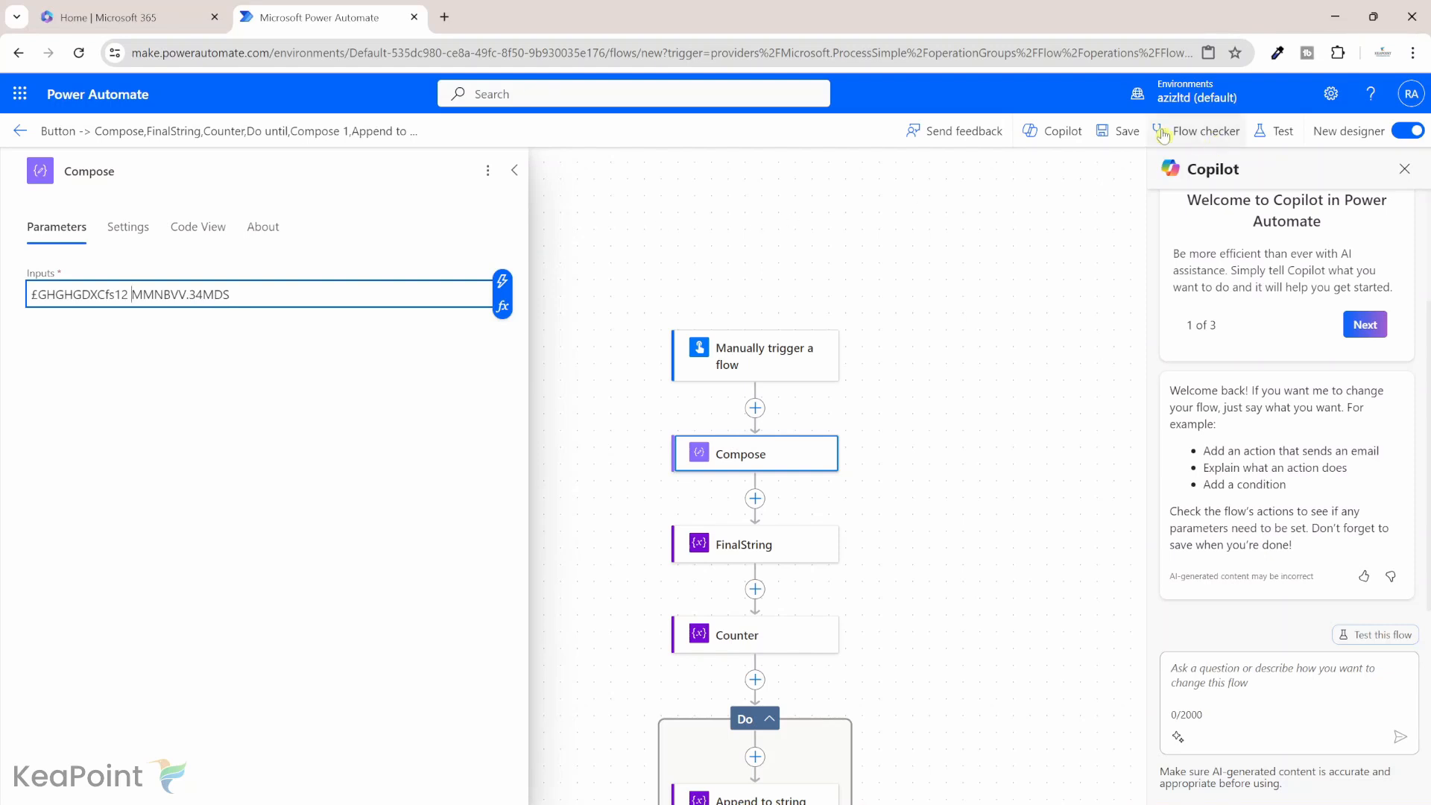
Save the edited flow and run a second manual test
left_click(1117, 131)
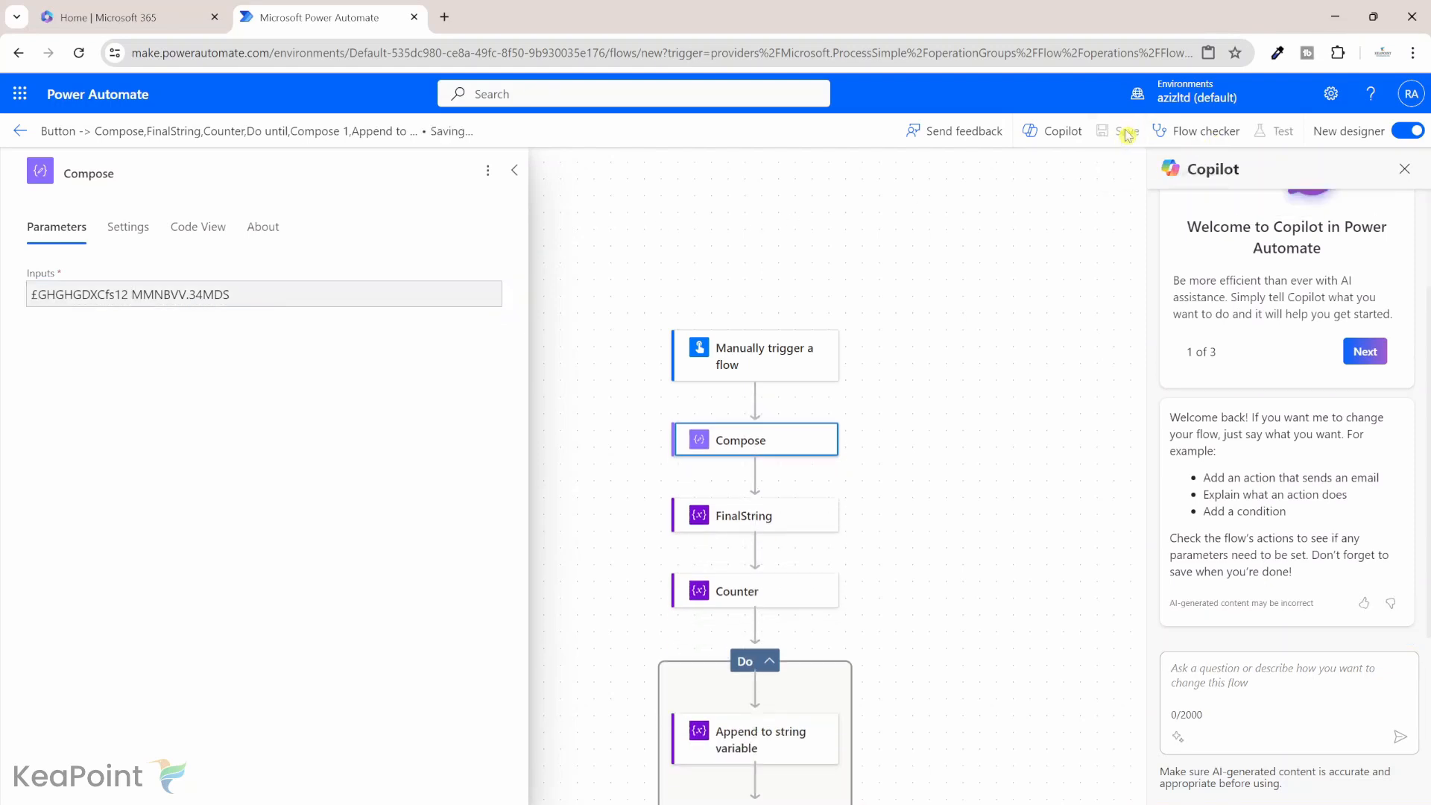
left_click(1280, 130)
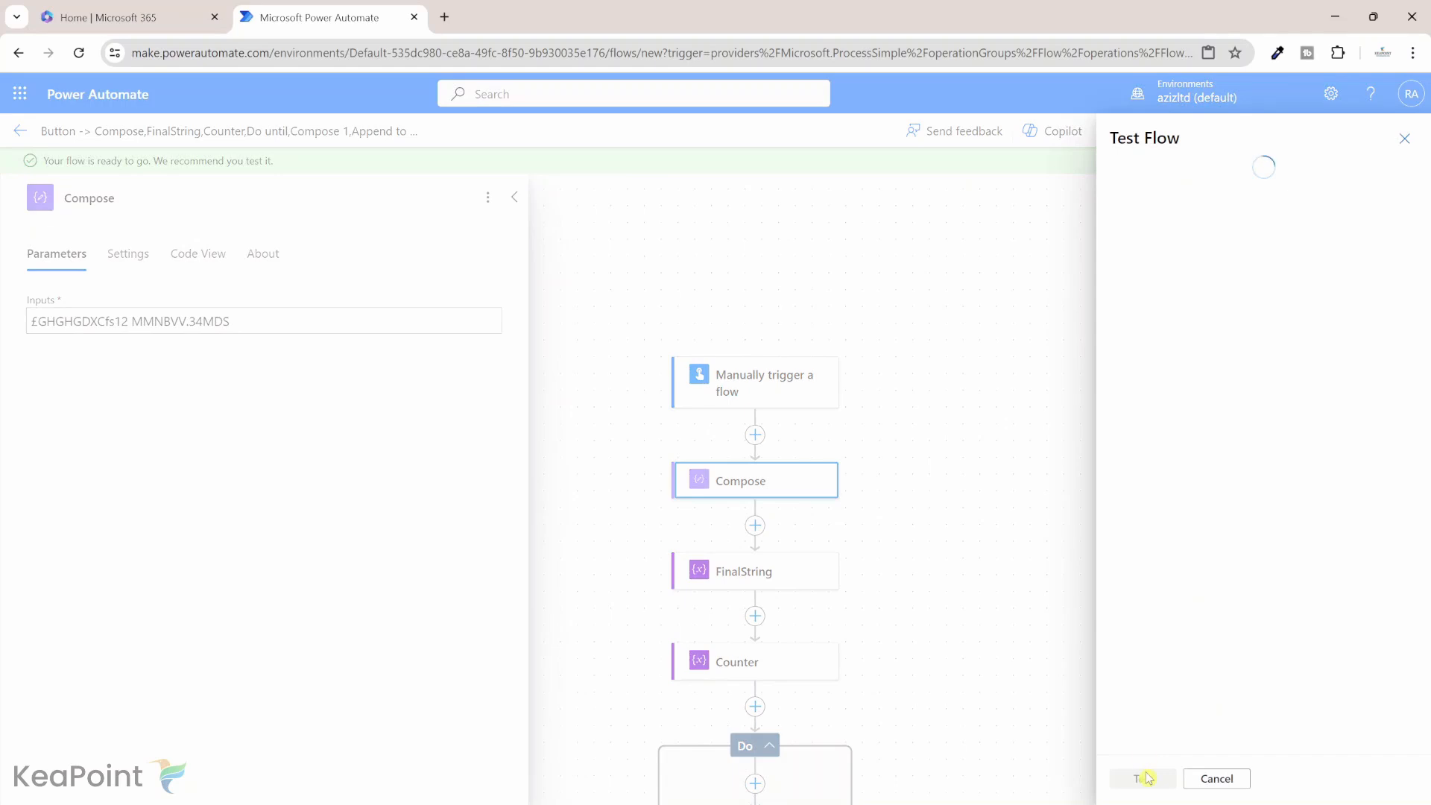
left_click(1141, 777)
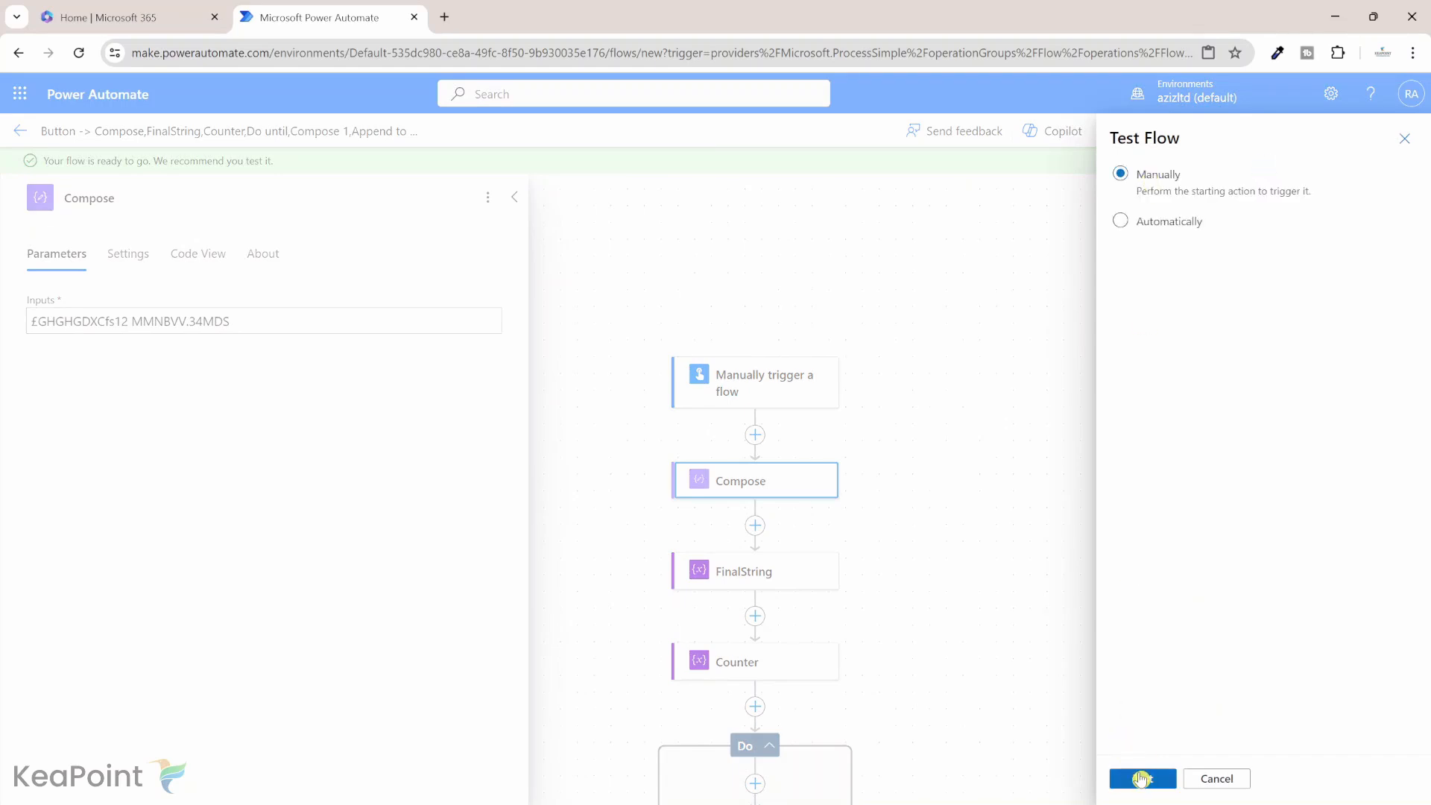
left_click(1141, 777)
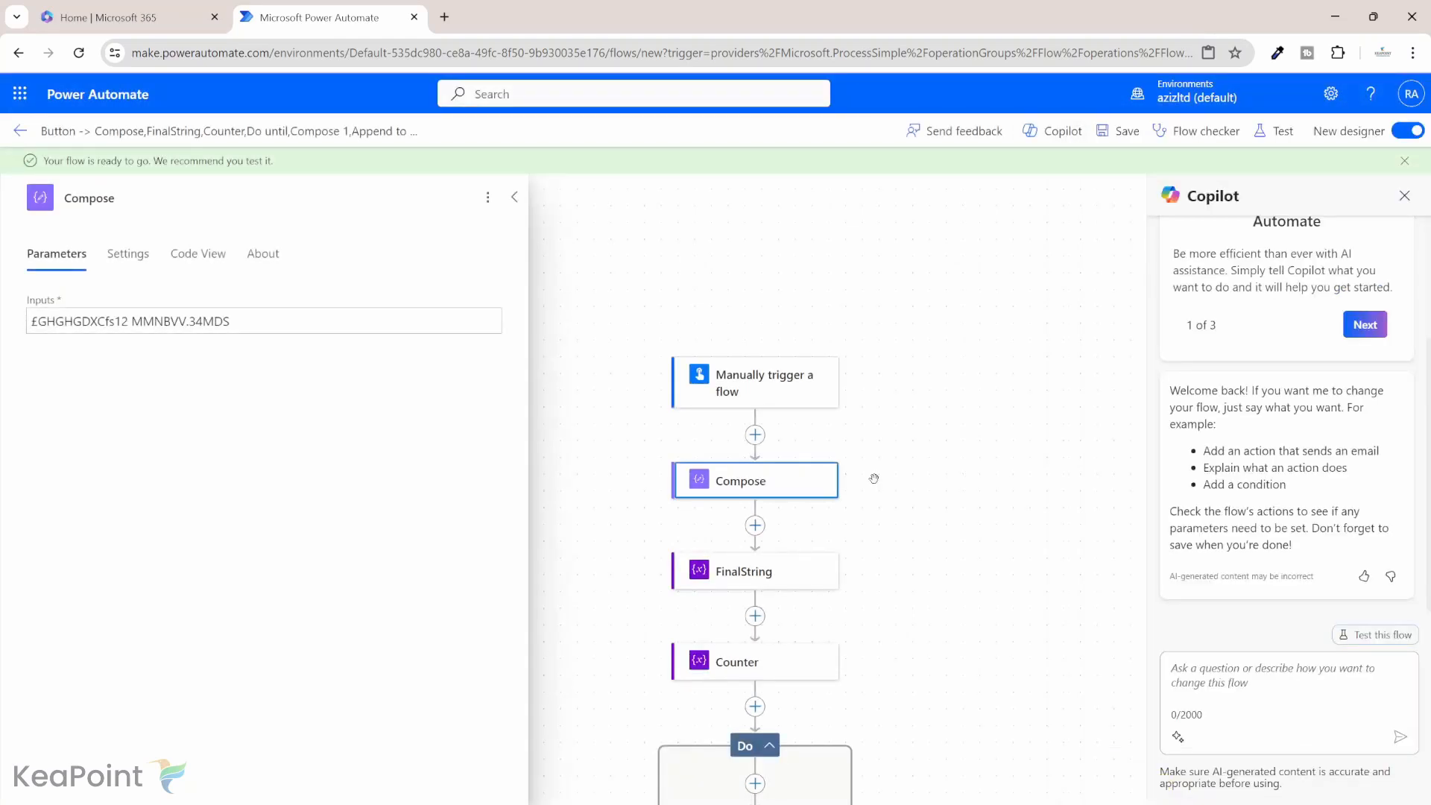
left_click(1279, 131)
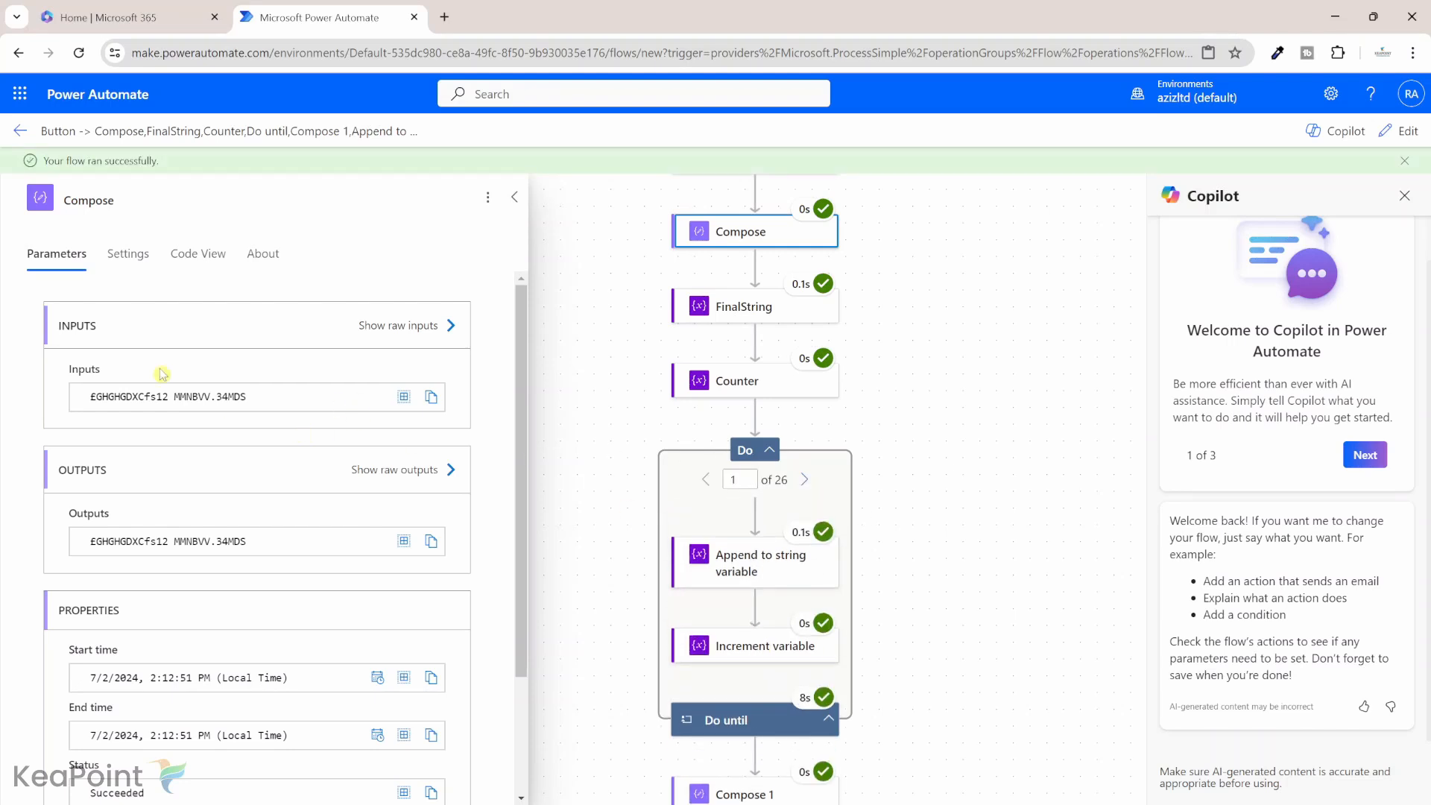
mouse_move(264, 406)
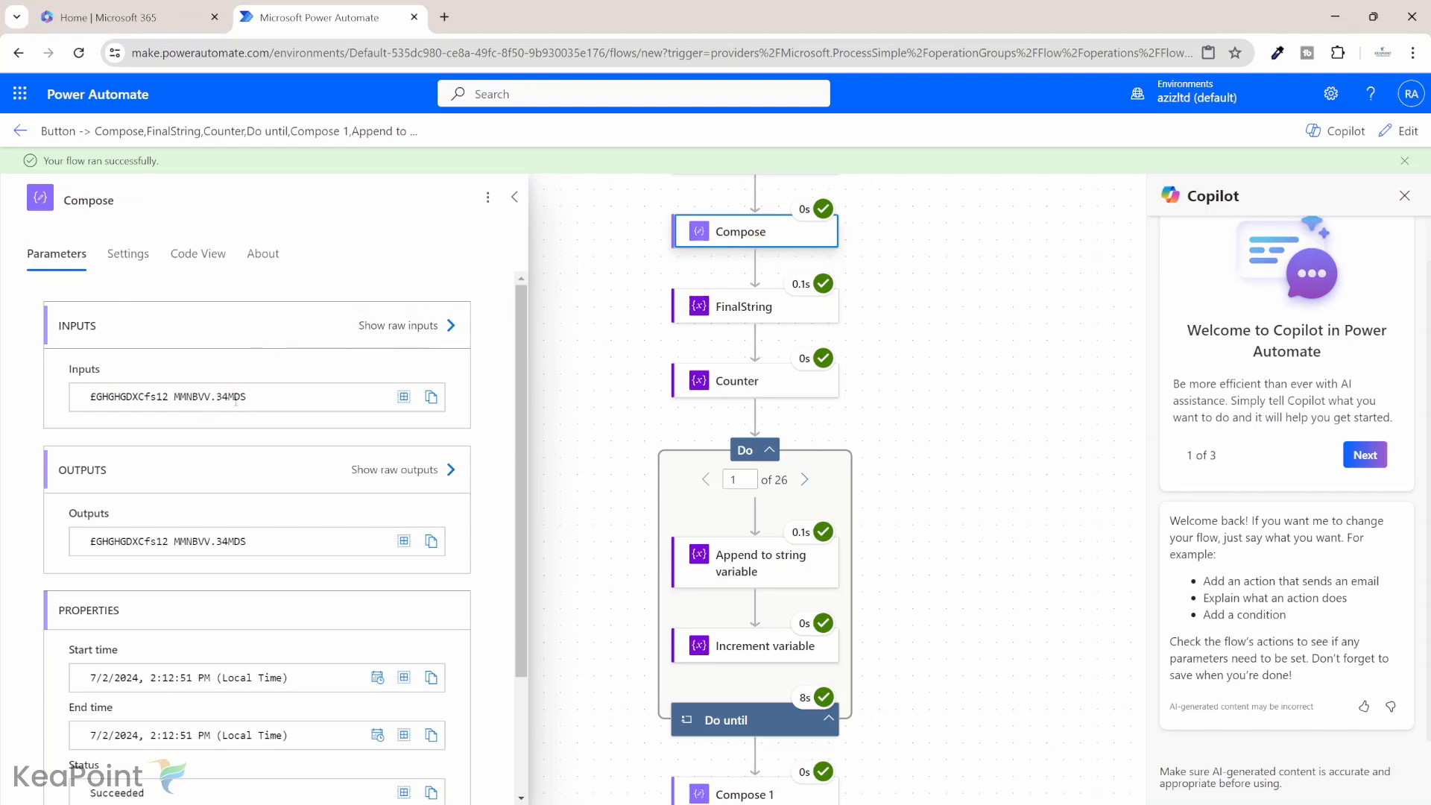
Open Compose 1's second-run results, showing output 12.34
scroll("down", 3)
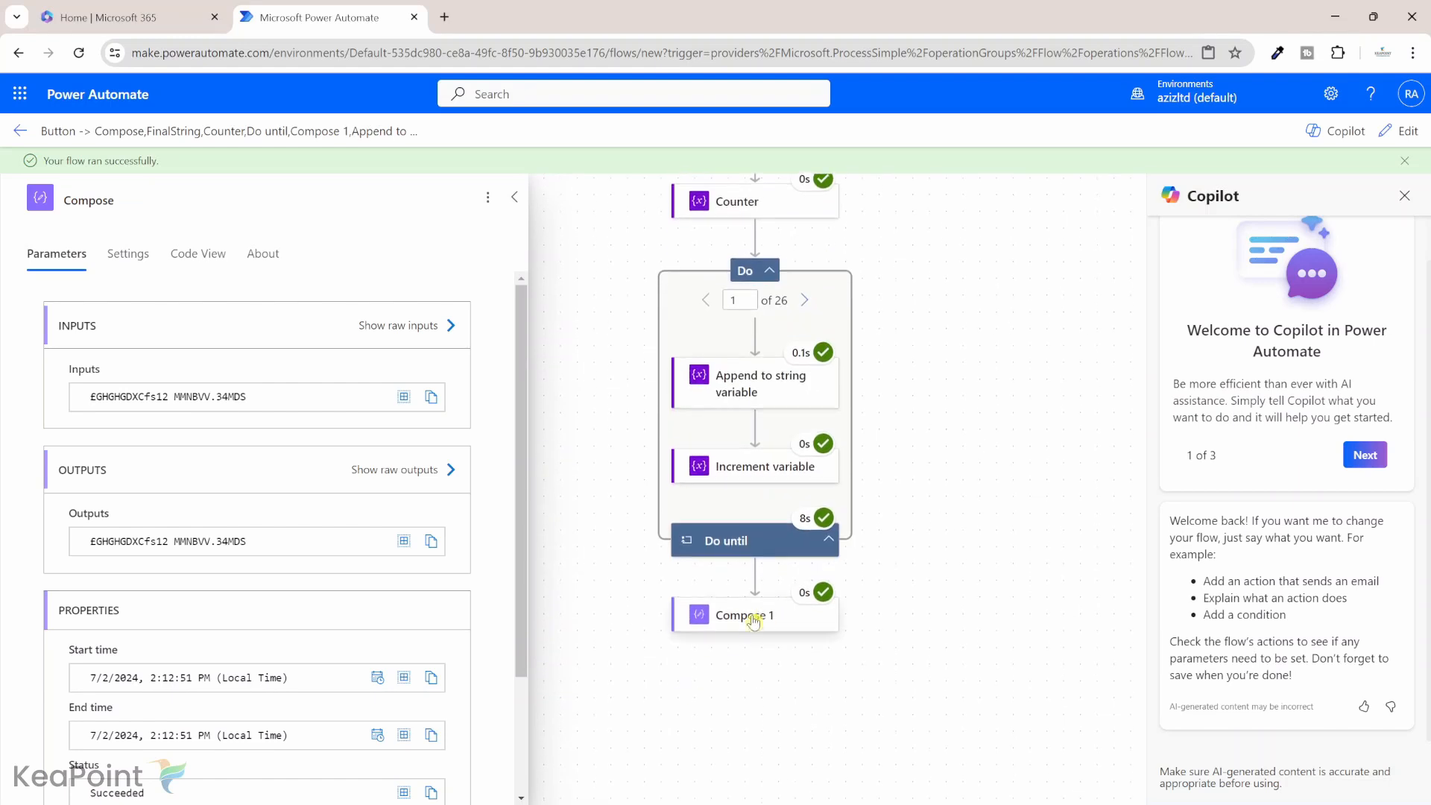
left_click(754, 614)
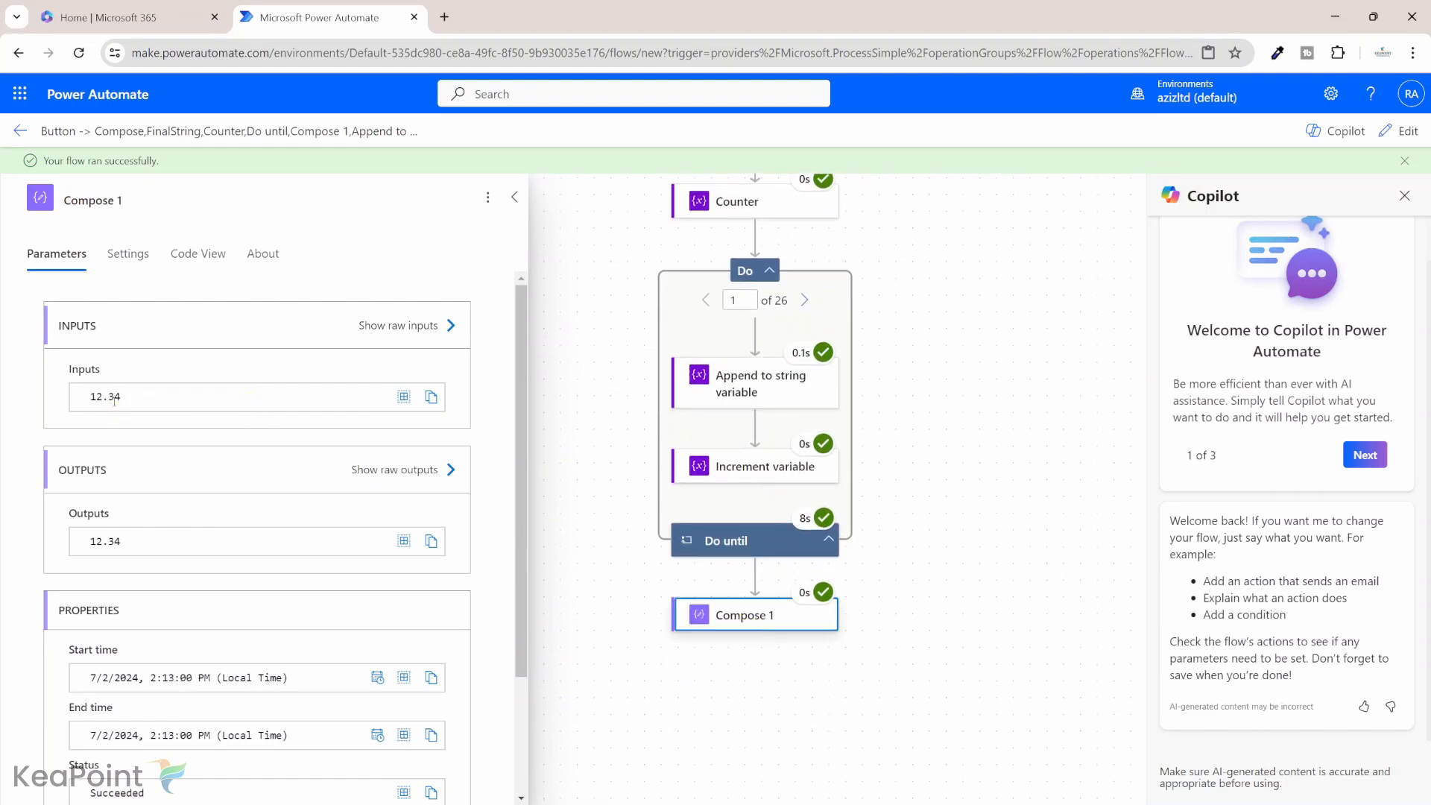
mouse_move(139, 404)
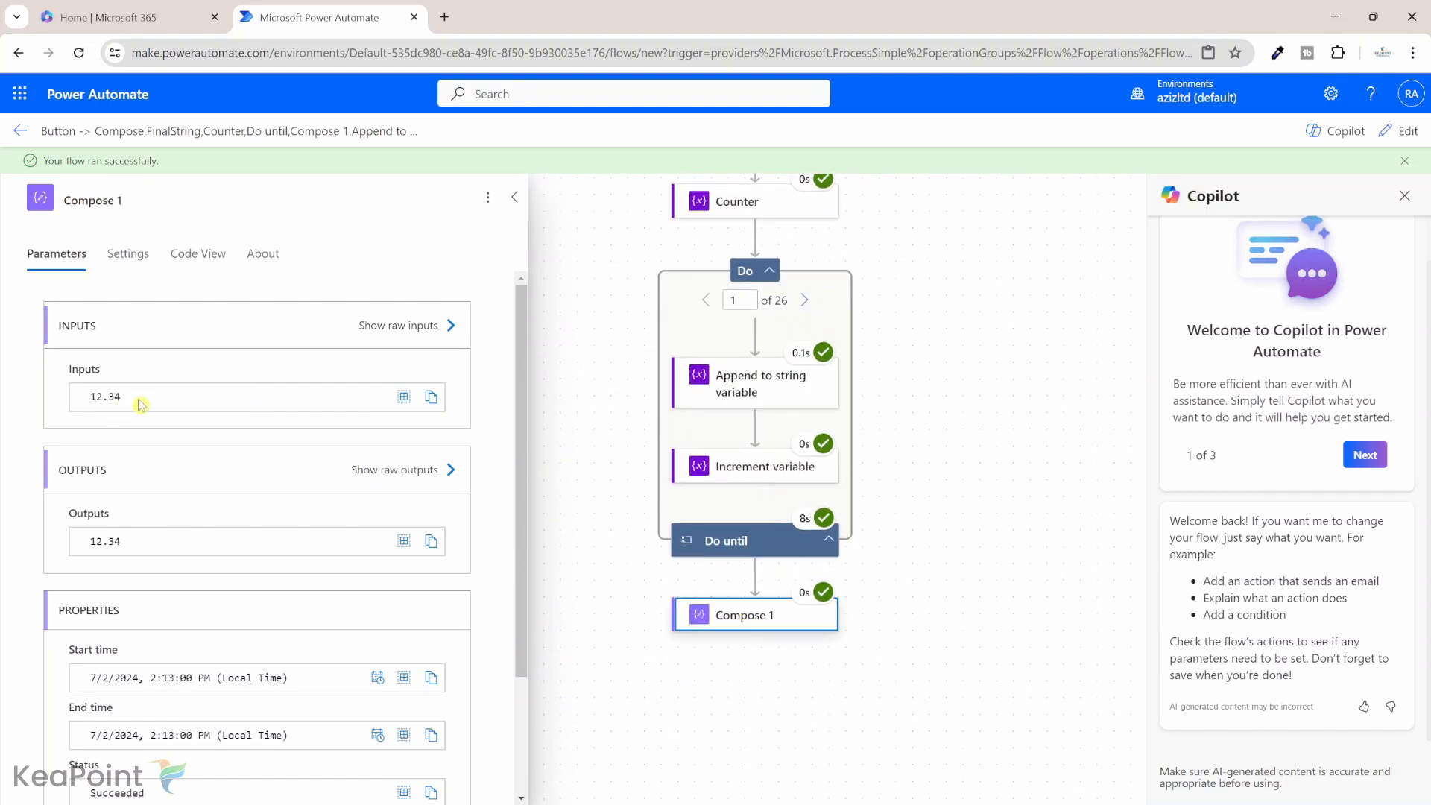